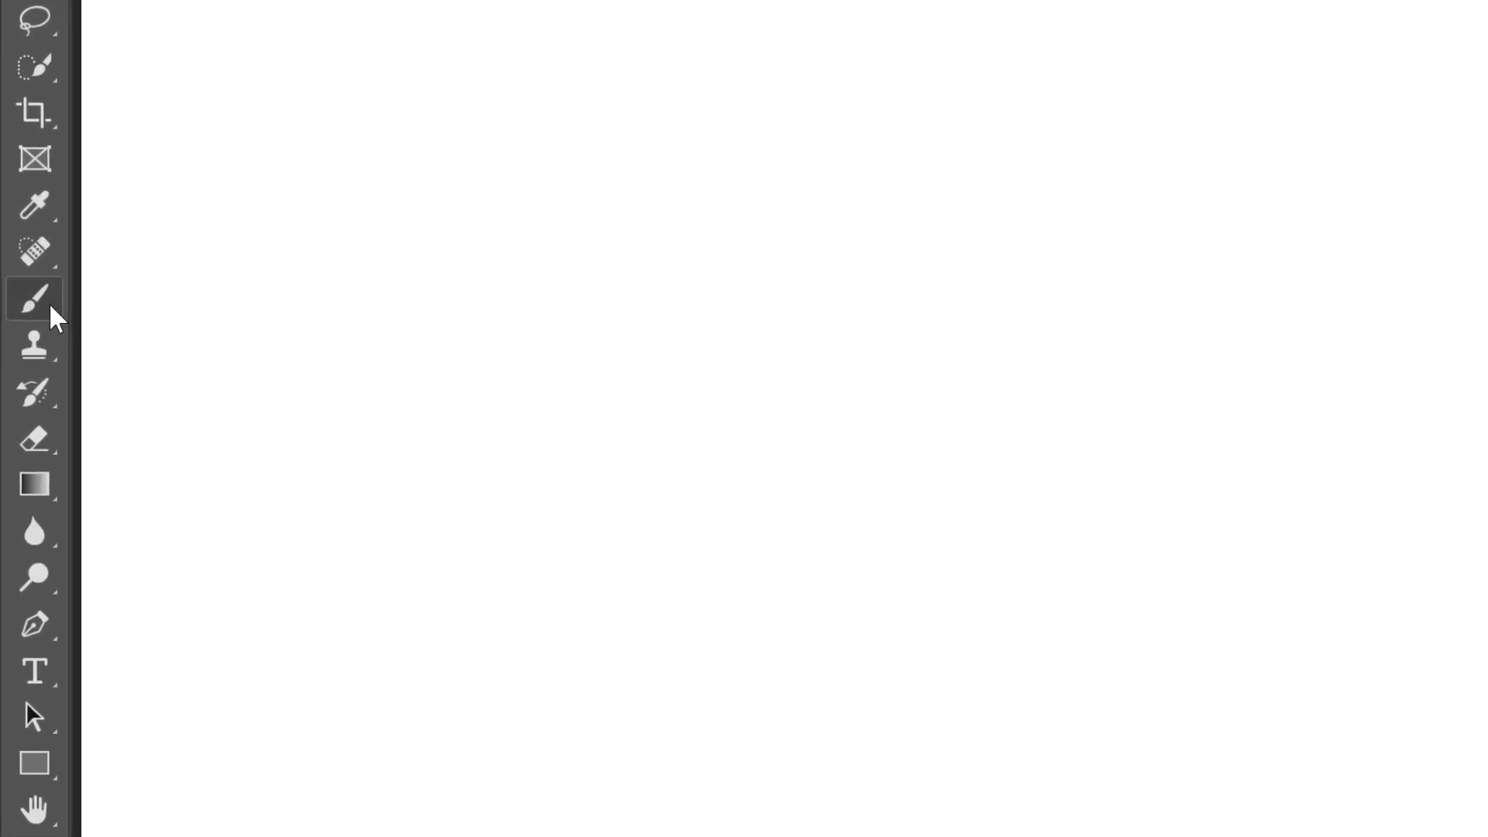
mouse_move(289, 304)
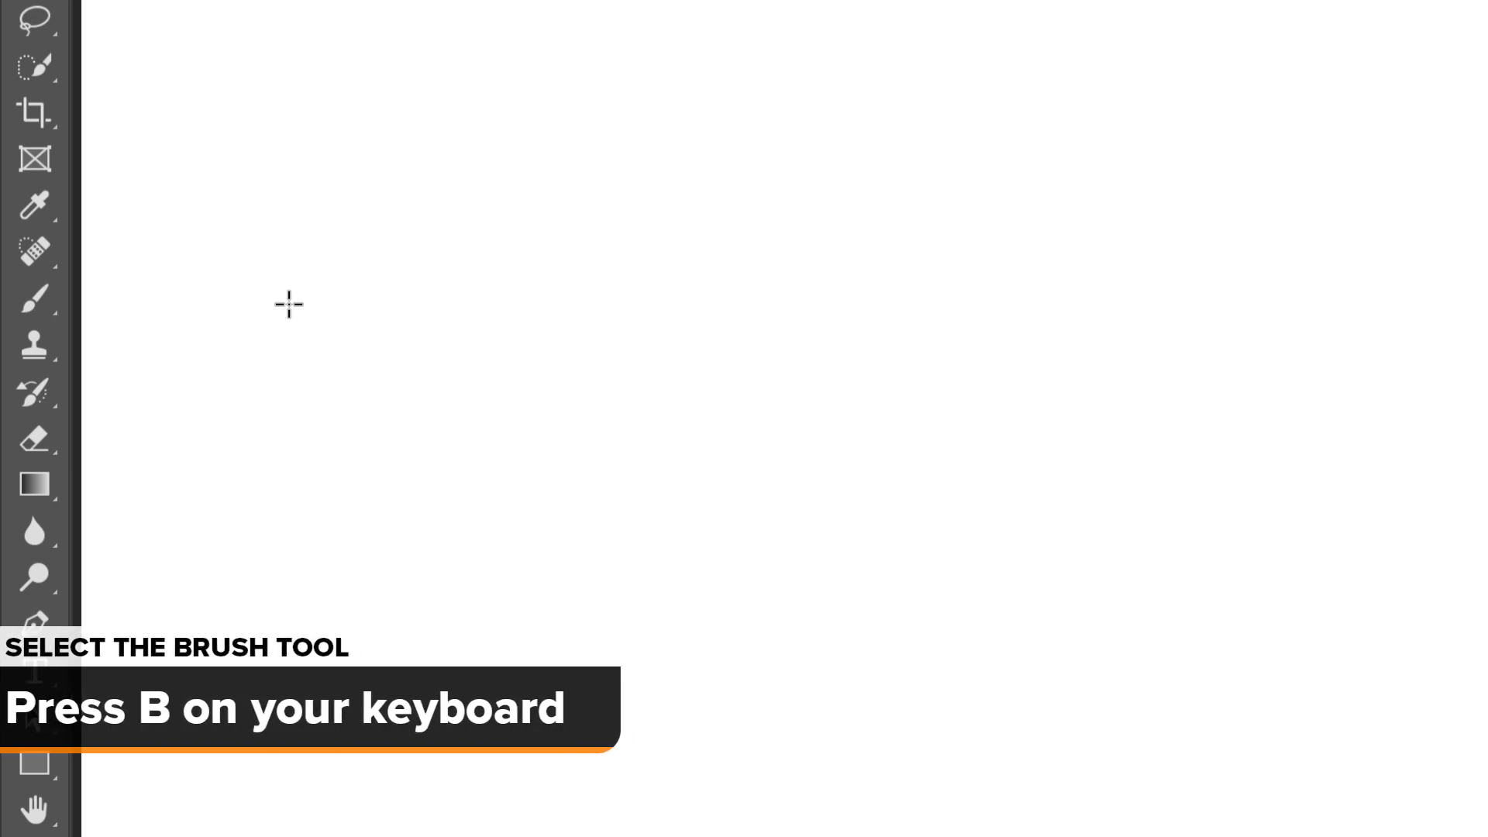
Make the Brush tool active with the B shortcut
key(b)
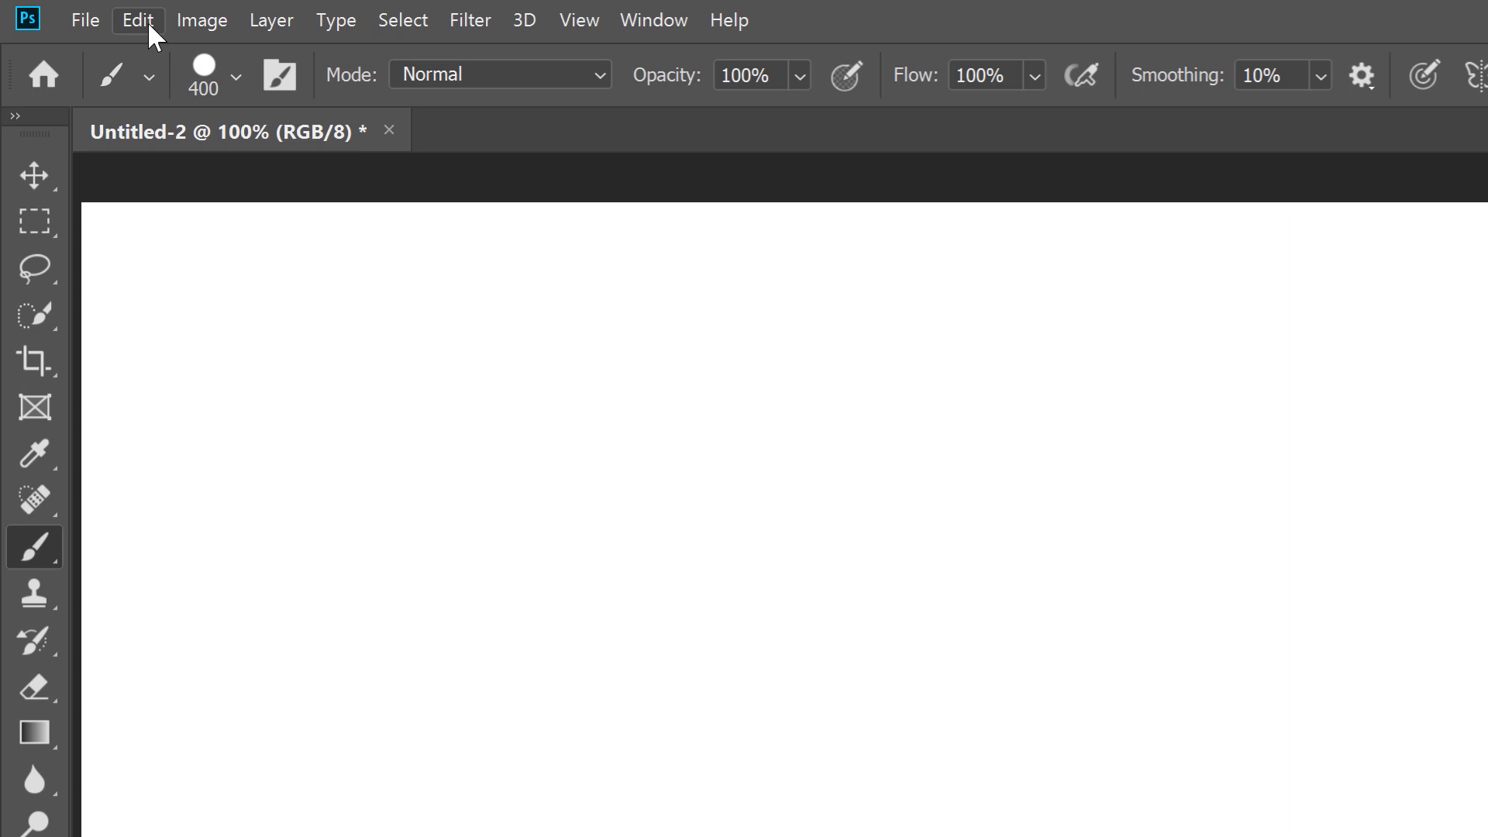
Turn on Show Crosshair in Brush Tip in the Cursors preferences and confirm
click(138, 20)
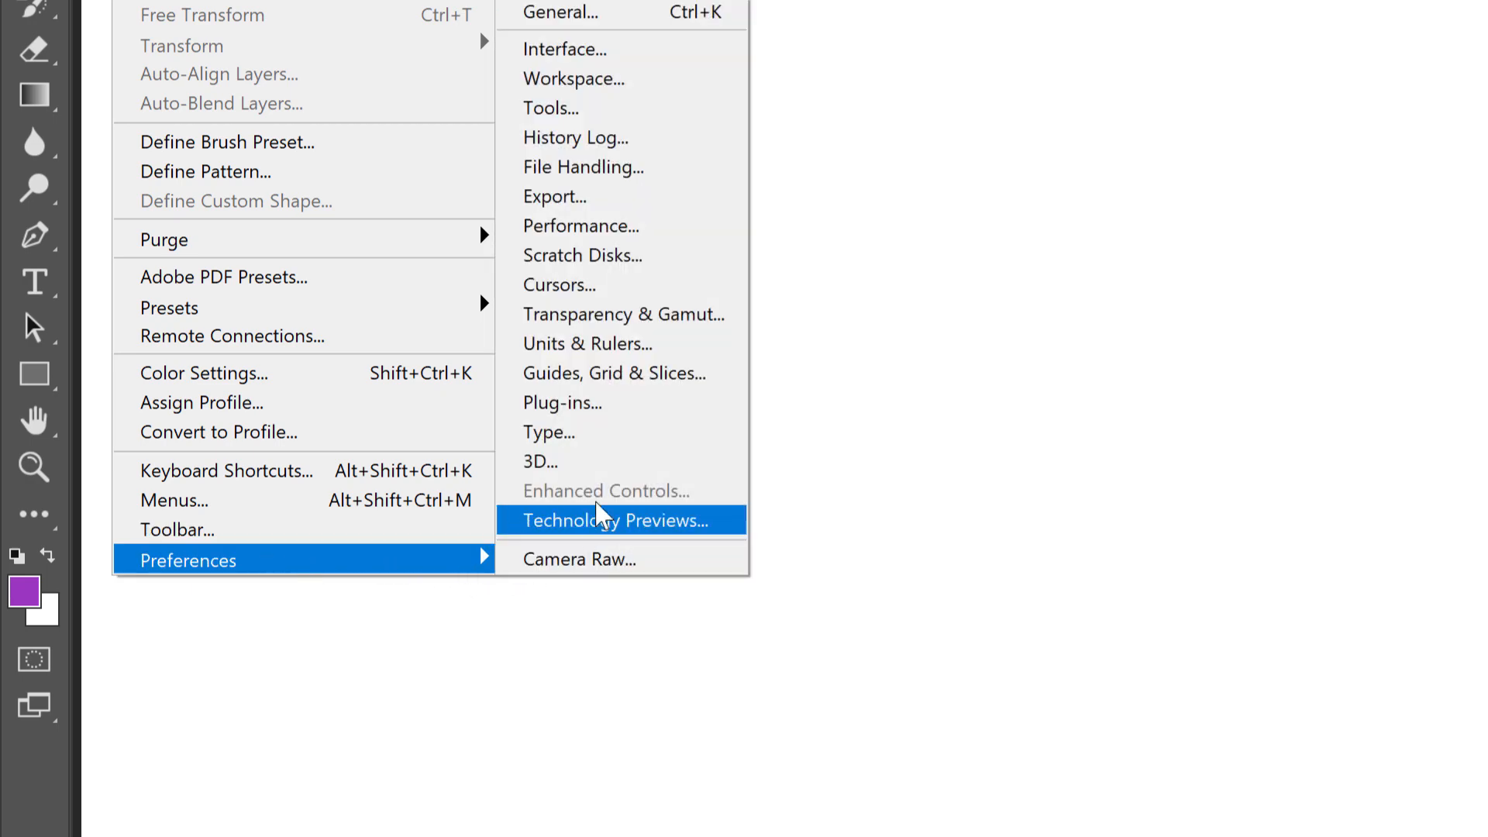
click(560, 285)
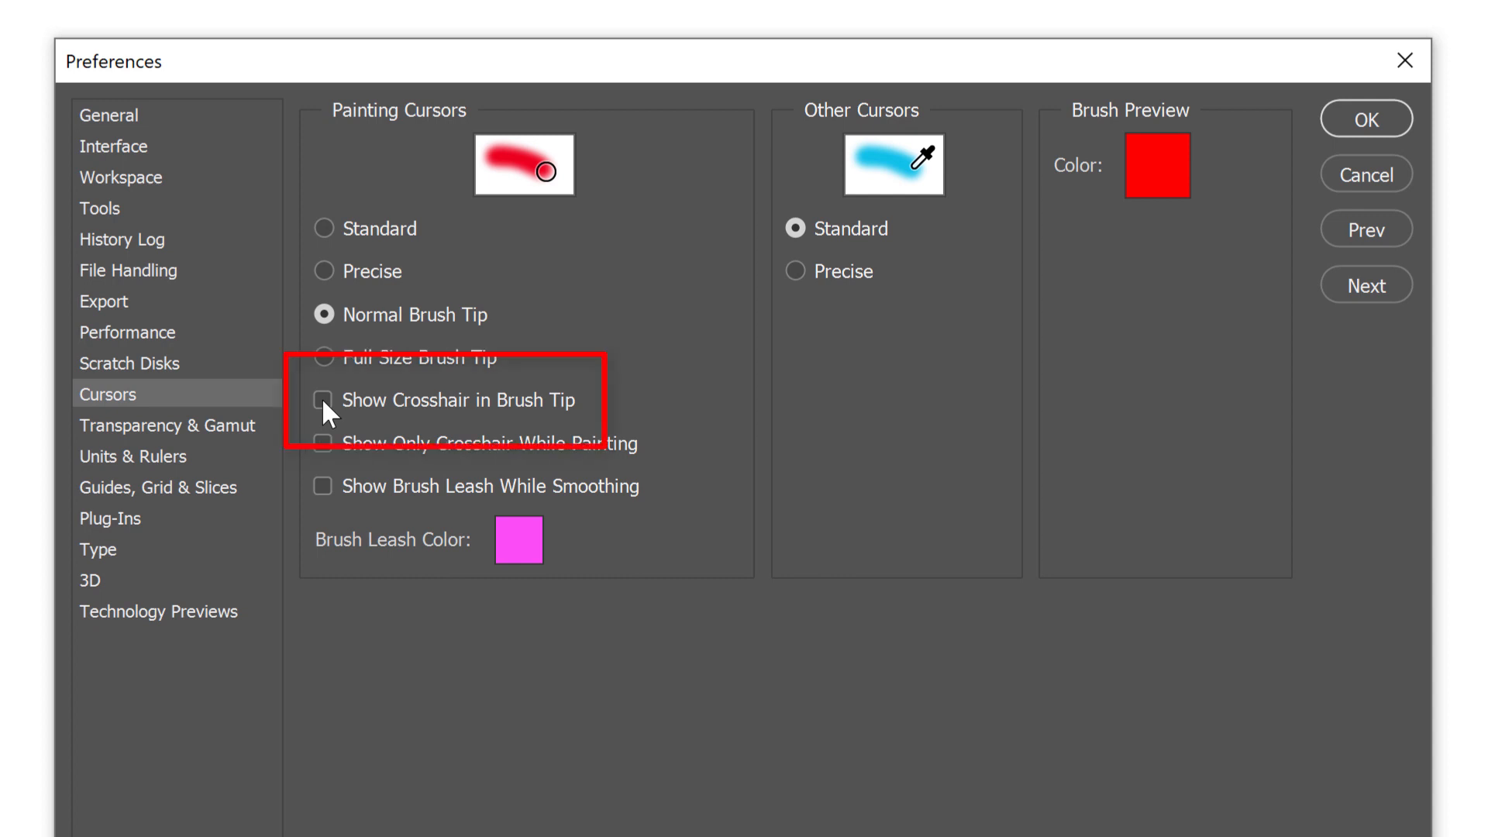
click(322, 400)
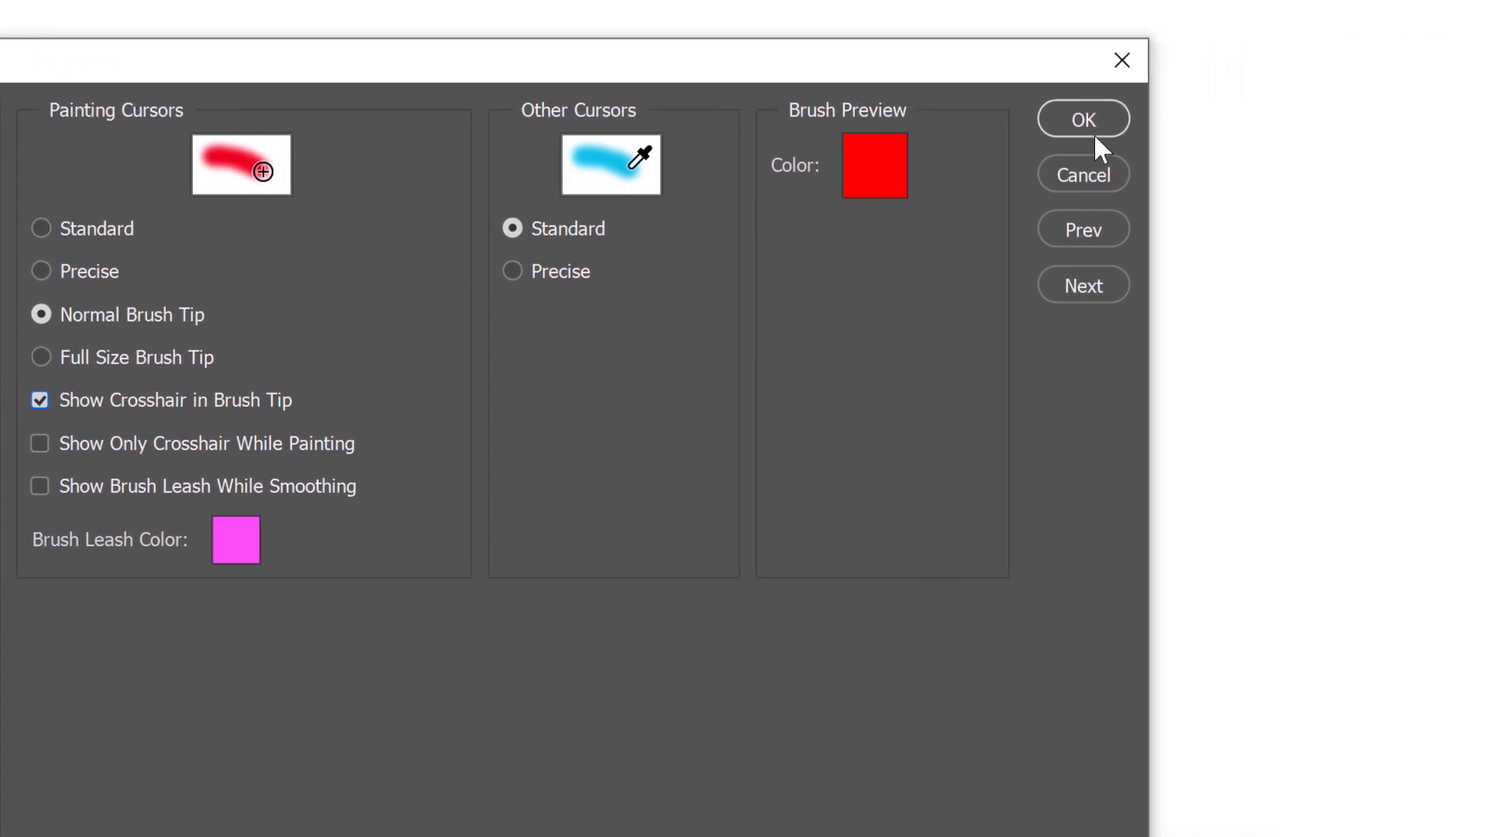
click(1082, 119)
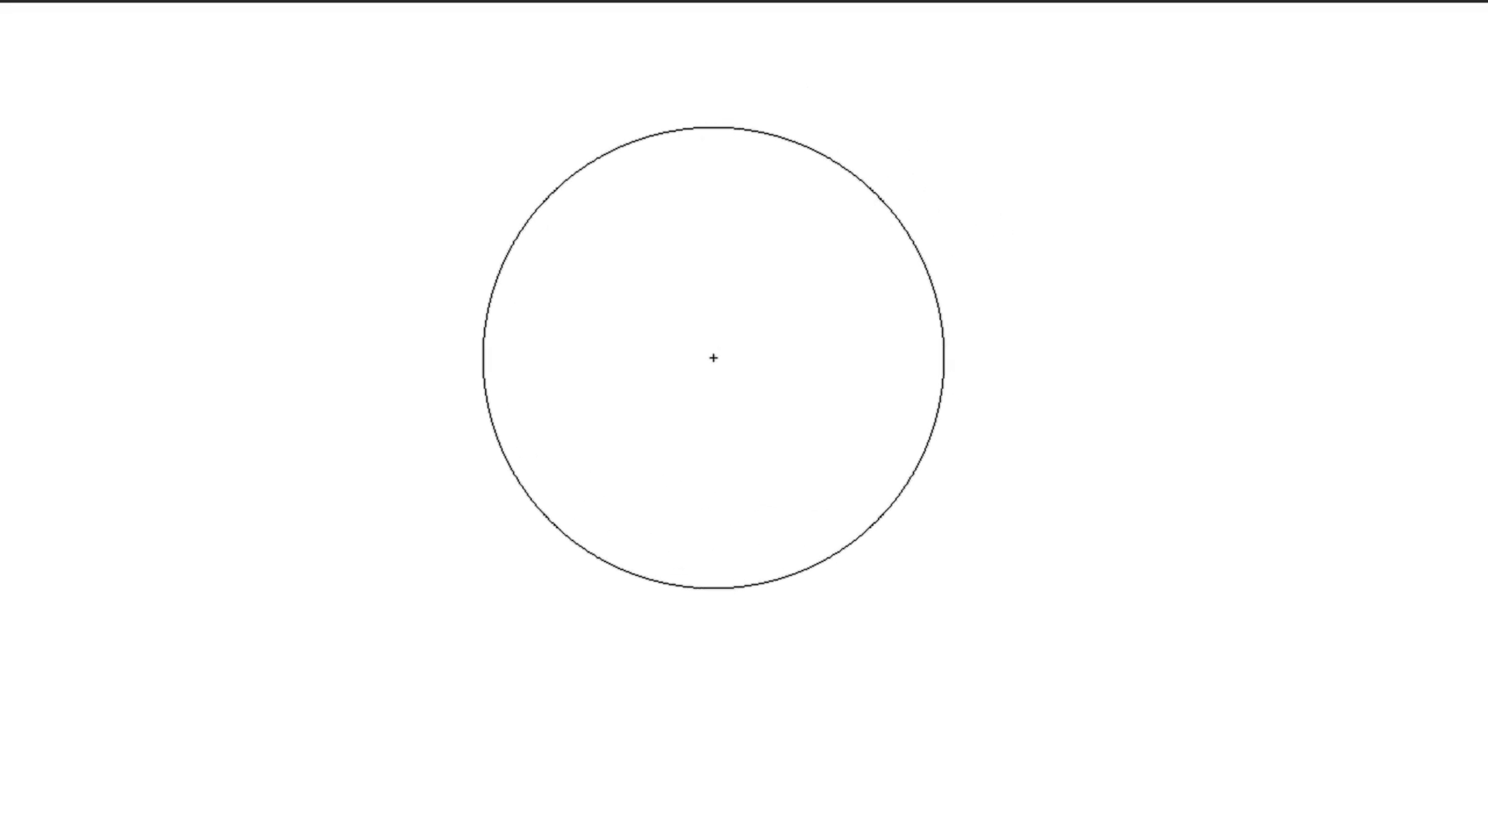
Dab one purple dot, then drag a long horizontal purple stroke across the upper canvas
click(713, 358)
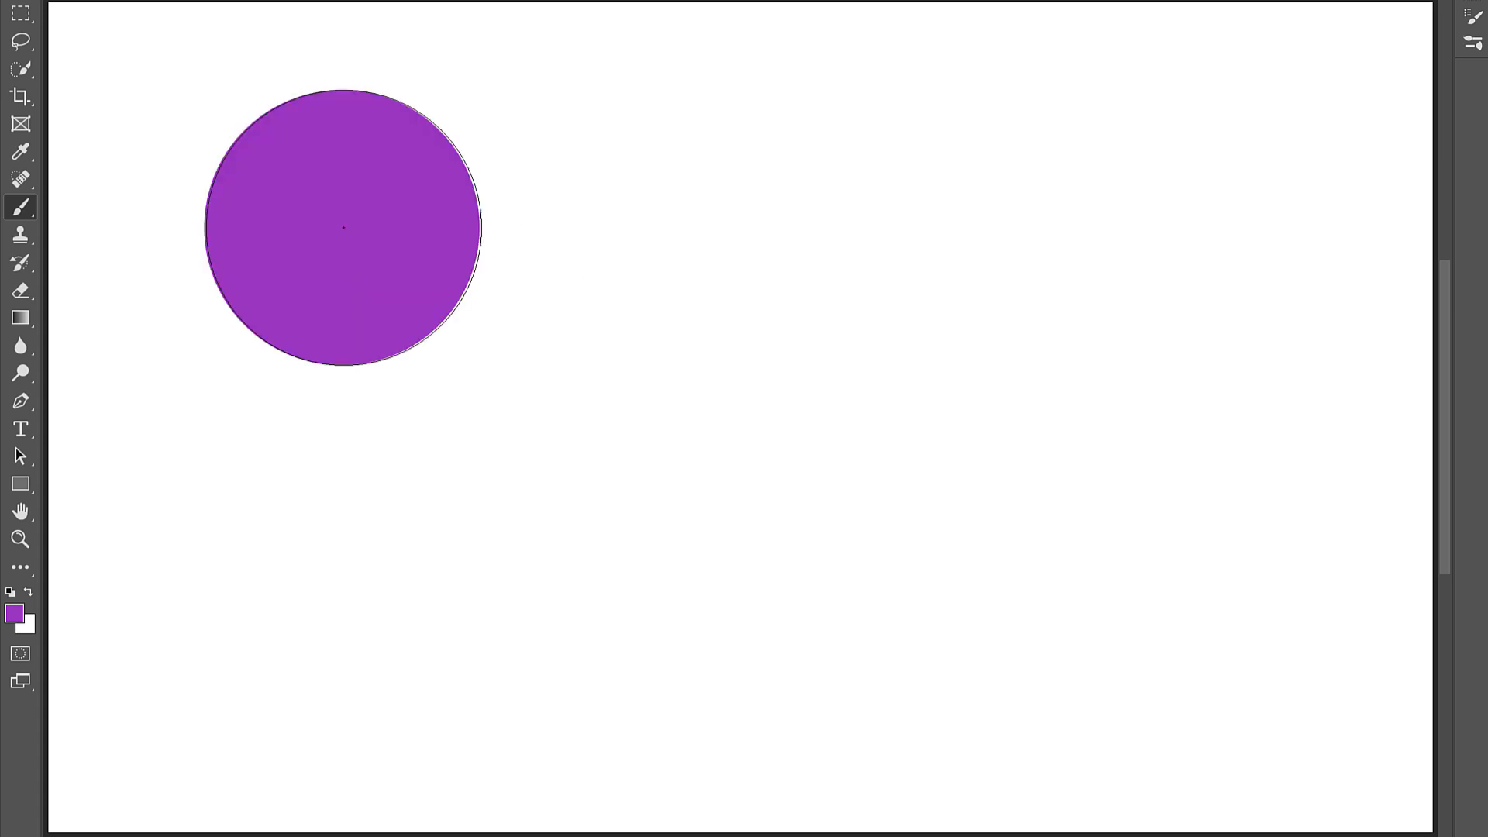
drag(344, 228, 1105, 225)
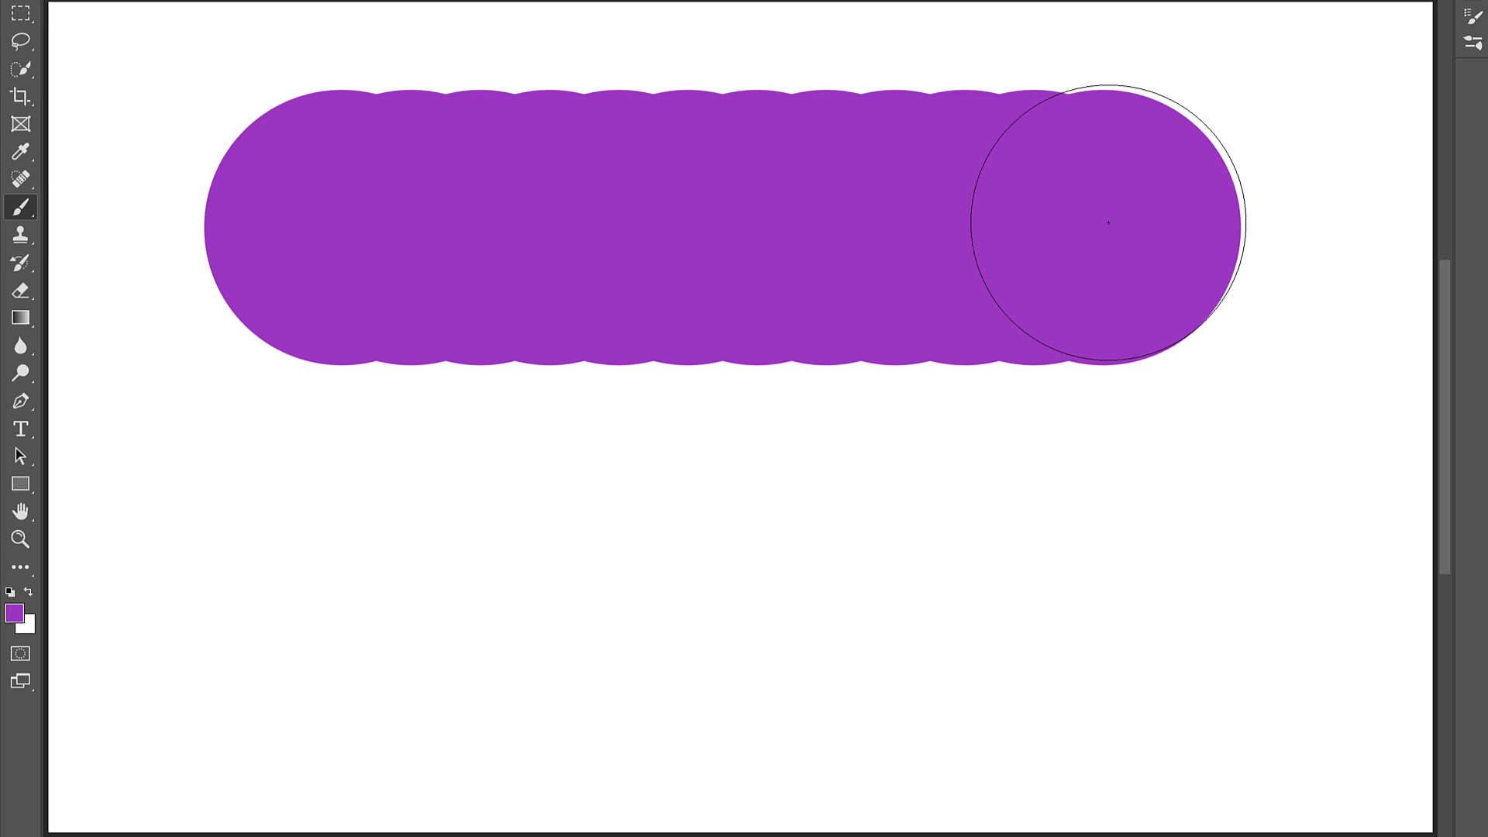
mouse_move(796, 76)
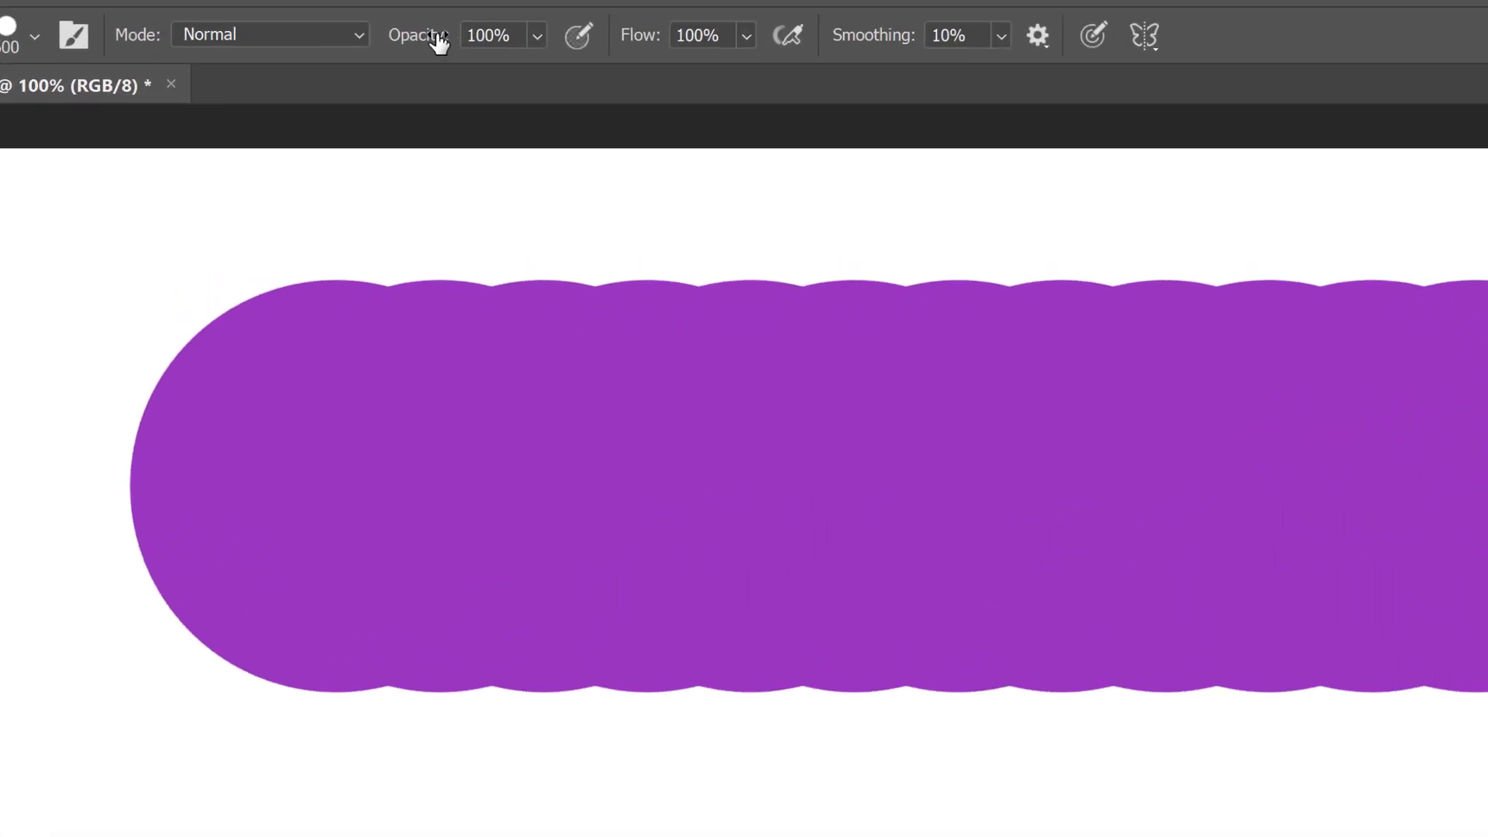
Show the Brush Settings panel from the Window menu and widen the tip Spacing slider
click(414, 20)
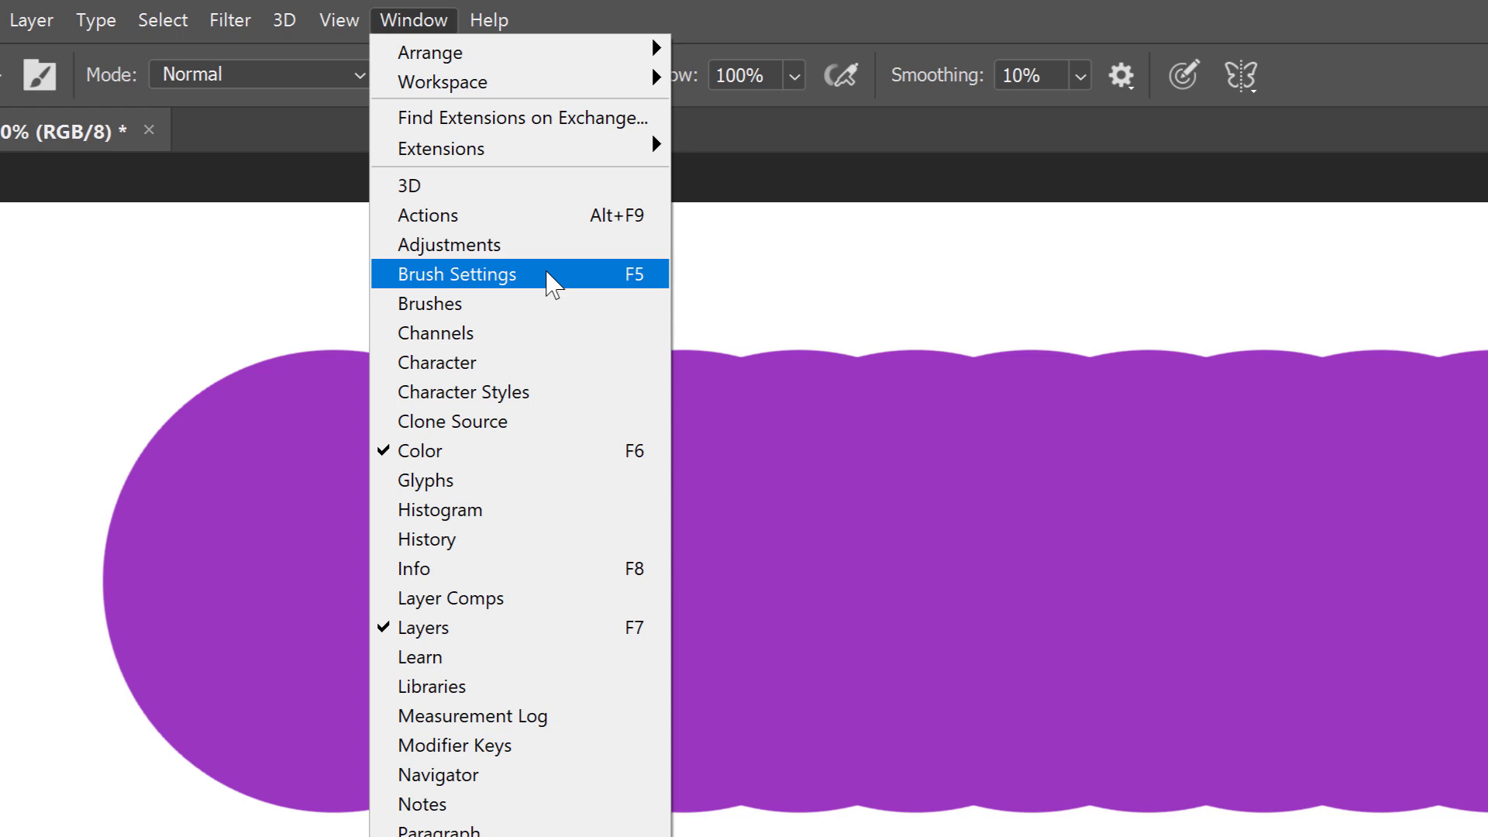
click(464, 274)
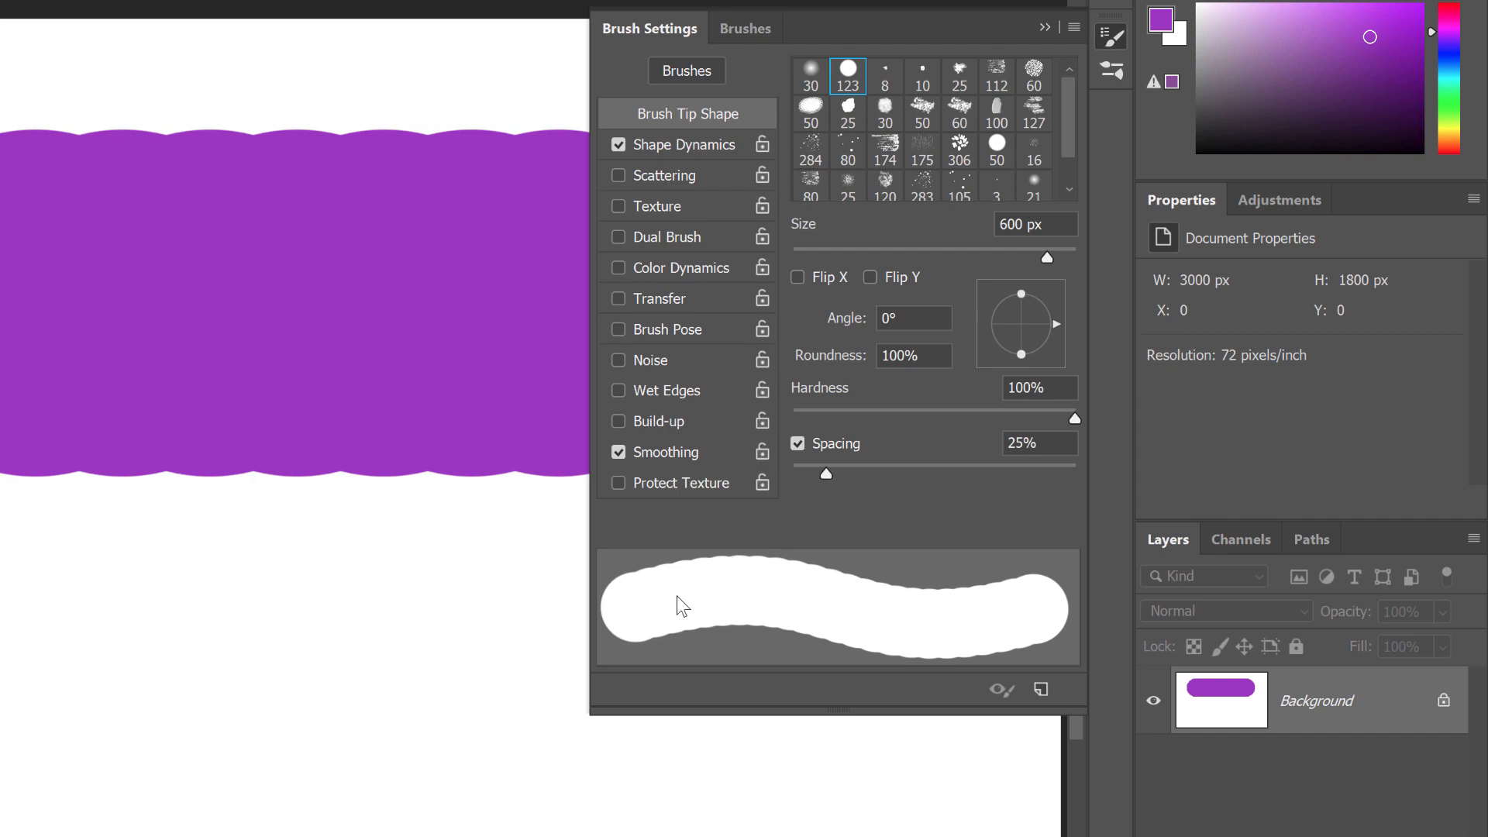
mouse_move(1022, 615)
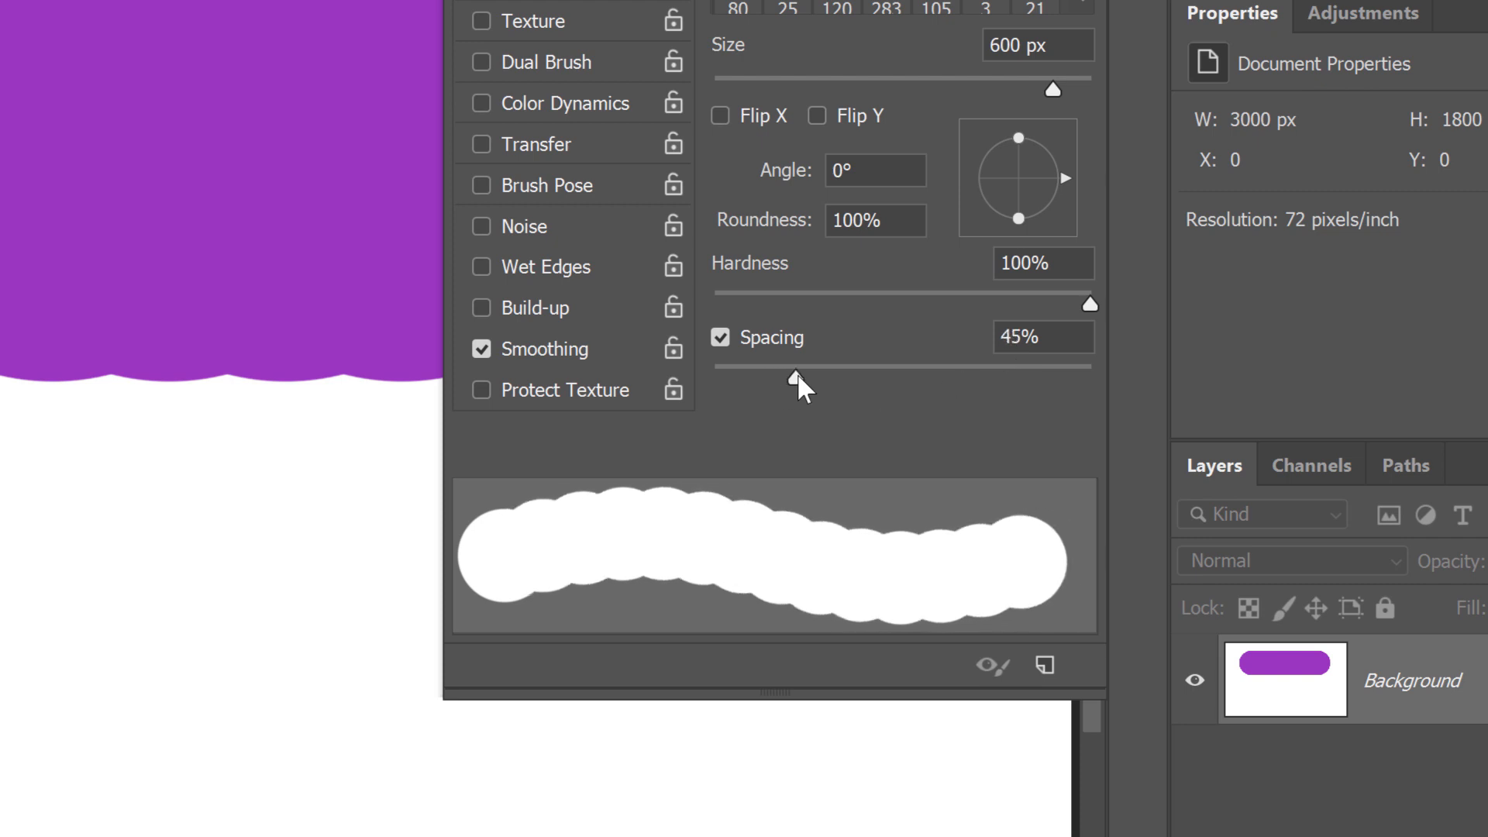
drag(793, 376, 899, 377)
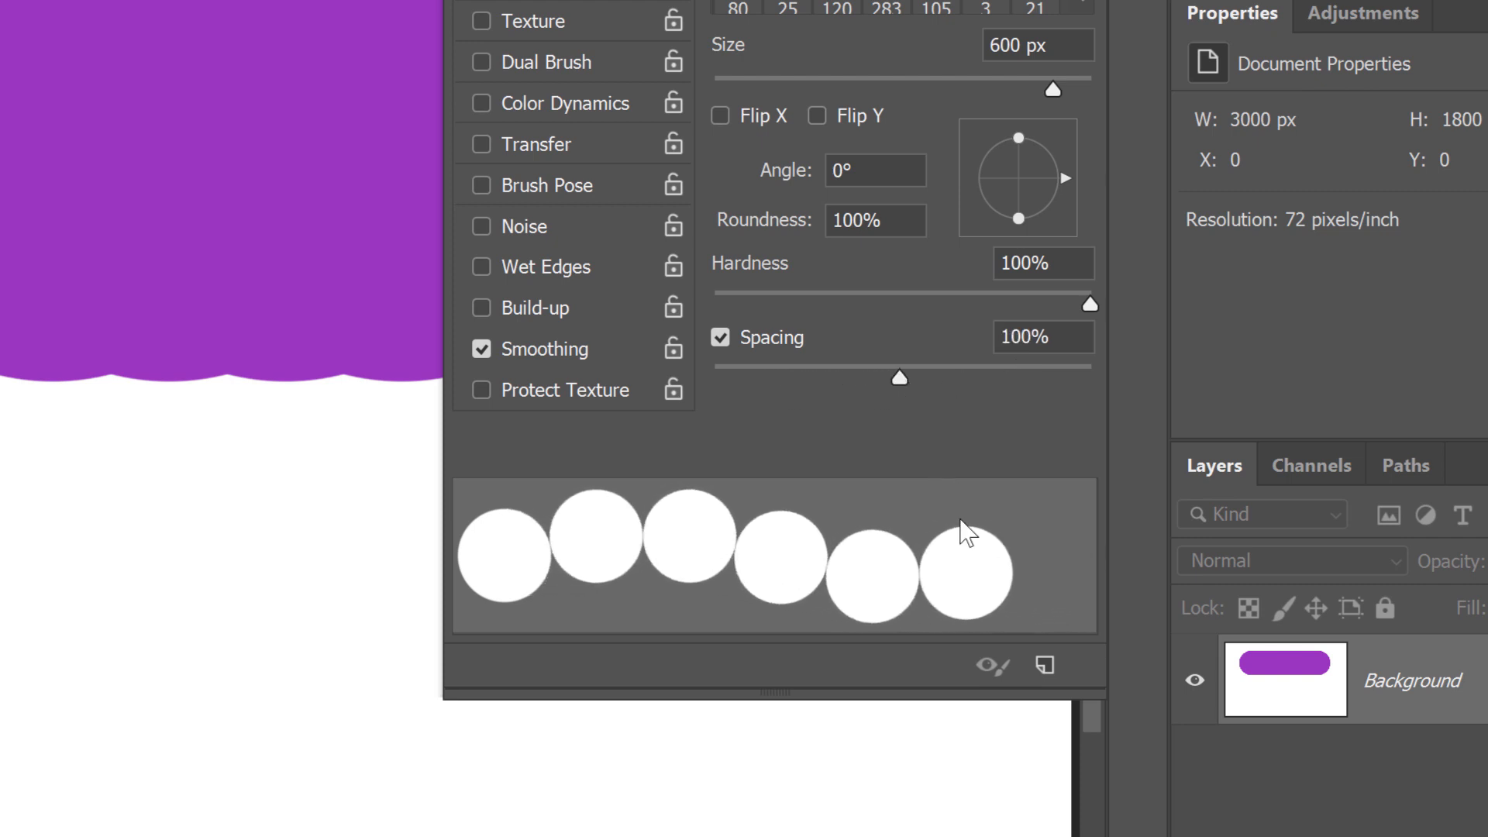
mouse_move(509, 572)
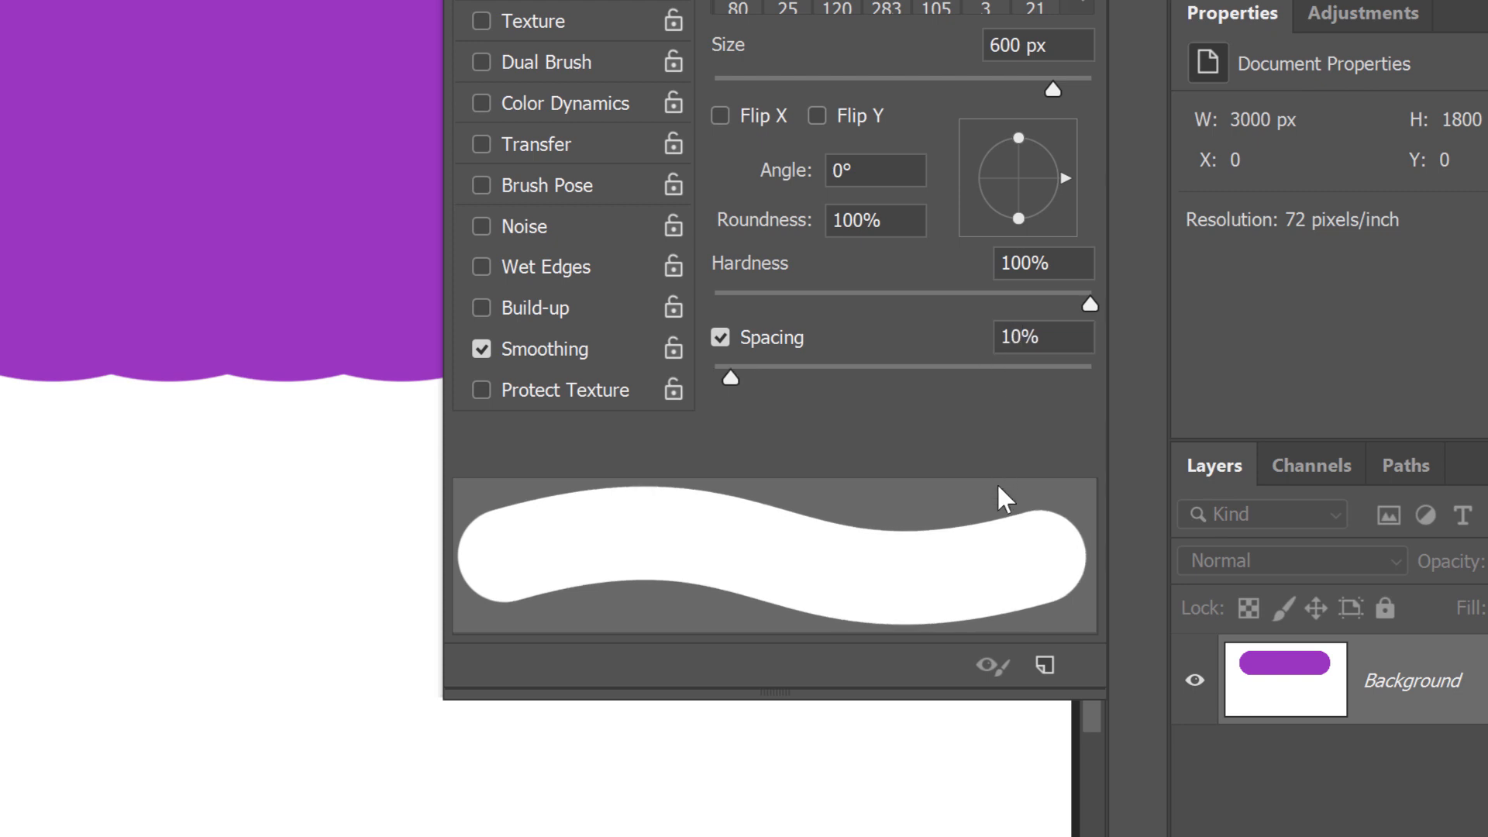
mouse_move(541, 514)
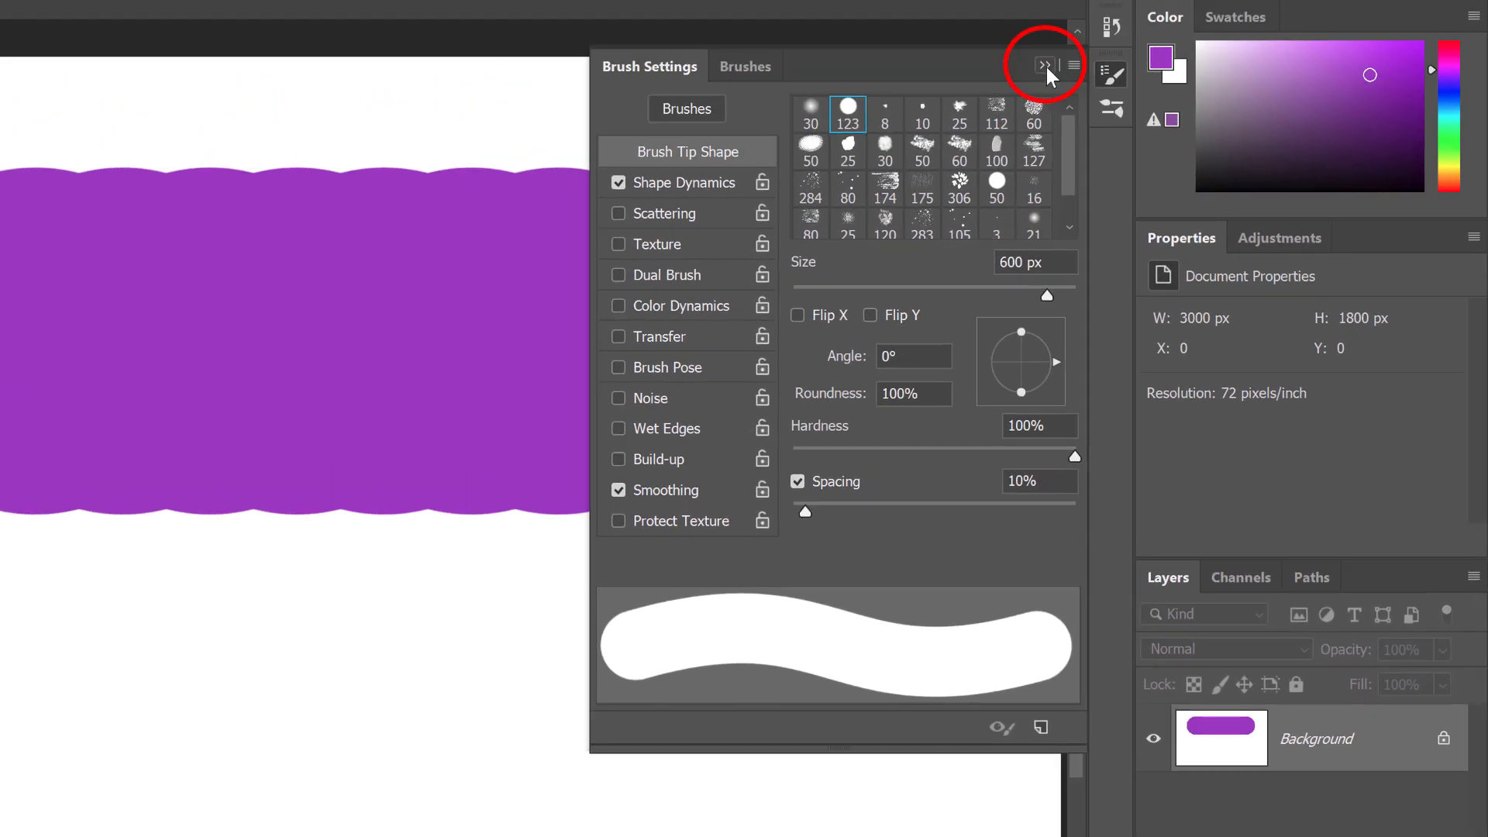
Collapse the Brush Settings panel, leaving spacing at 10%
click(1045, 65)
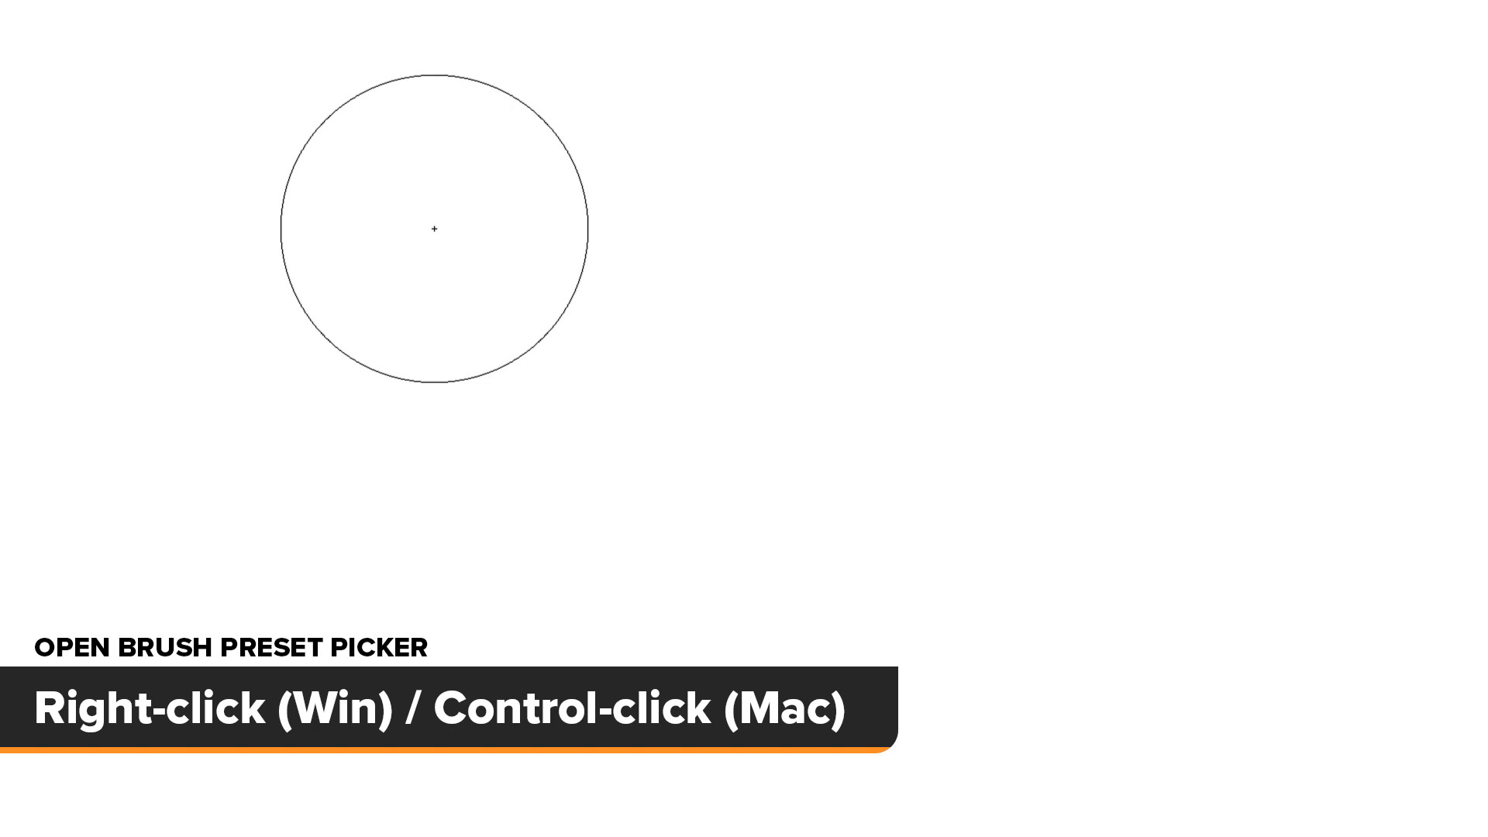
Adjust the Size slider in the on-canvas brush preset picker until the tip is 362 px
right_click(434, 230)
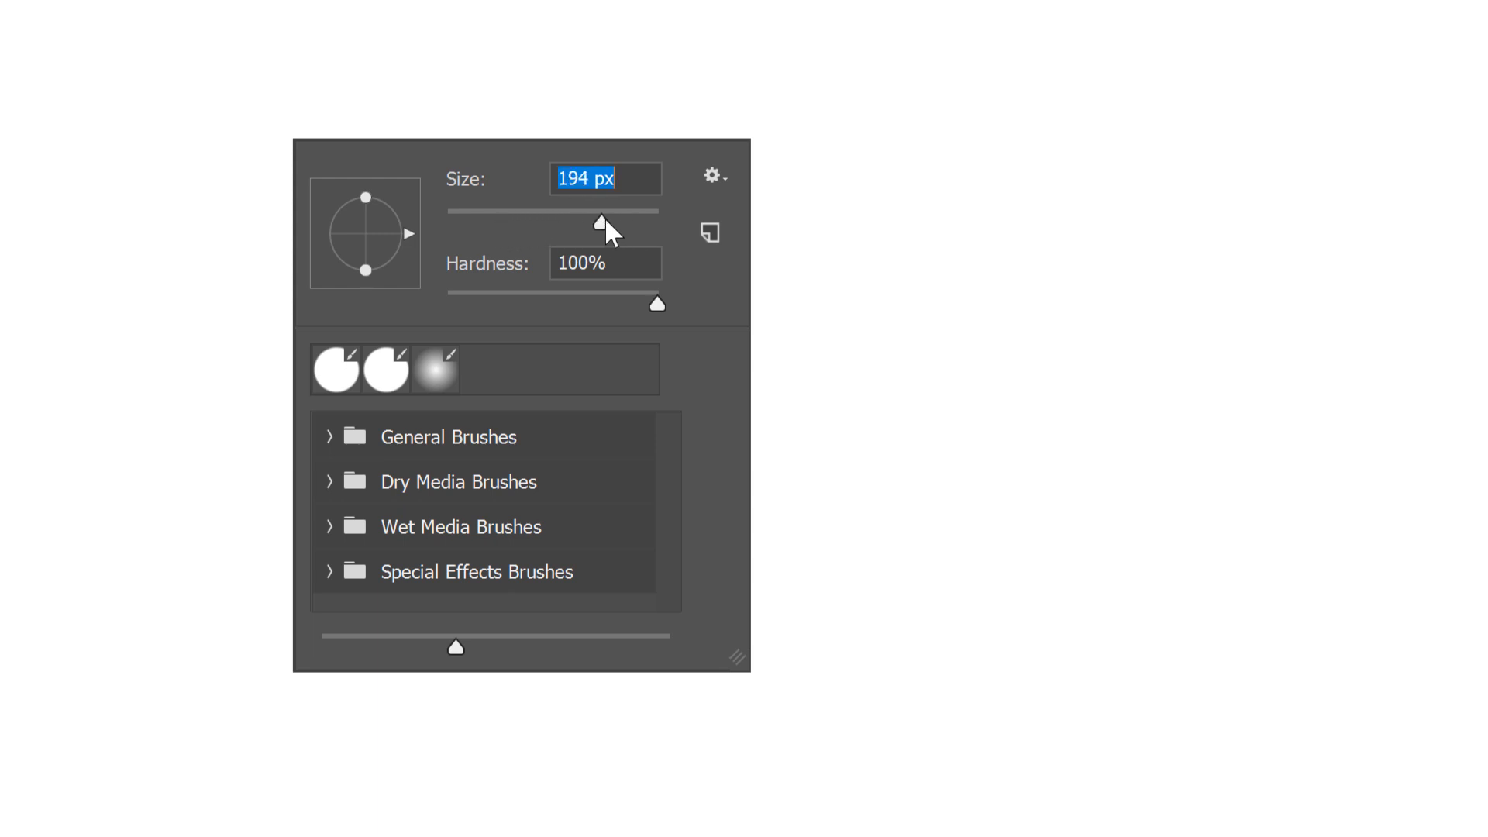
drag(601, 222, 577, 222)
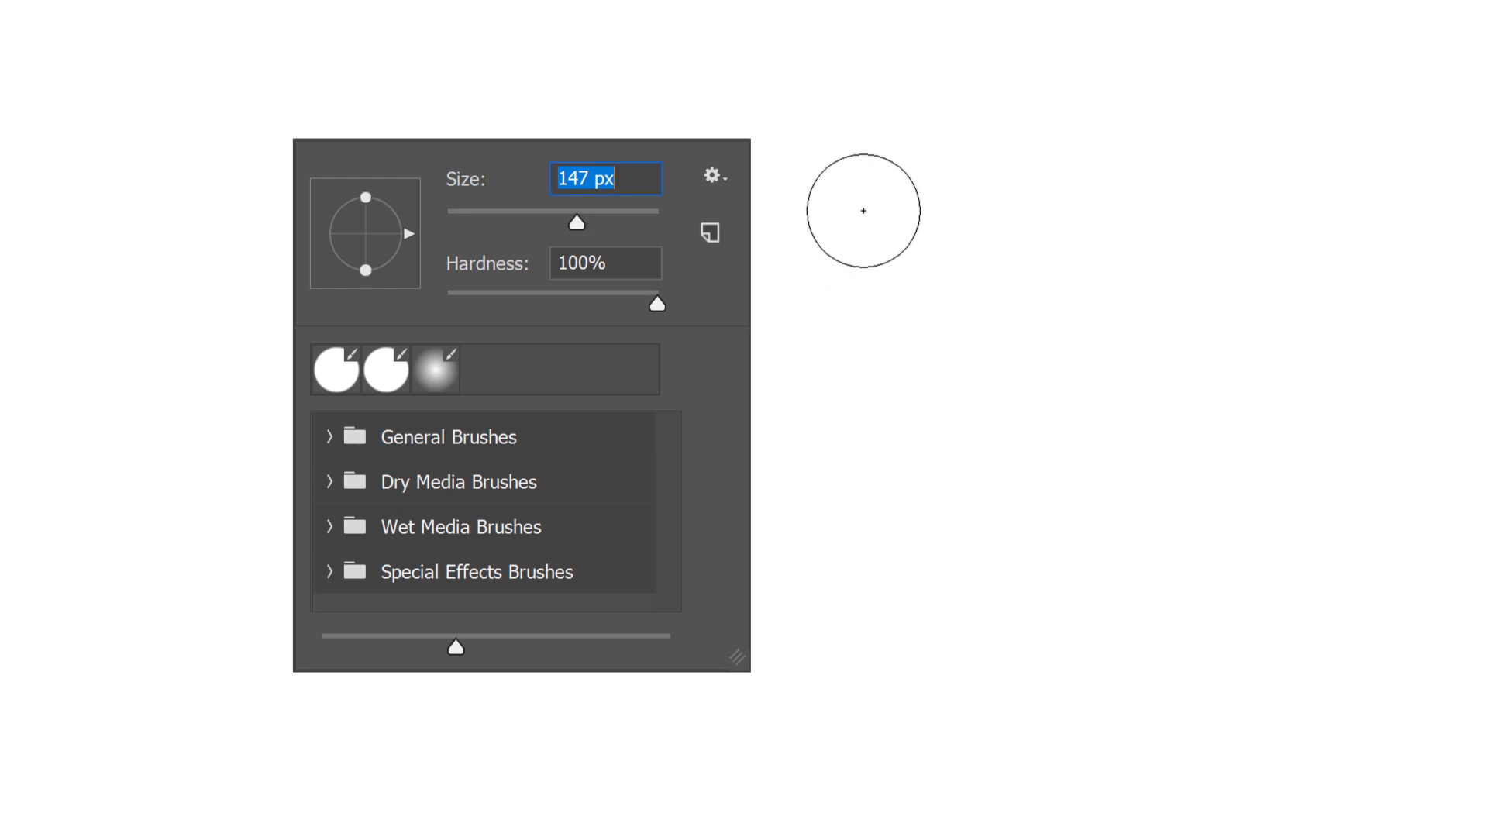
mouse_move(591, 236)
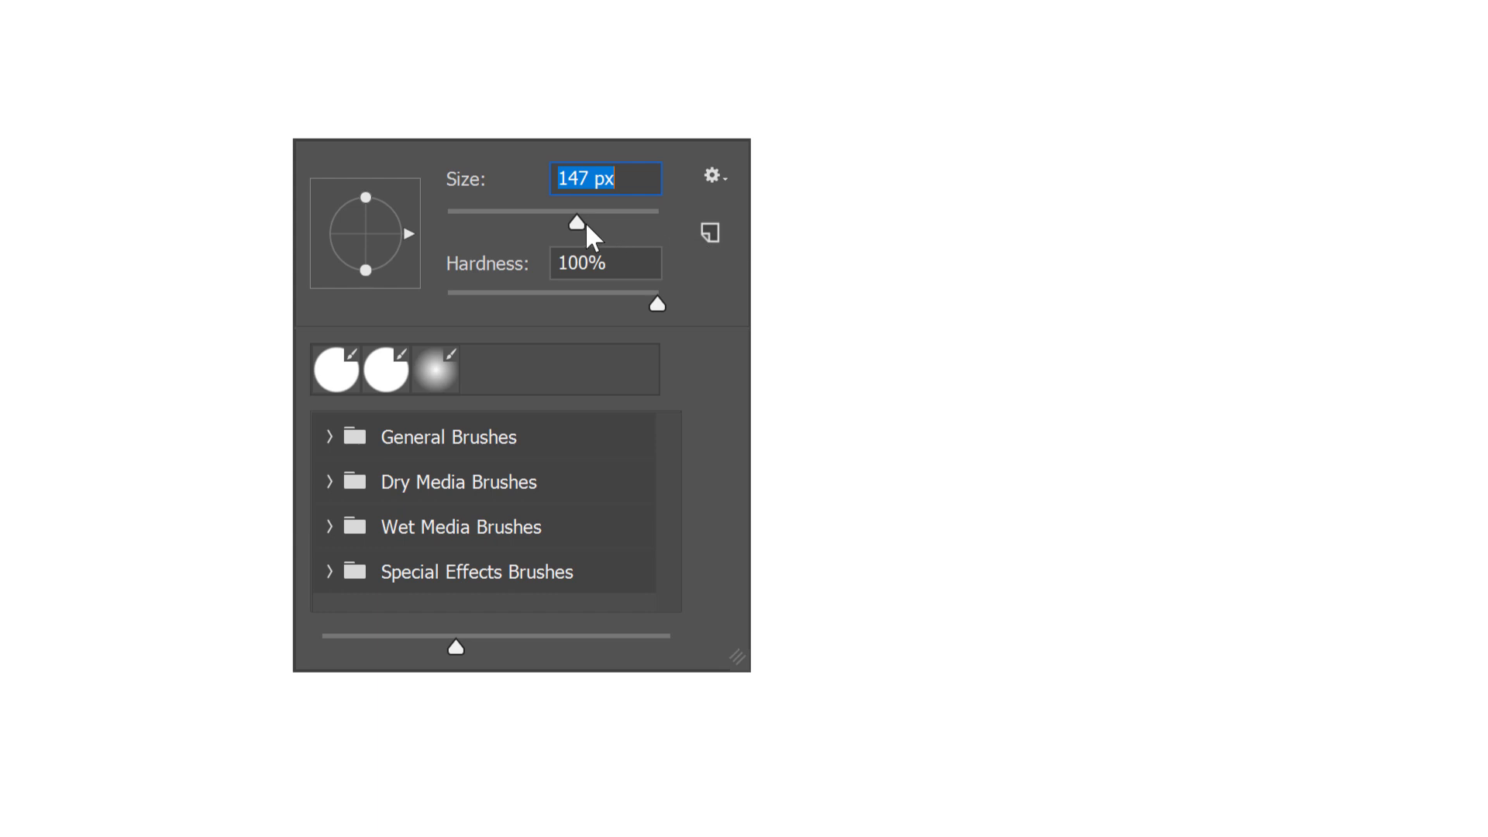
drag(577, 221, 603, 222)
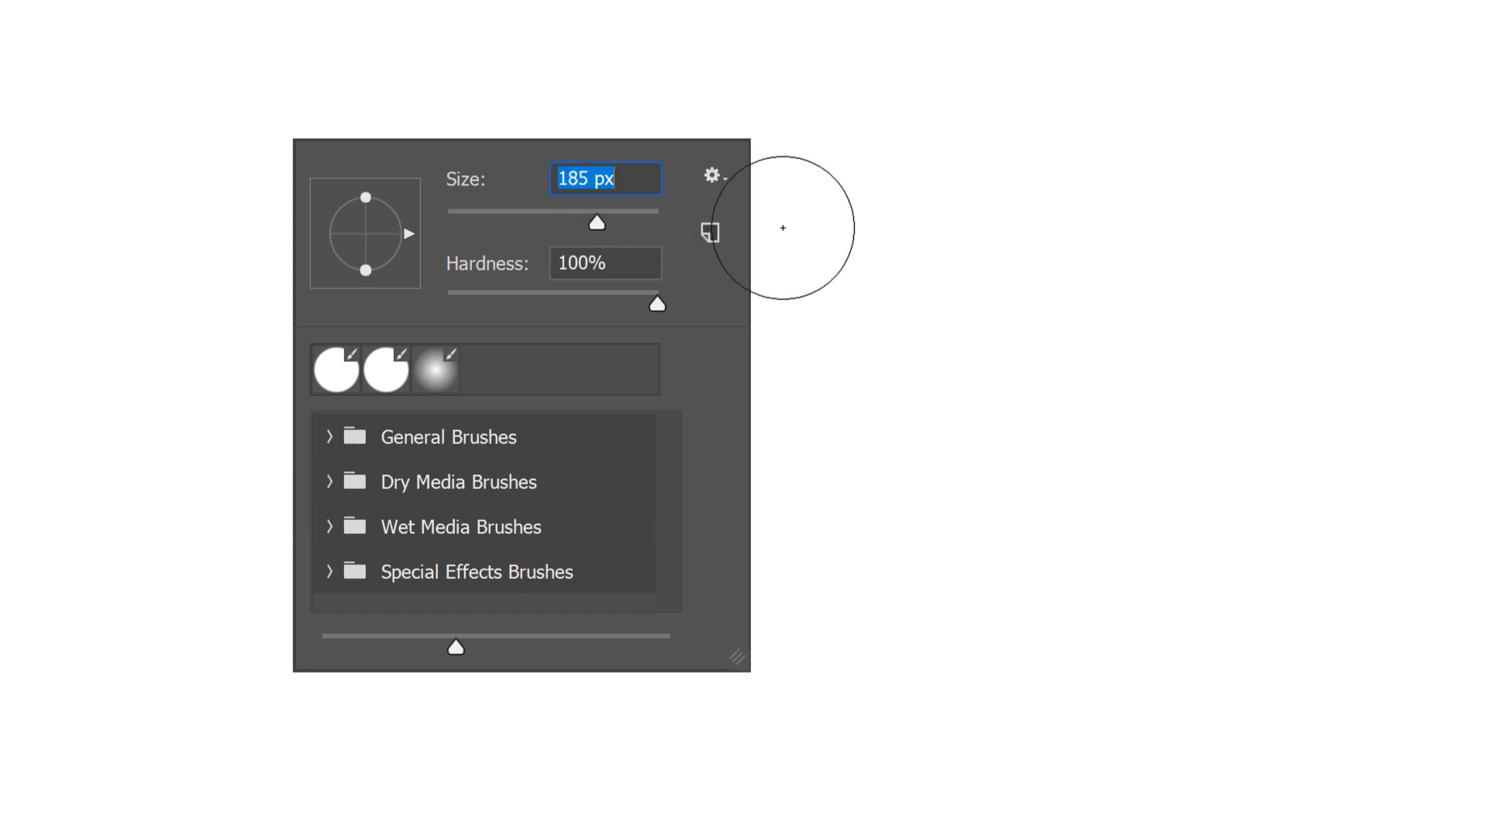
drag(597, 223, 625, 223)
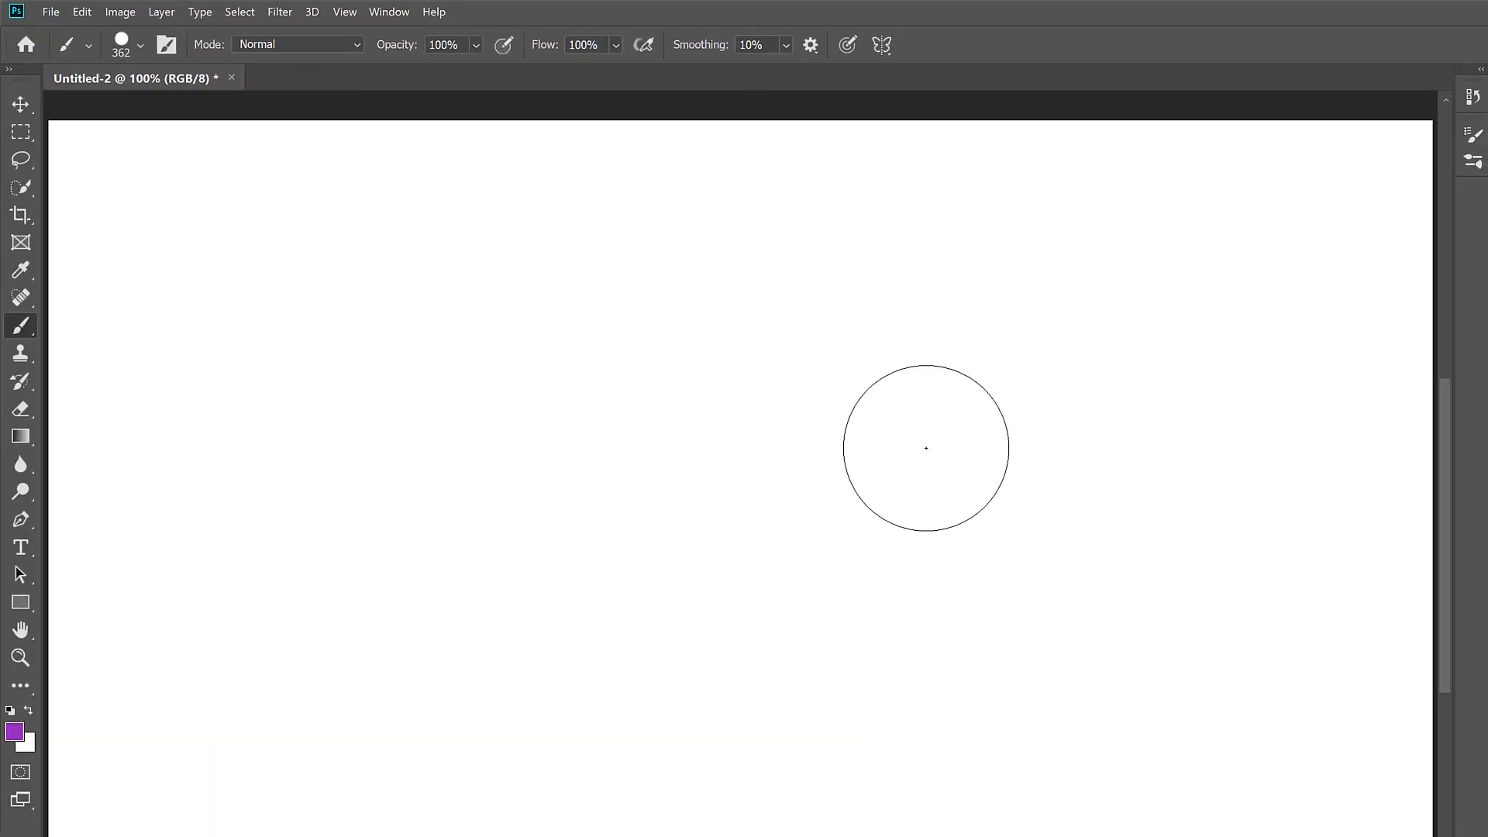
key(])
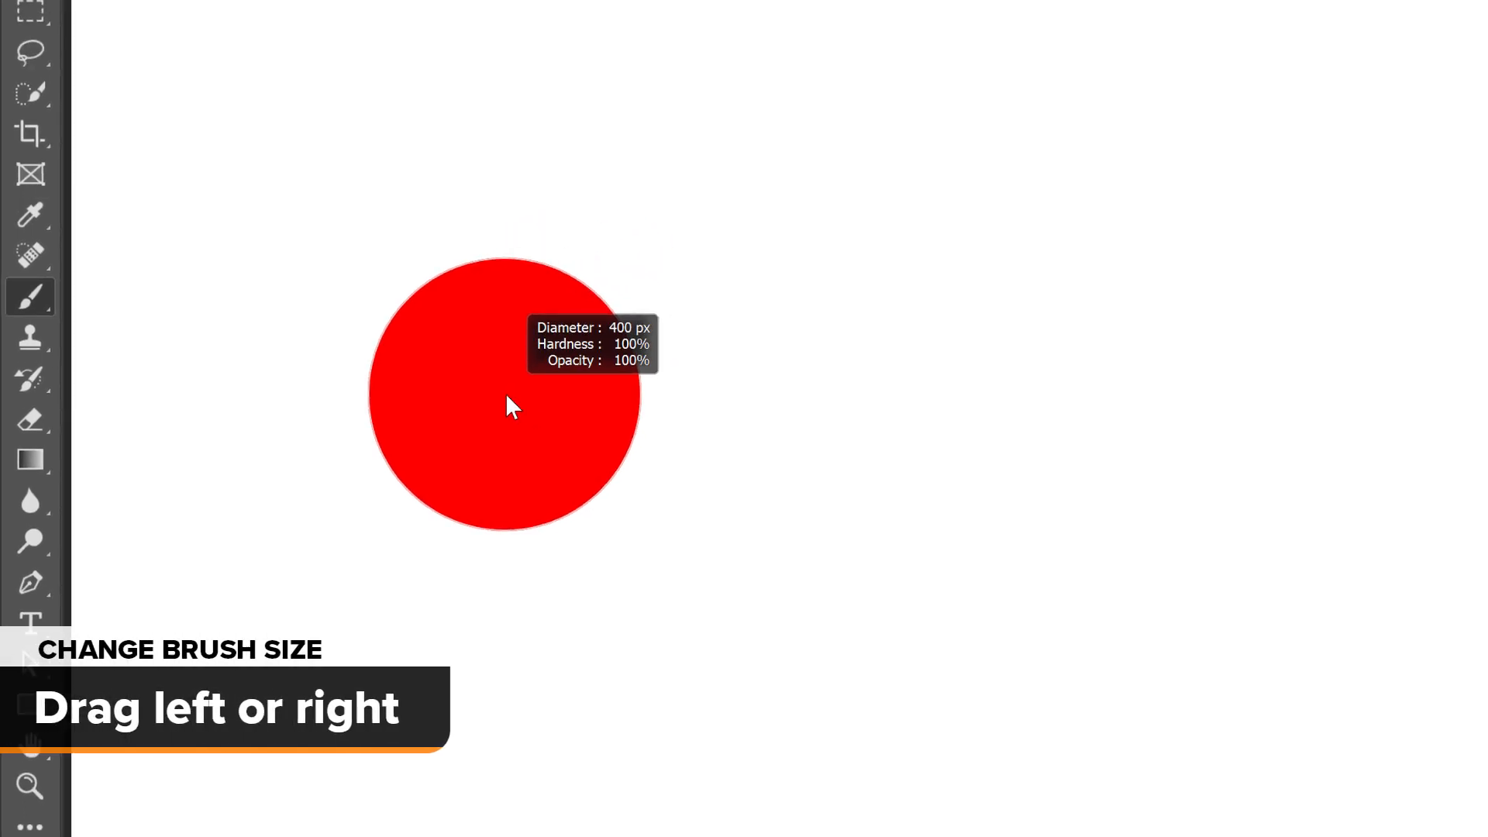
Drag on the canvas with the resize modifier to set the brush diameter to 400 px
drag(510, 406, 625, 411)
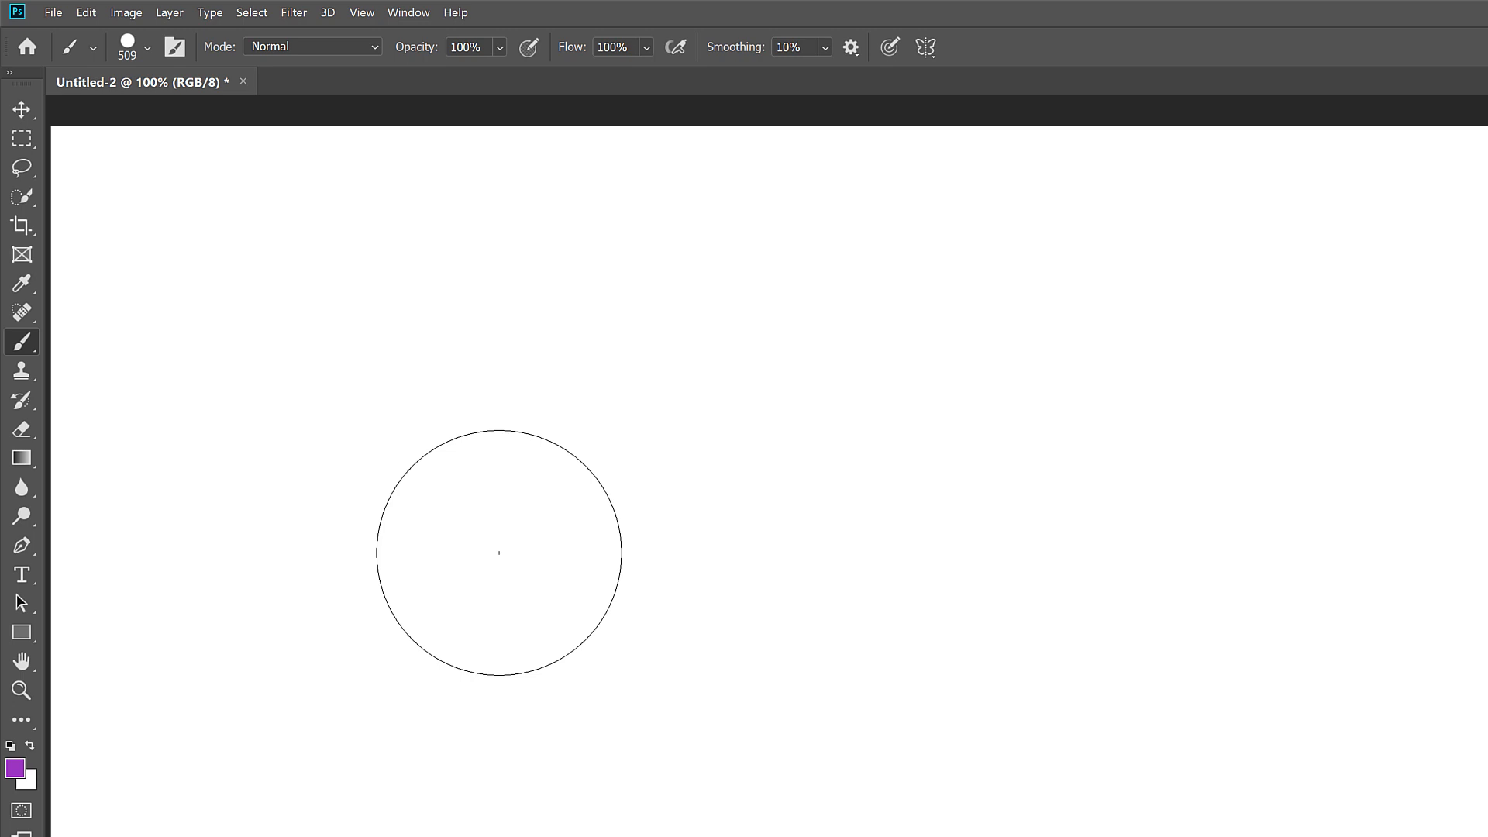
Bring up the Preferences dialog with Ctrl+K
key(ctrl+k)
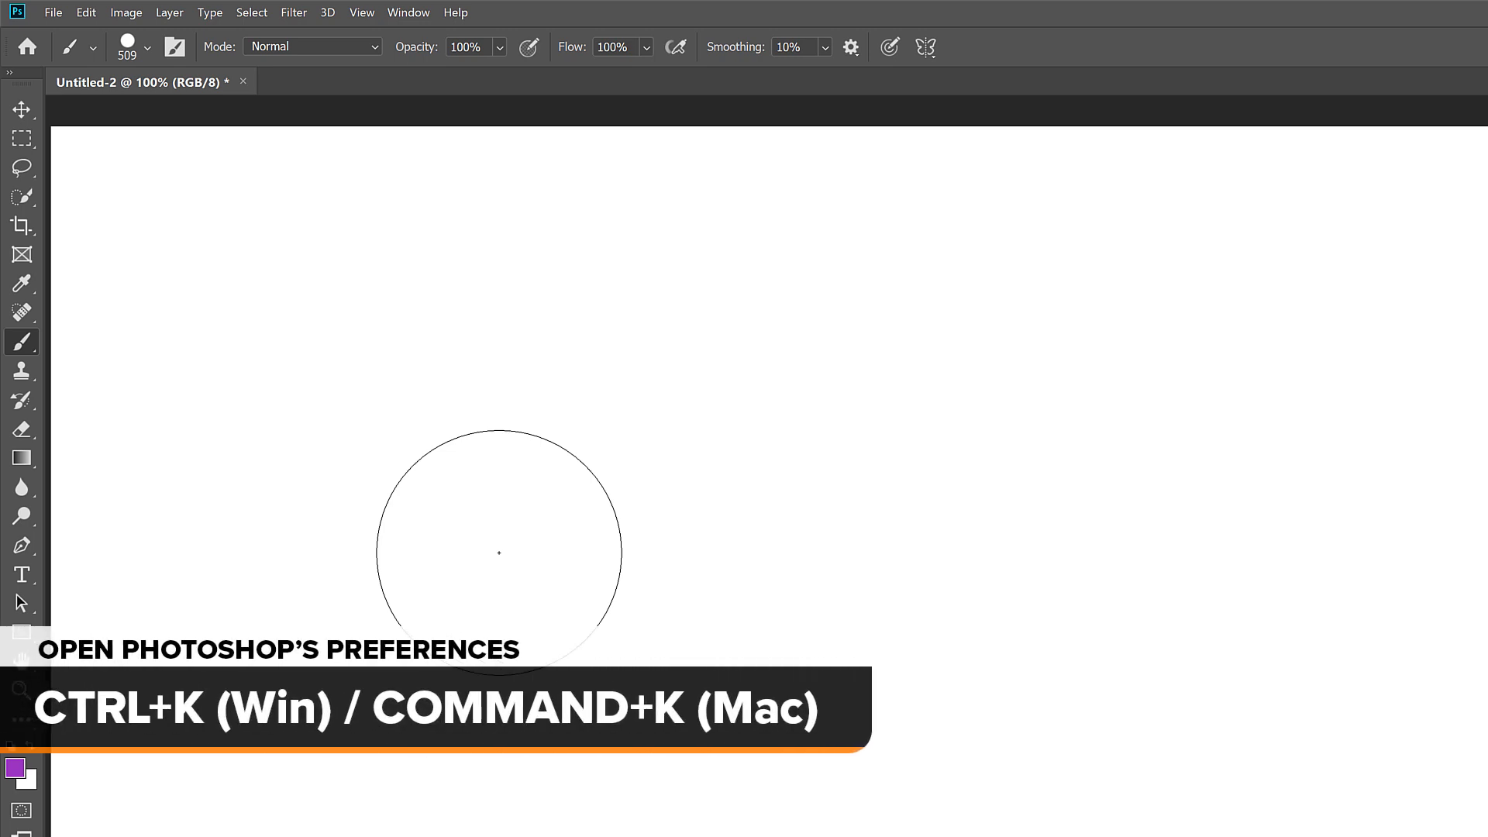
key(ctrl+k)
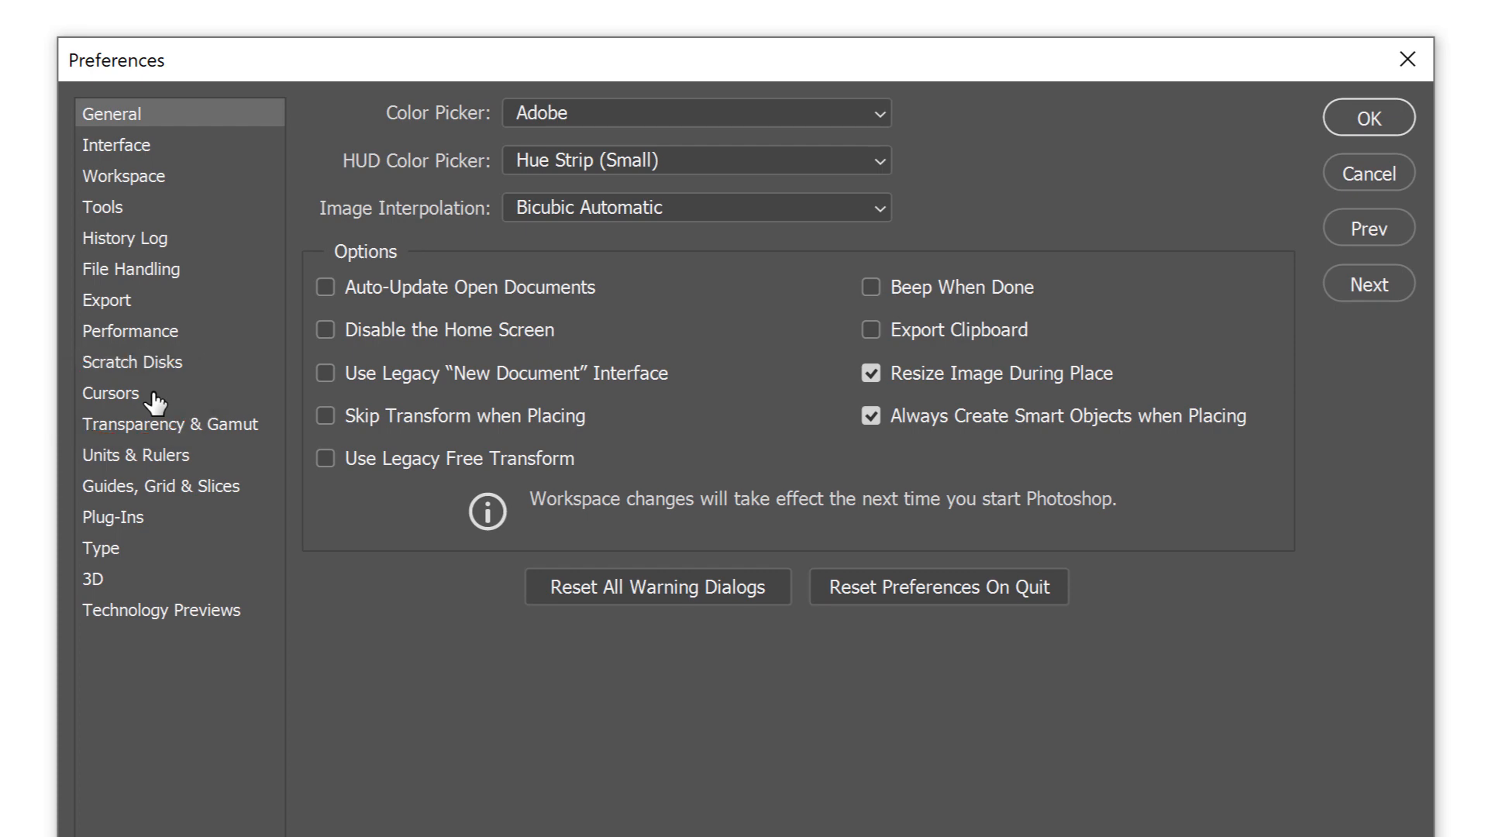
On the Cursors page, change the Brush Preview colour swatch from red to green
click(110, 393)
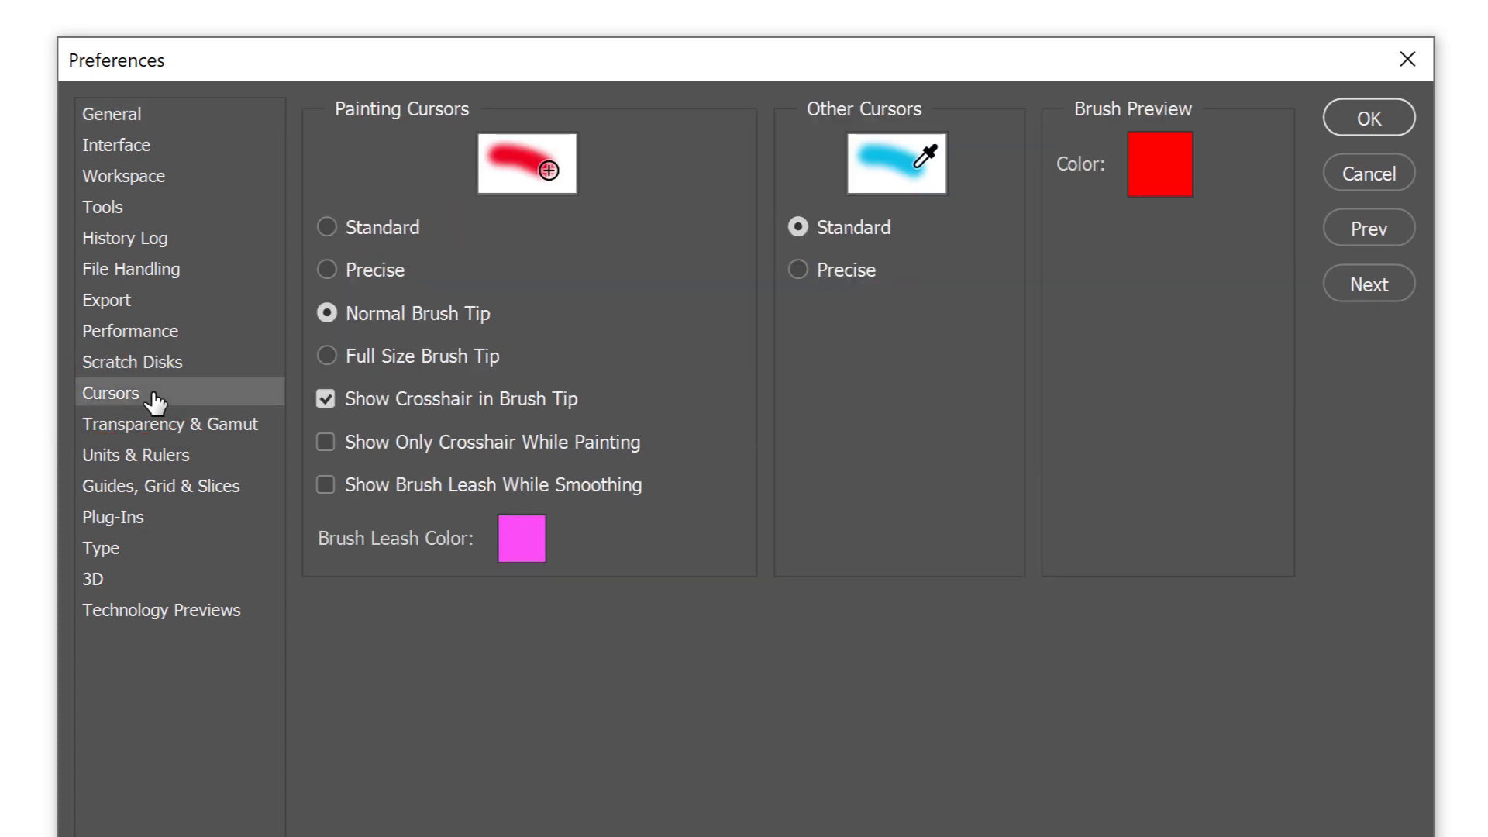
mouse_move(1123, 216)
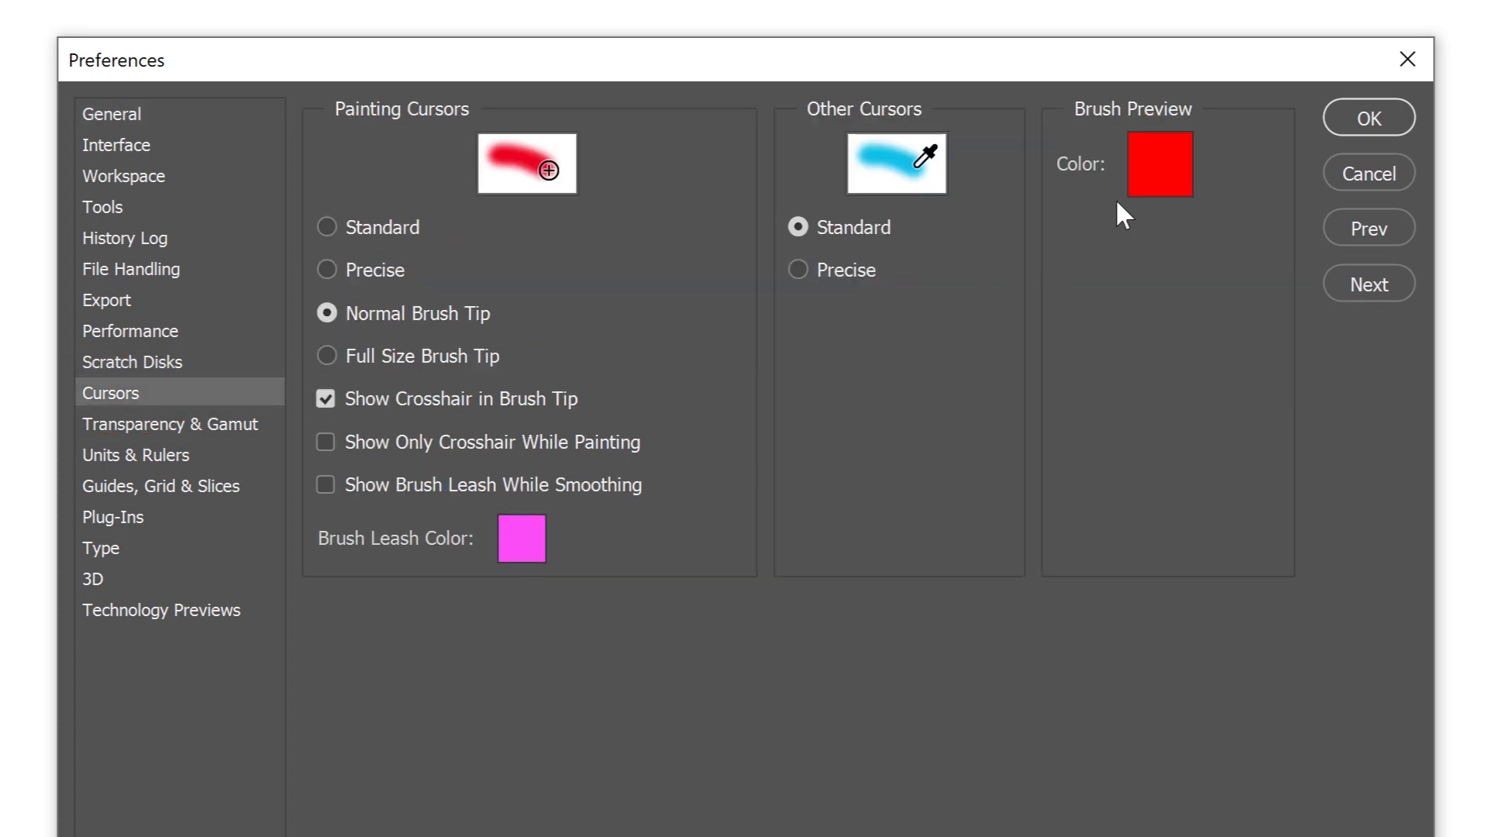
click(1159, 163)
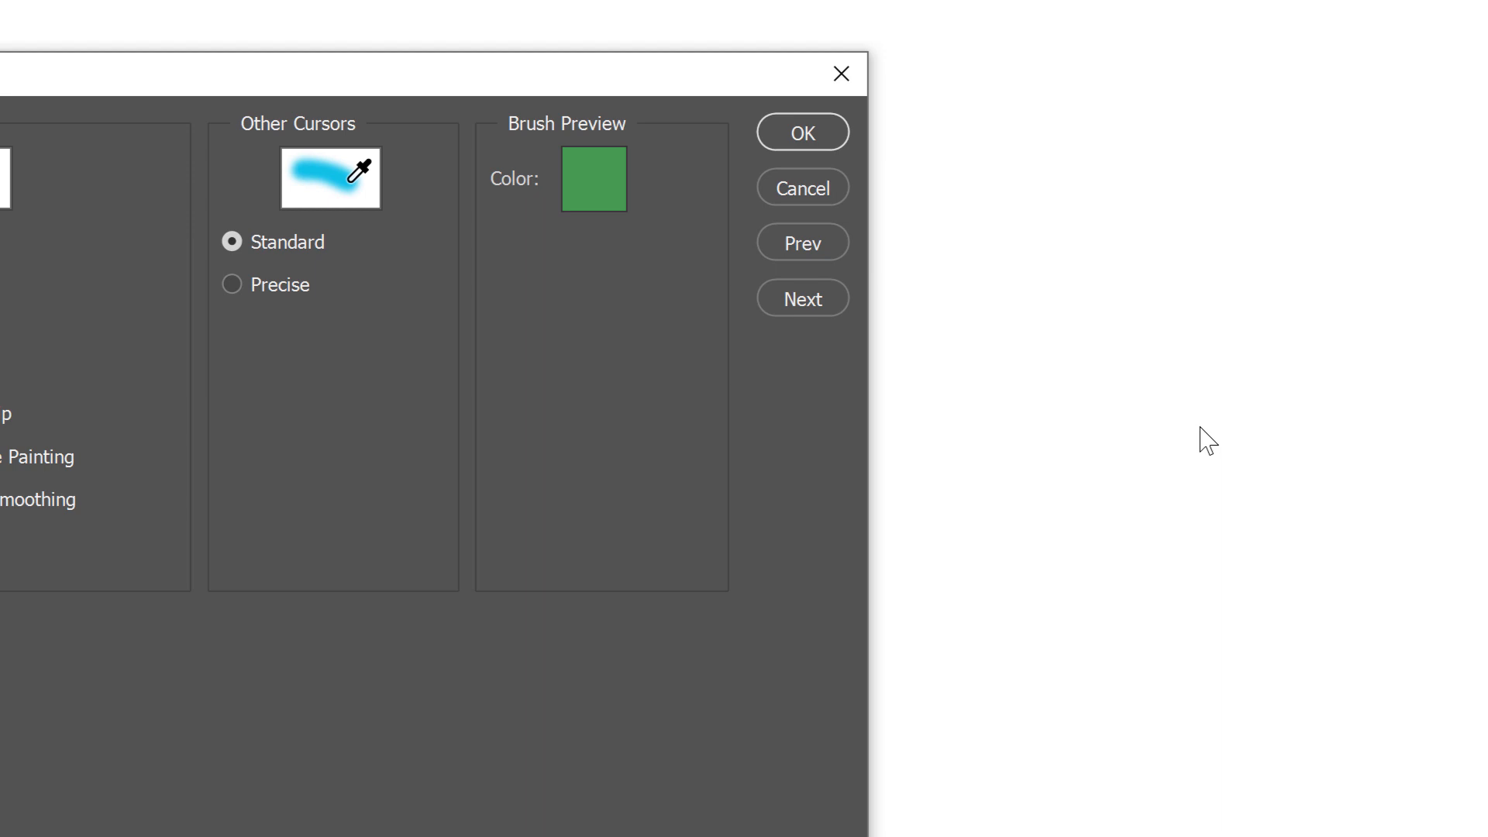
mouse_move(811, 211)
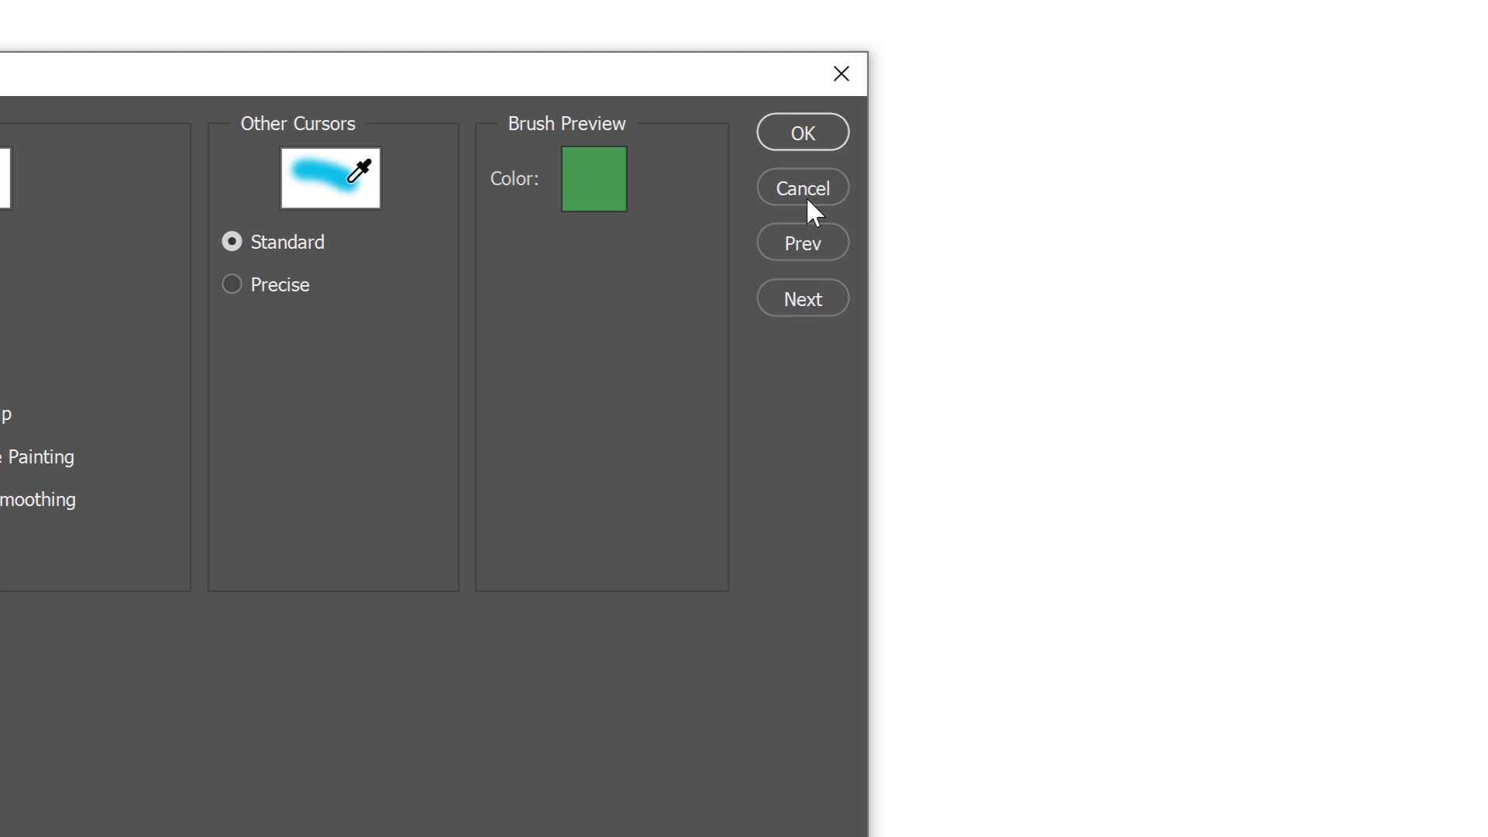
Cancel the preferences to discard the colour change, then bring up the foreground colour picker
click(801, 188)
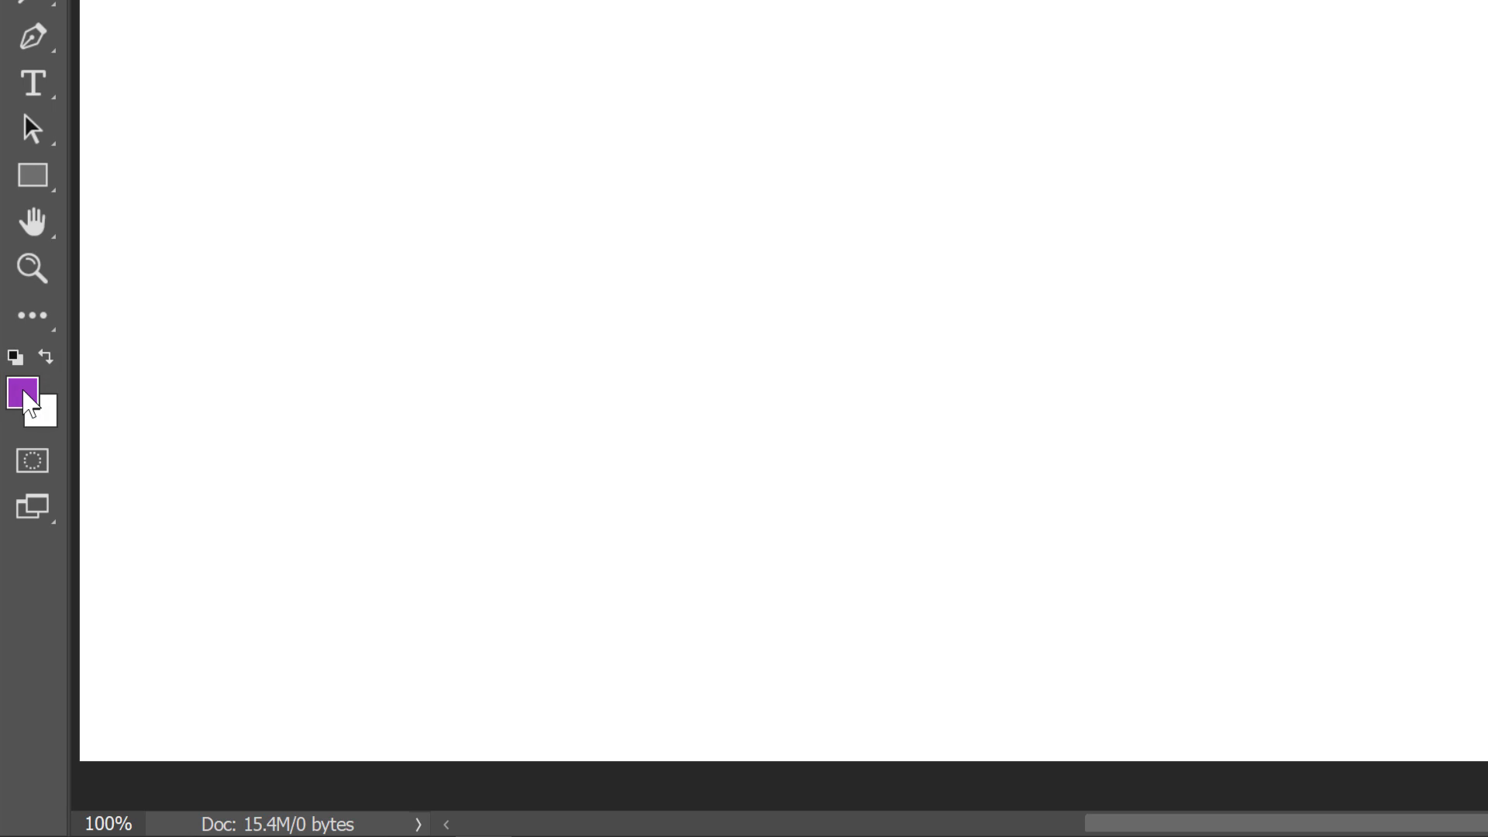
click(23, 394)
text(d42359)
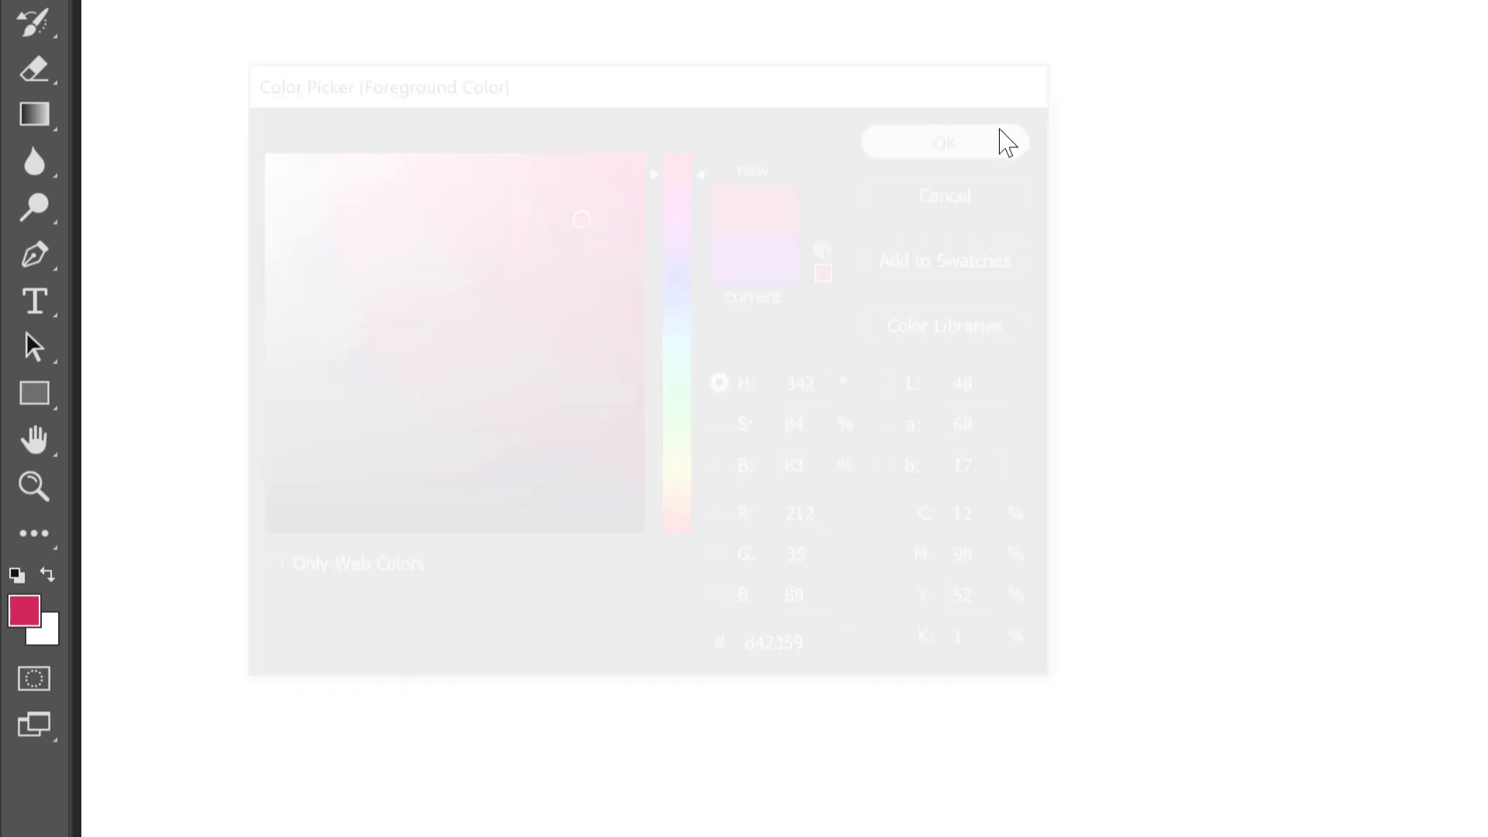
Confirm the pinkish-red foreground colour, then shift it toward magenta with the HUD picker
click(944, 143)
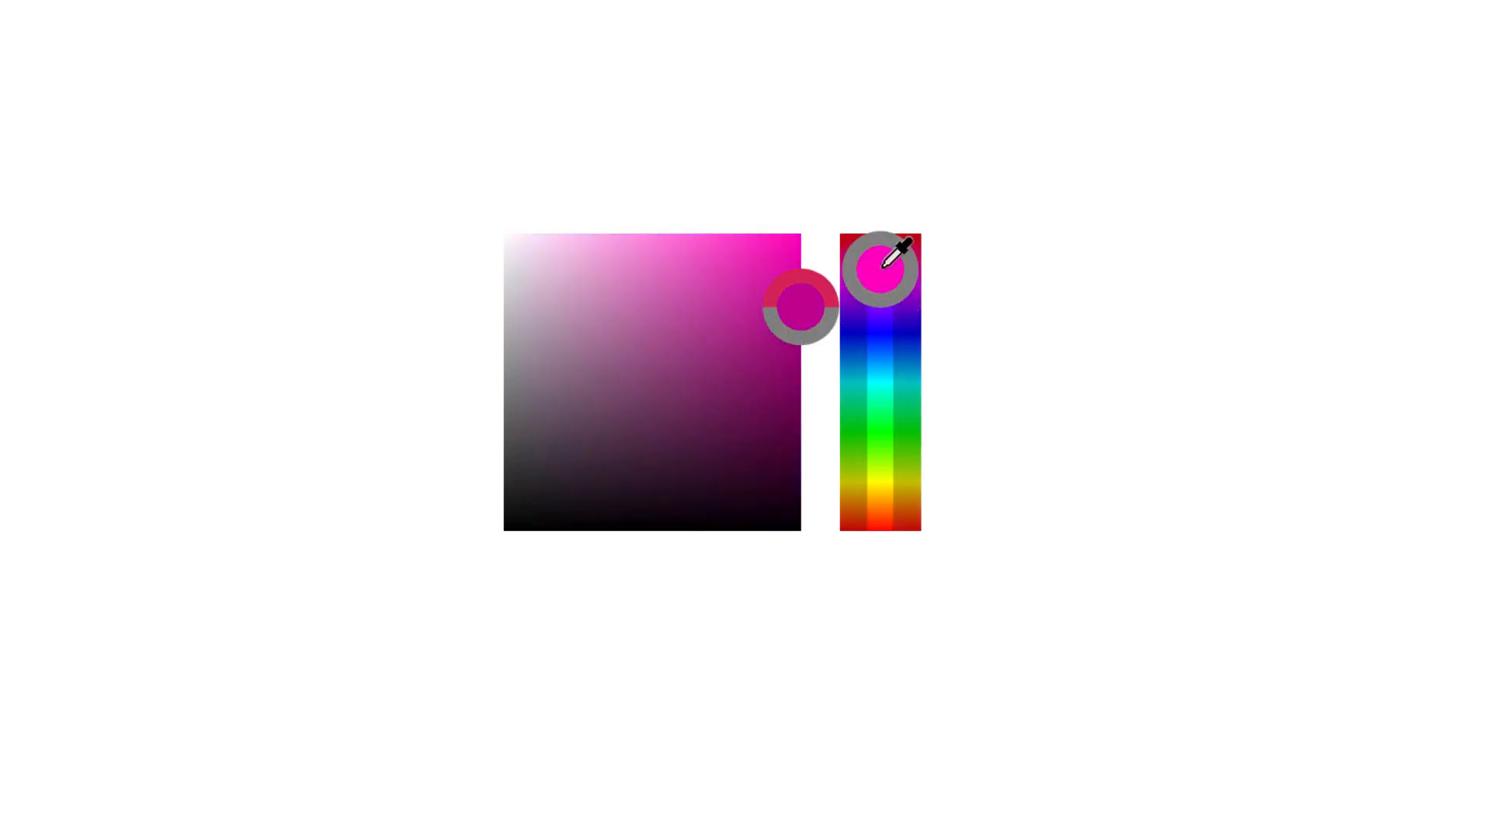
drag(878, 270, 877, 357)
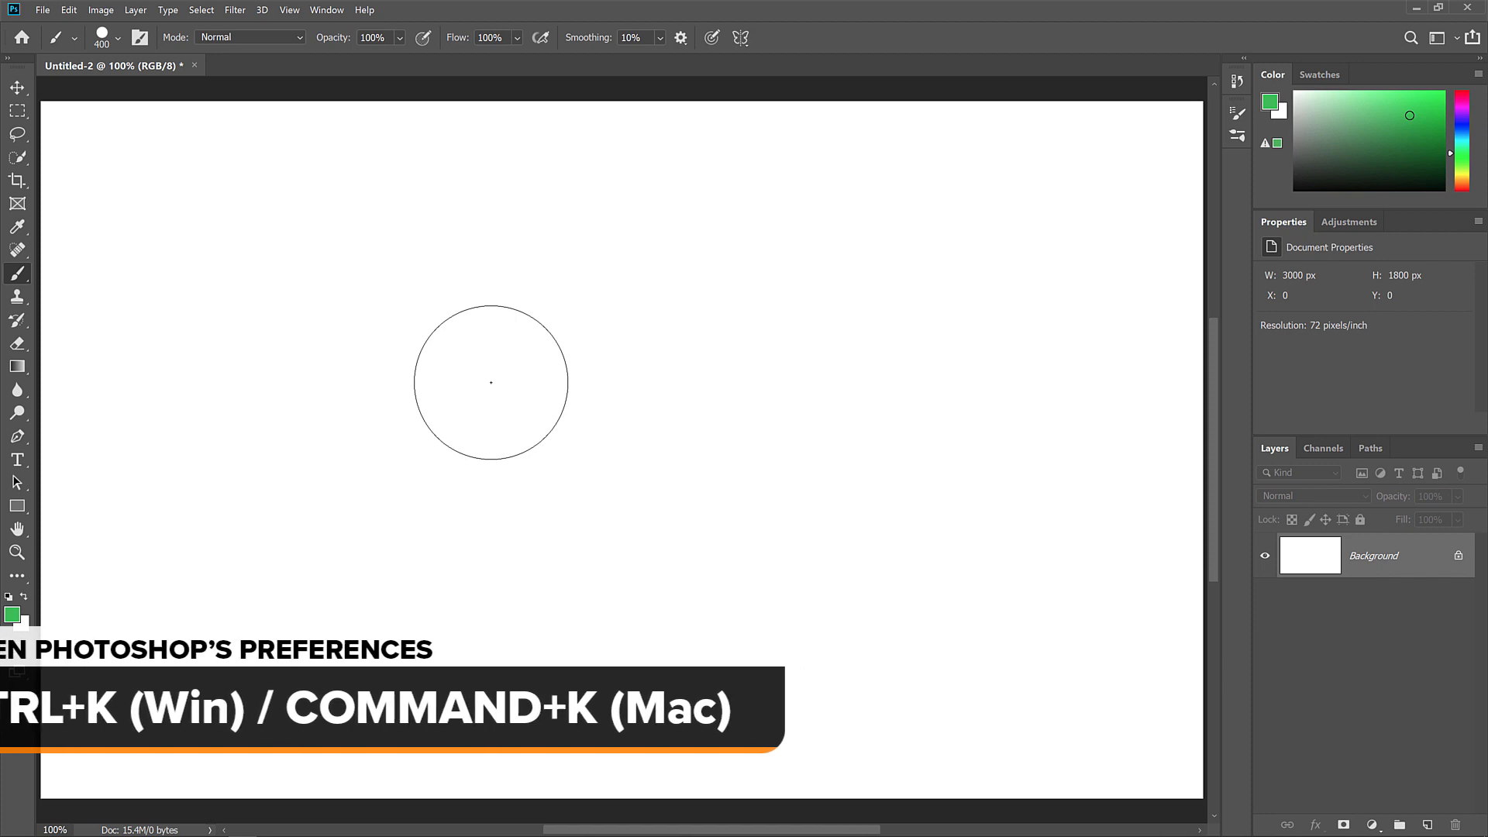
Set the HUD Color Picker preference to Hue Wheel and save it
key(ctrl+k)
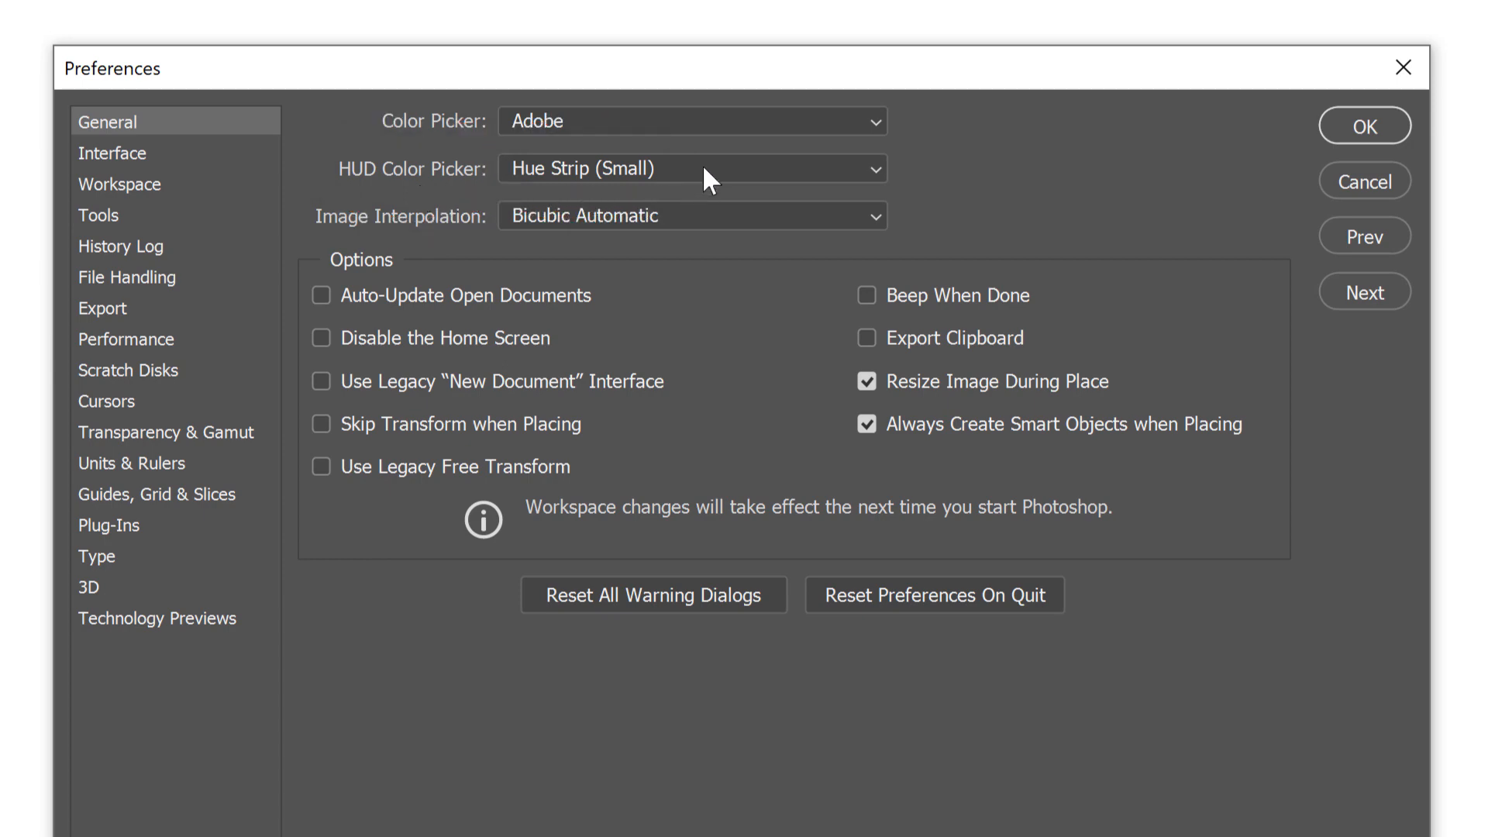
click(691, 167)
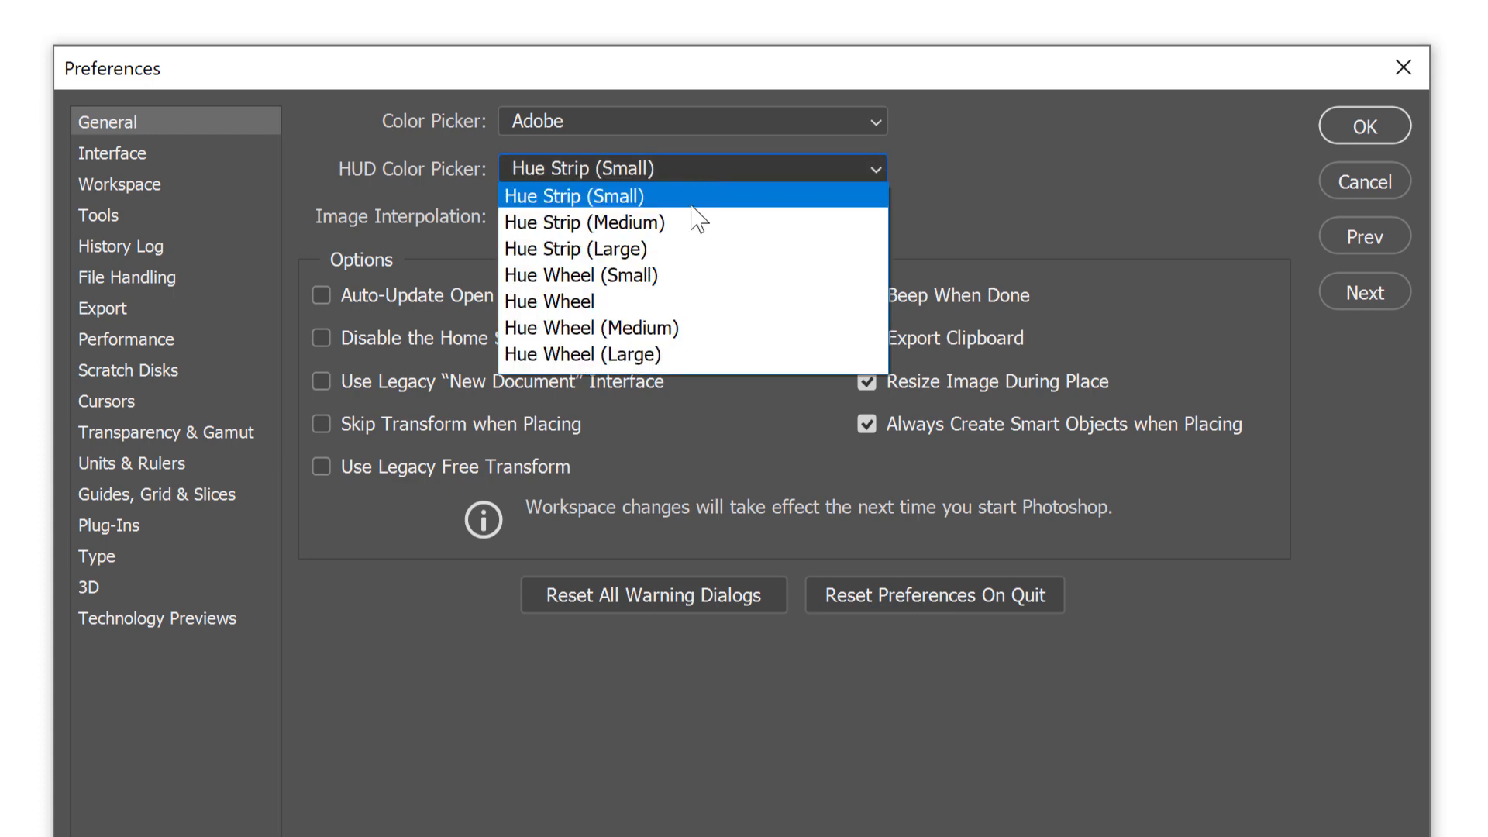
mouse_move(674, 248)
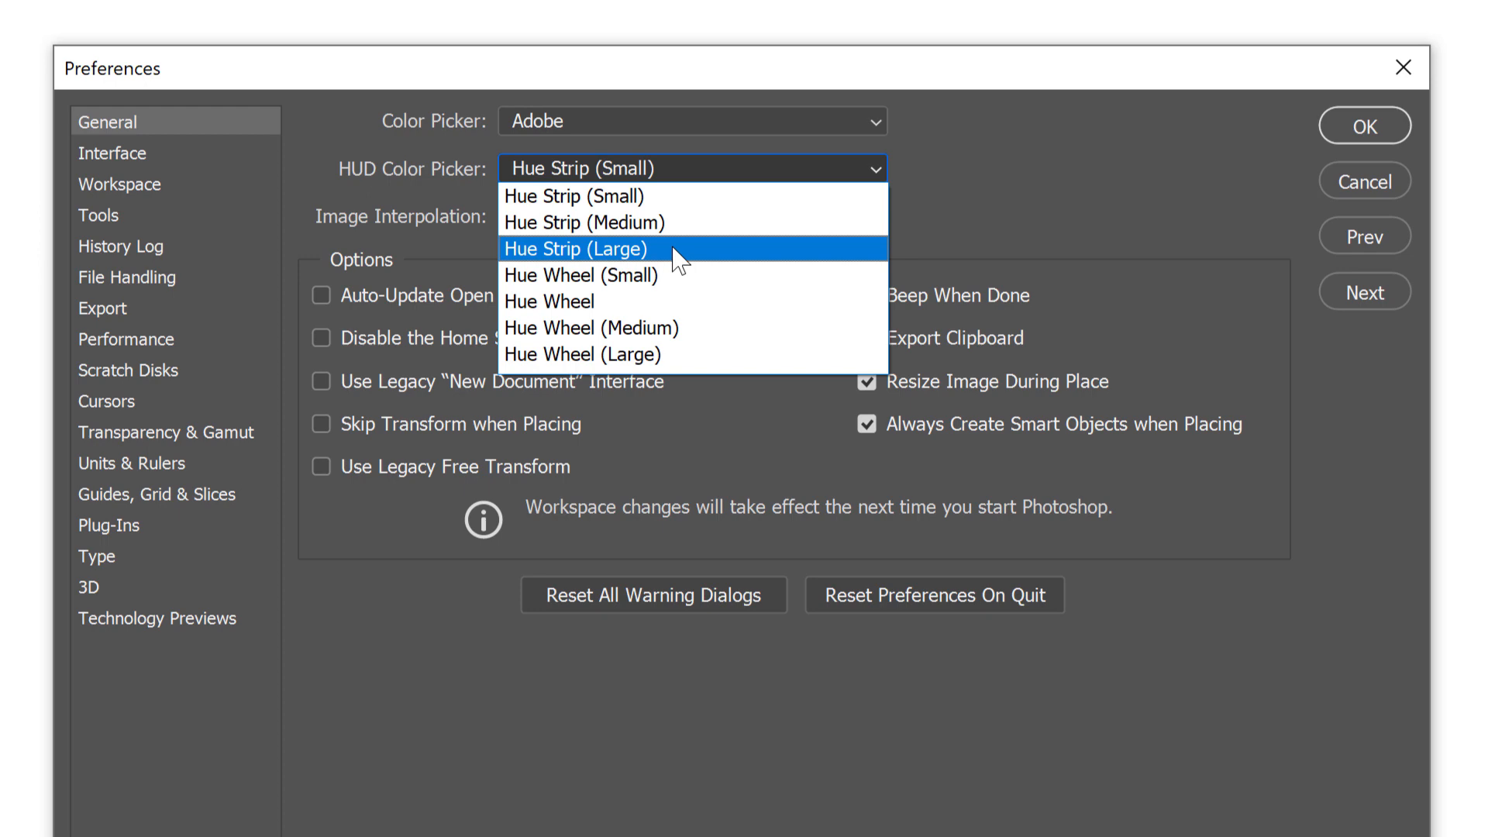
mouse_move(581, 276)
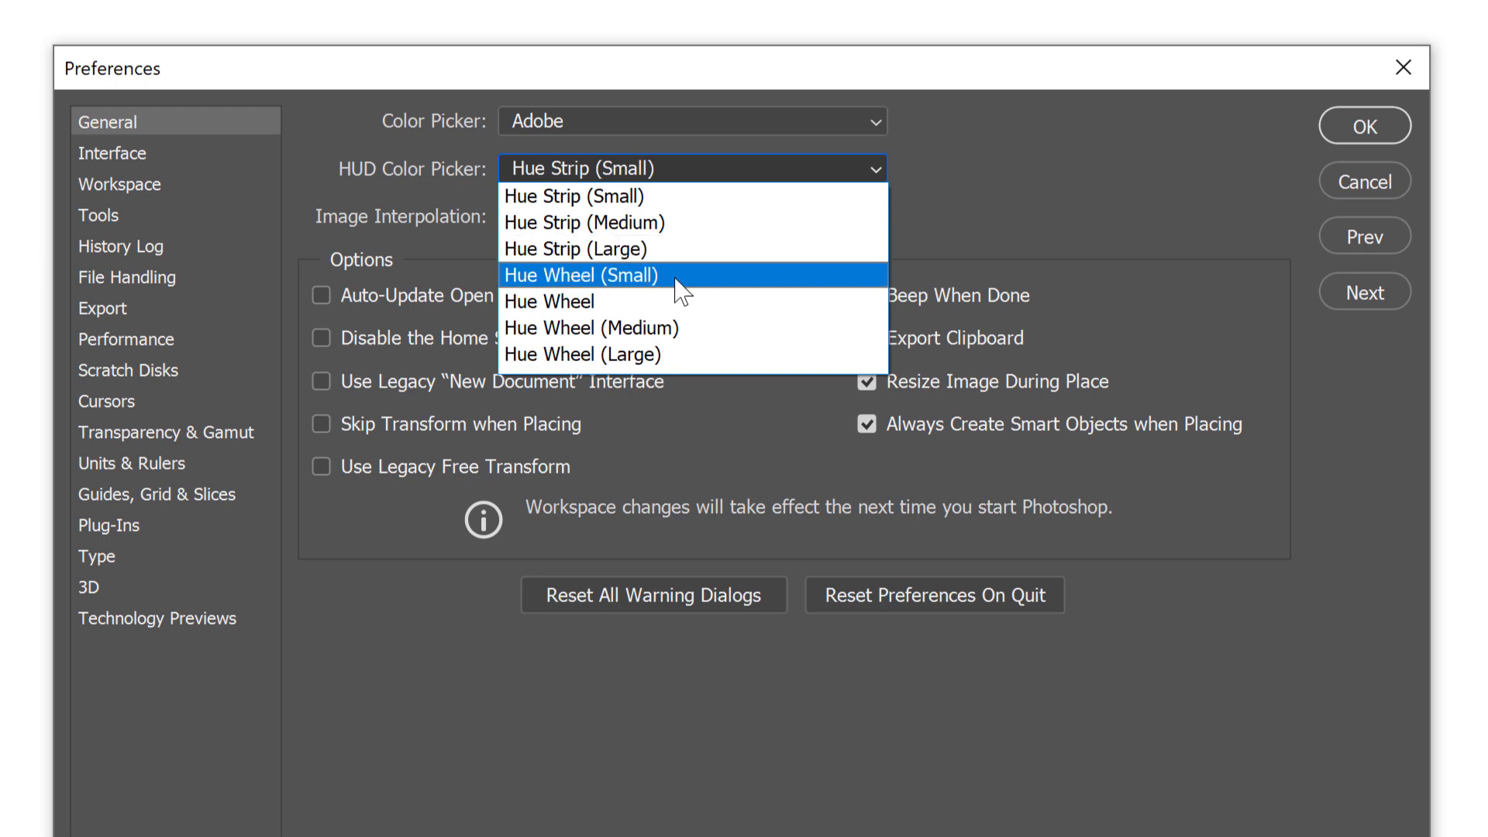
click(547, 302)
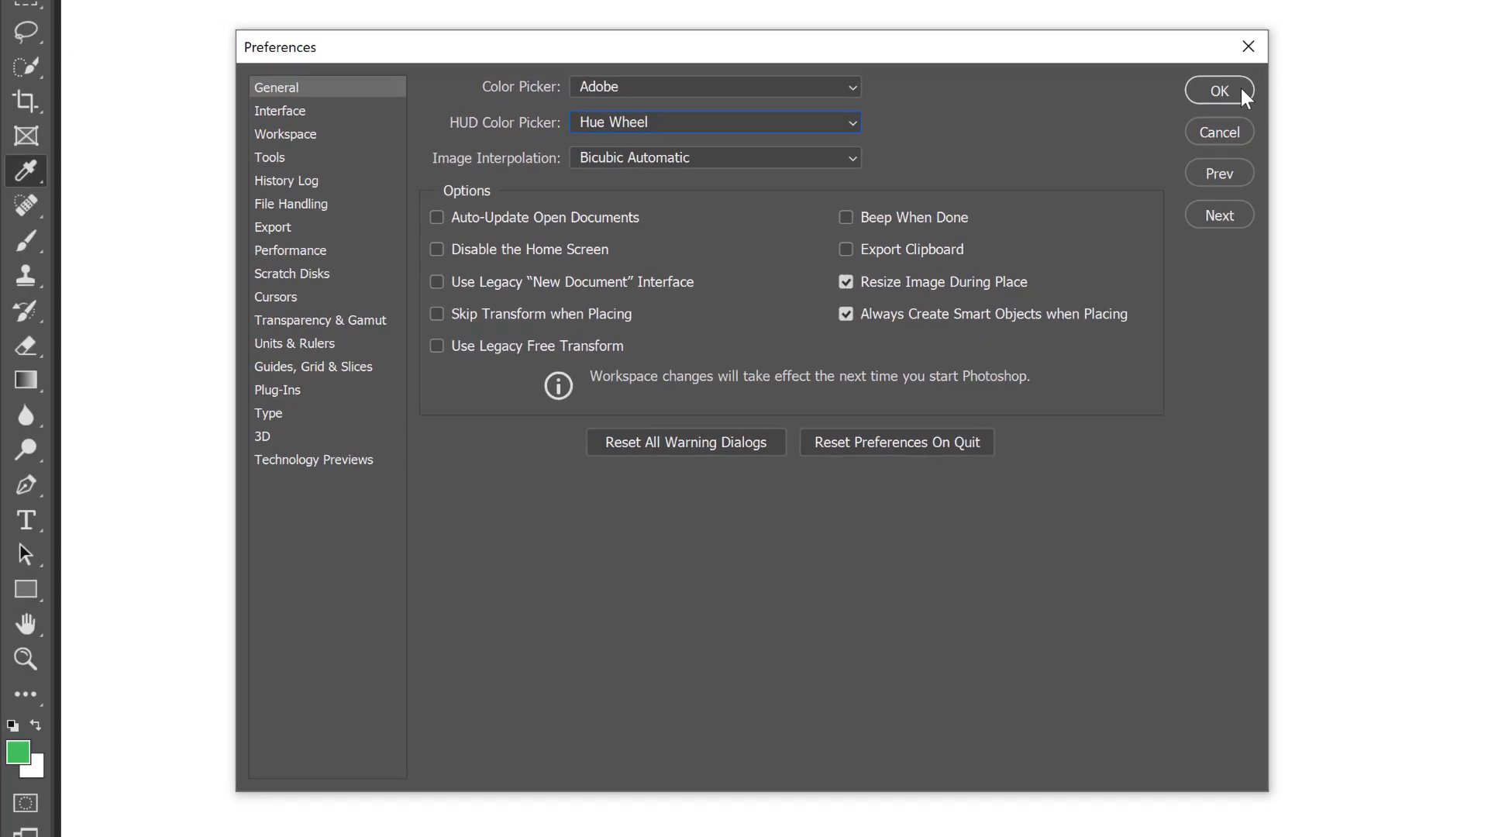
click(1218, 90)
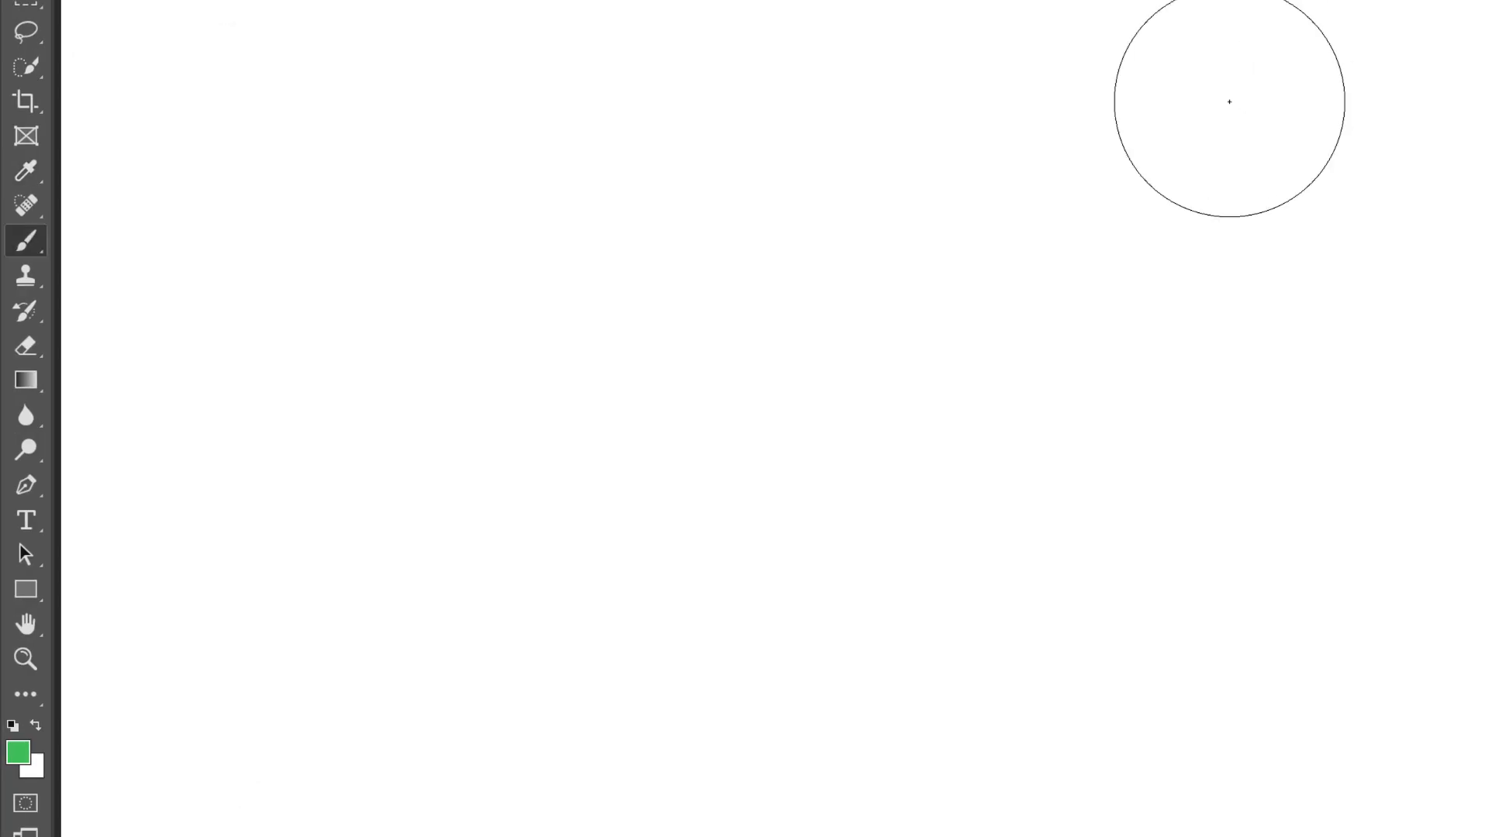
mouse_move(677, 382)
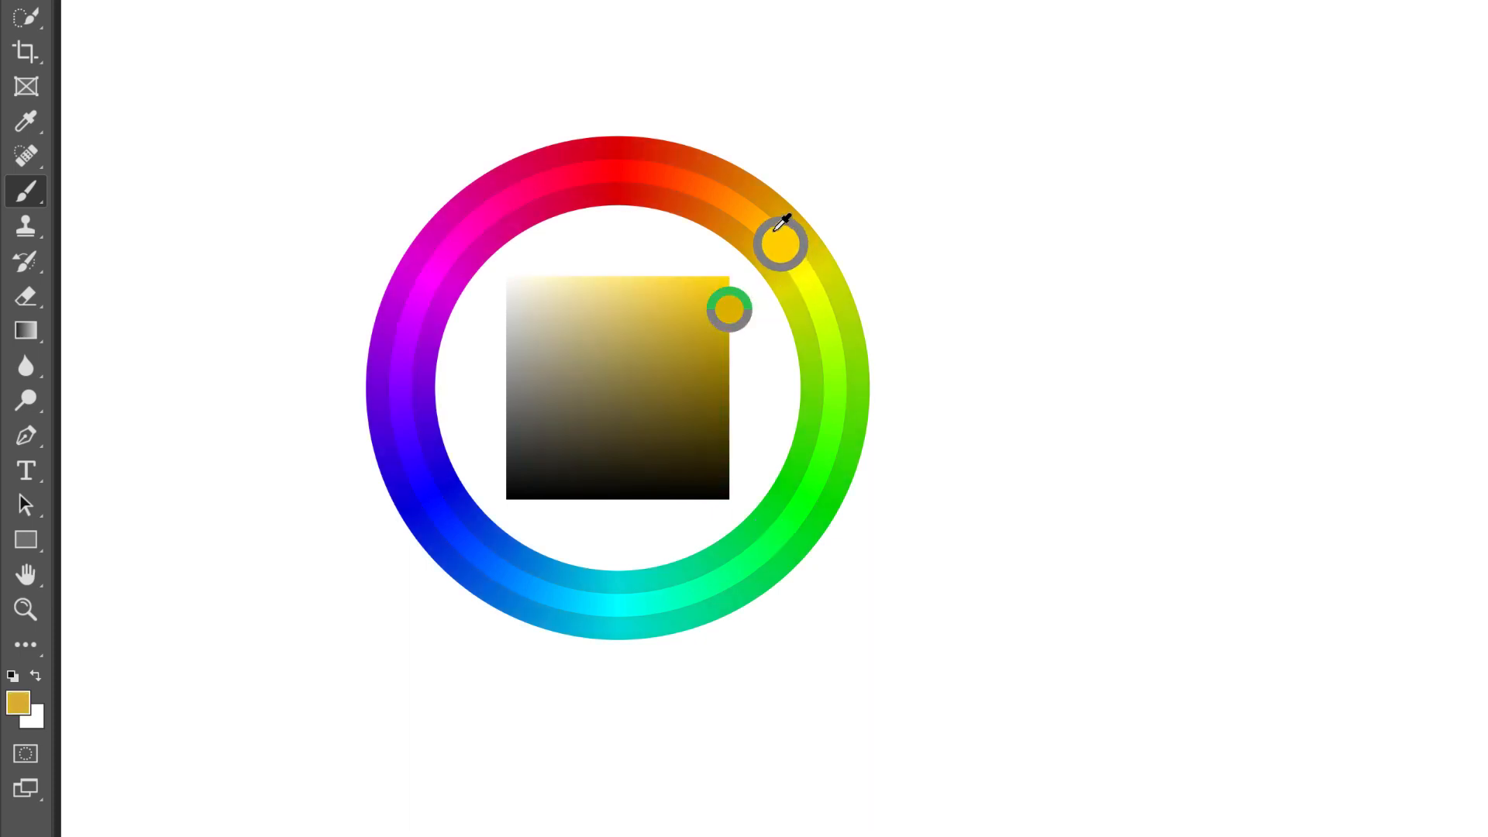
Pick a bright orange on the hue wheel and shade it down to a muted brown
drag(779, 237, 811, 488)
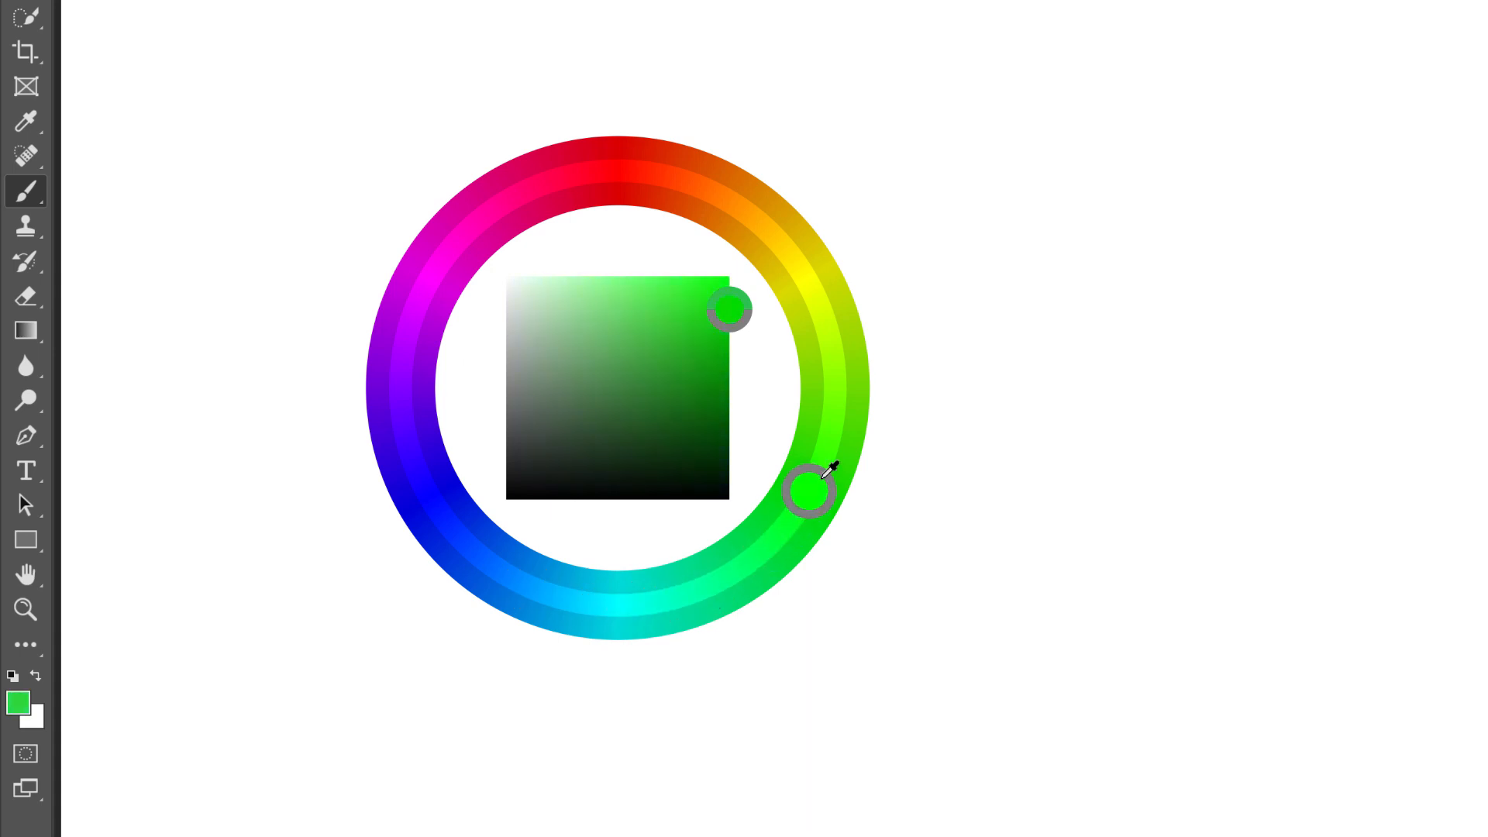
drag(811, 492, 693, 182)
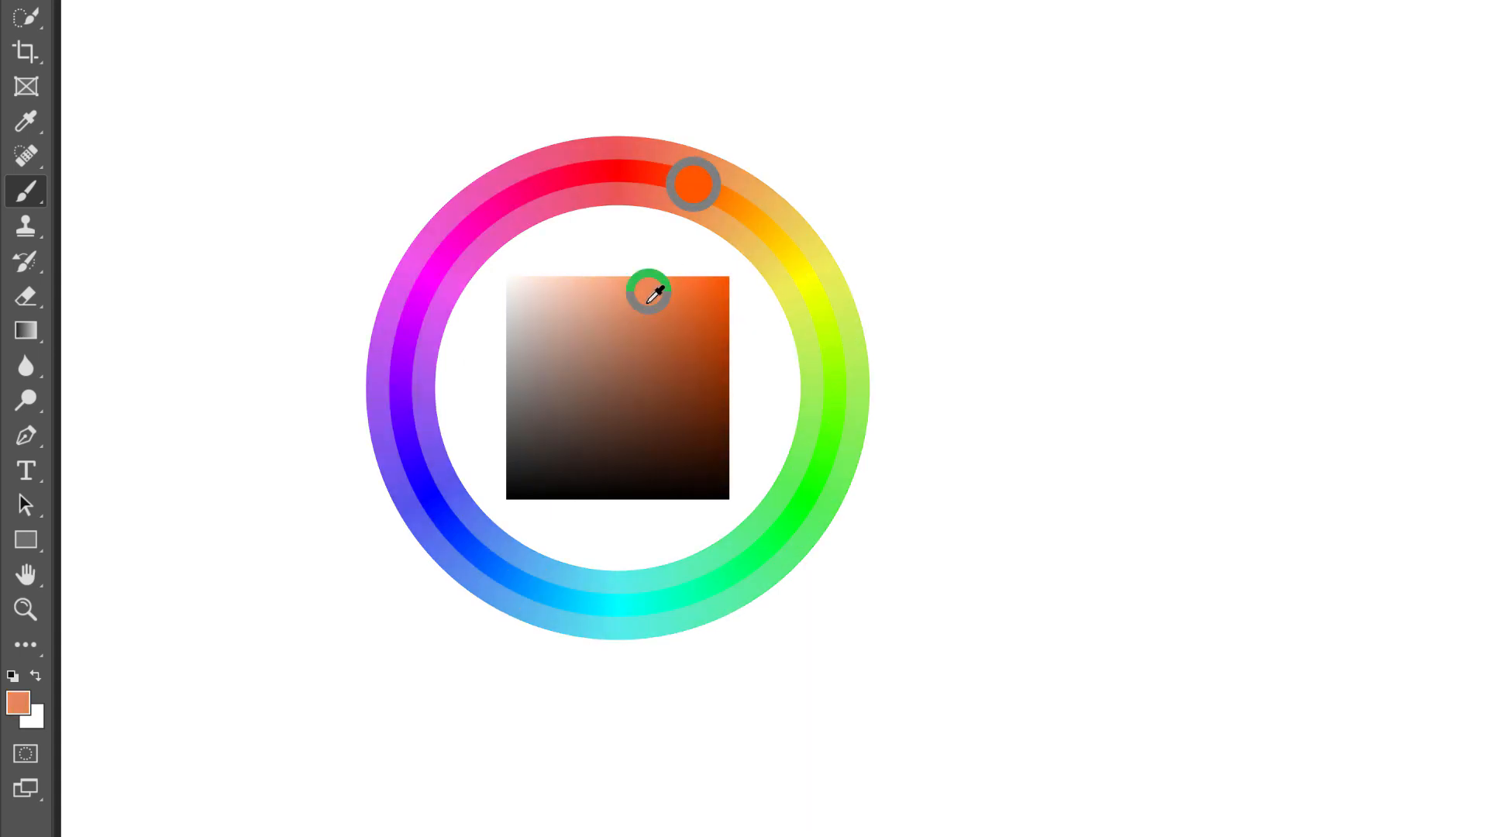
drag(650, 294, 627, 385)
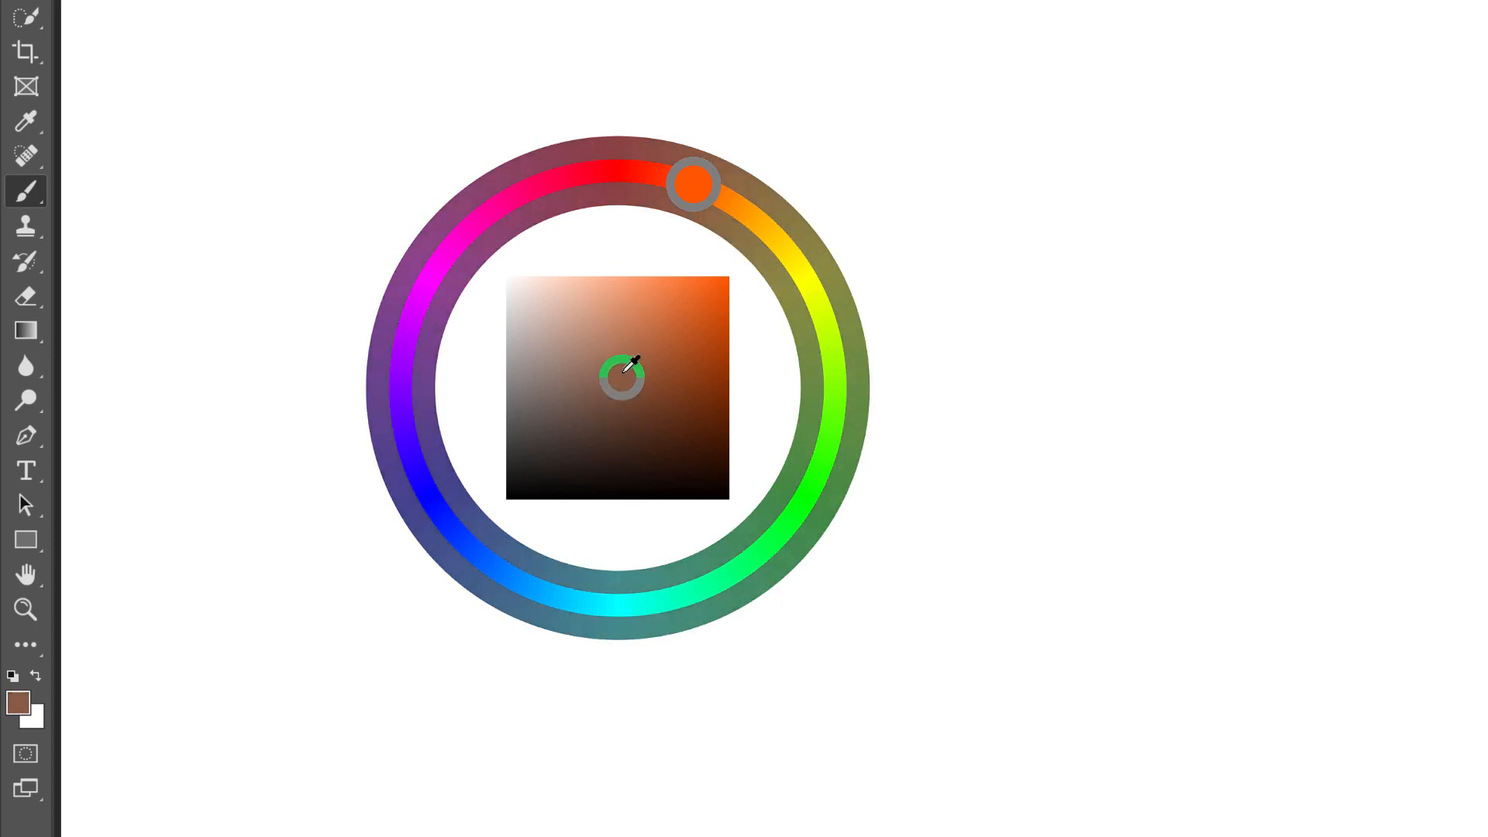
drag(625, 375, 581, 378)
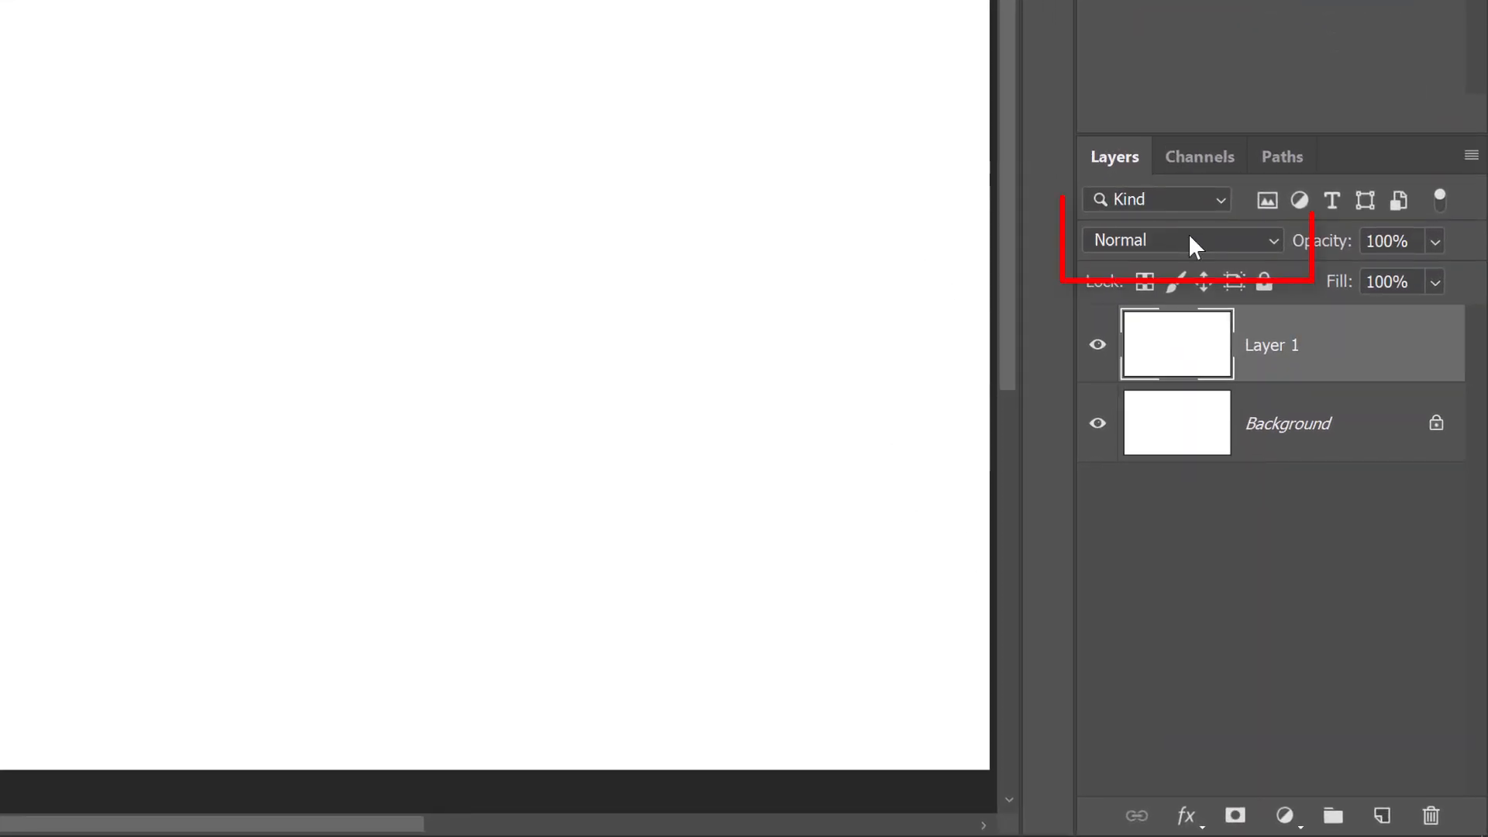
click(1182, 240)
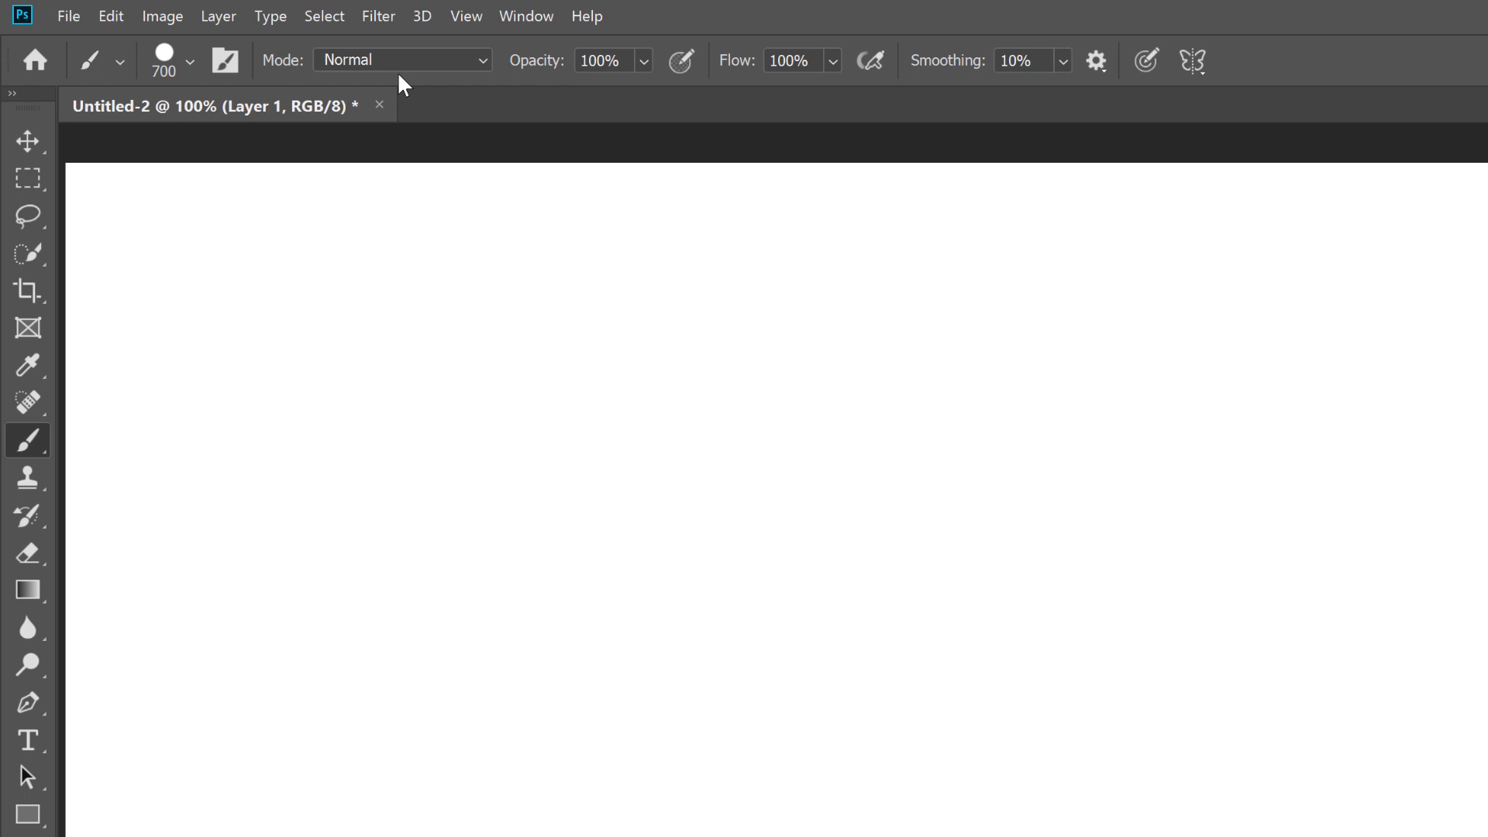
click(402, 61)
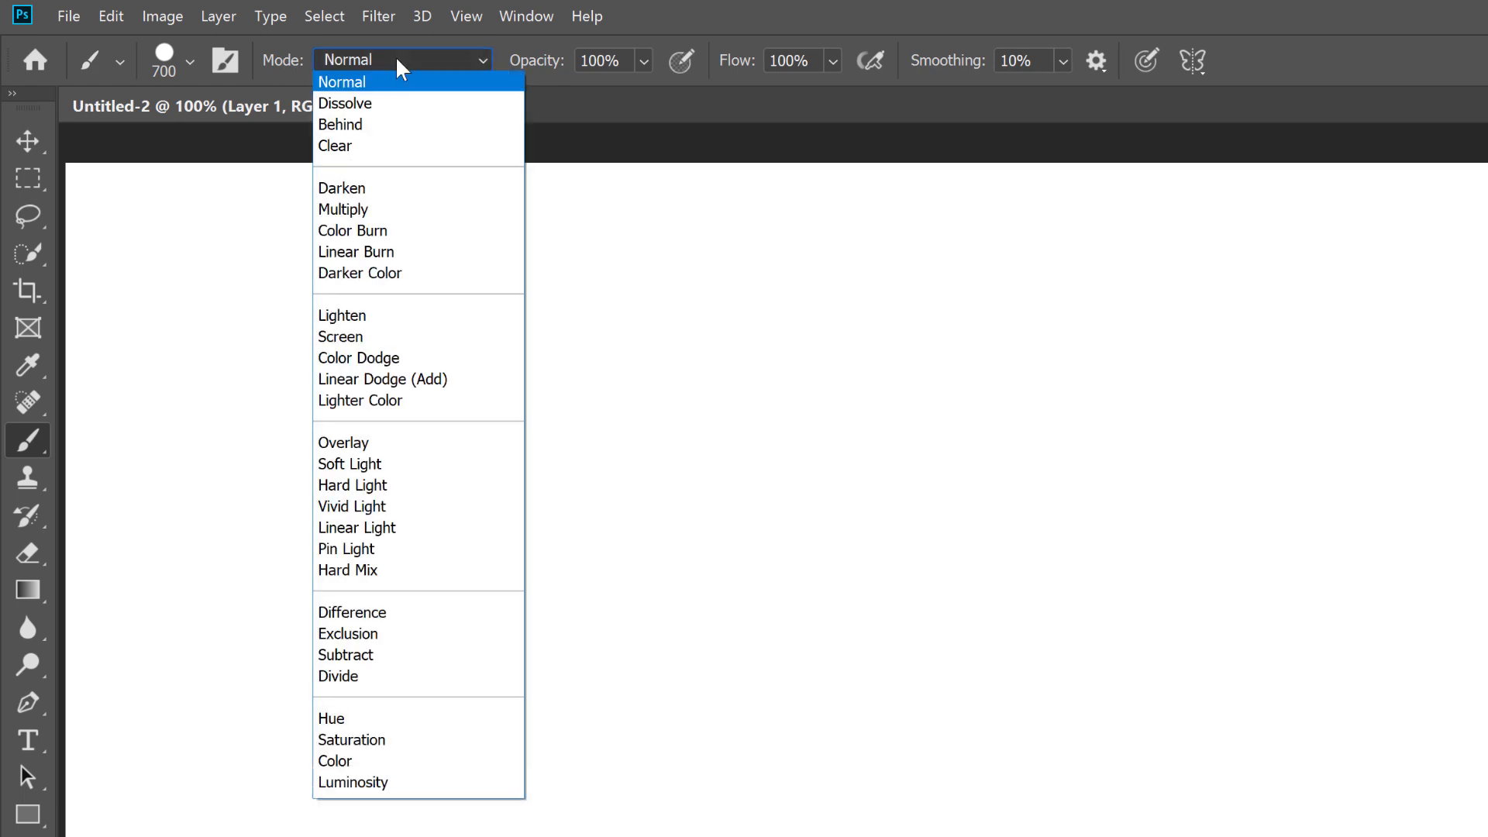
mouse_move(417, 187)
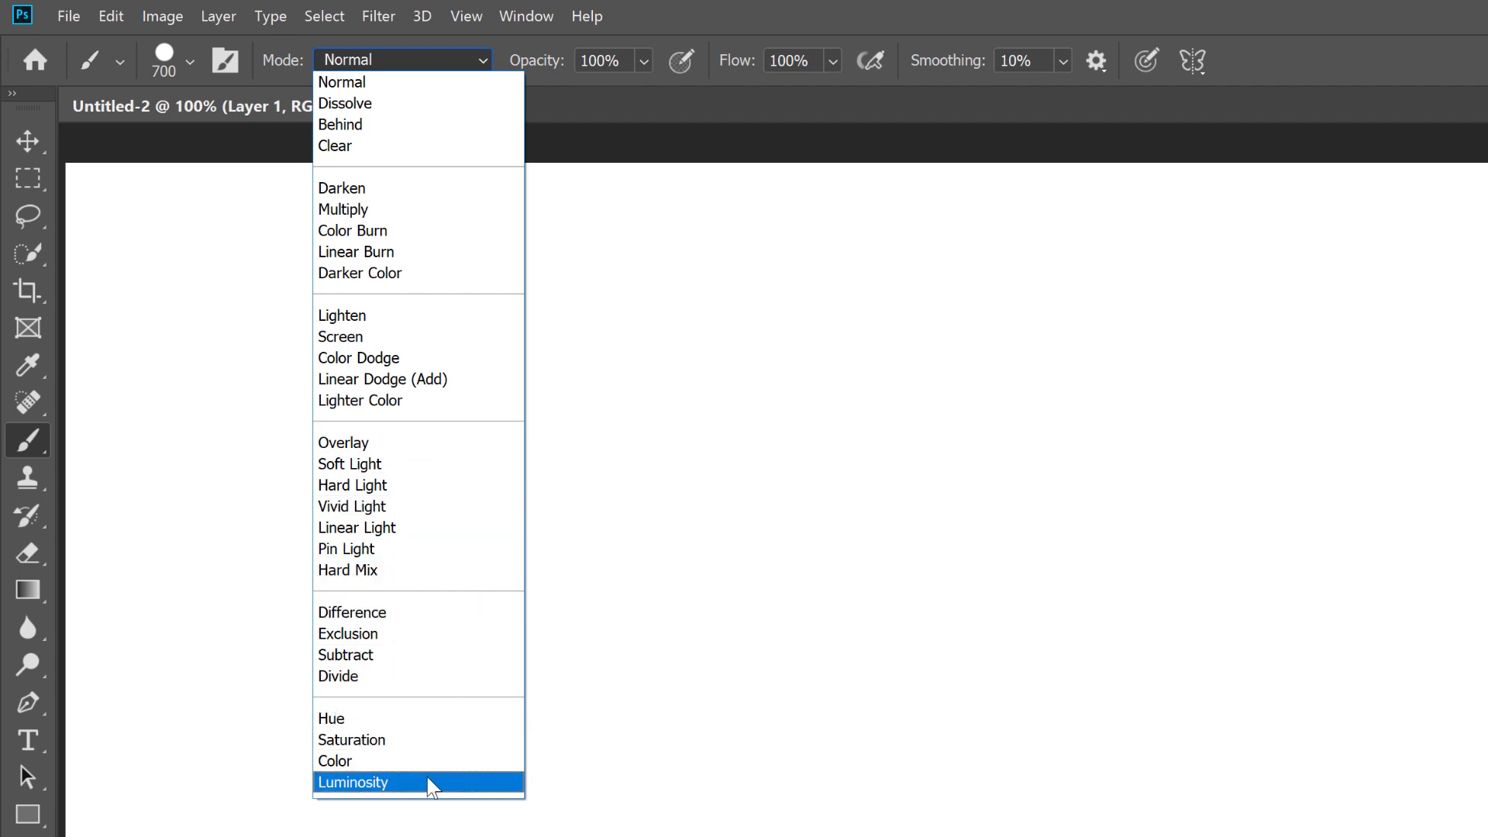
mouse_move(473, 547)
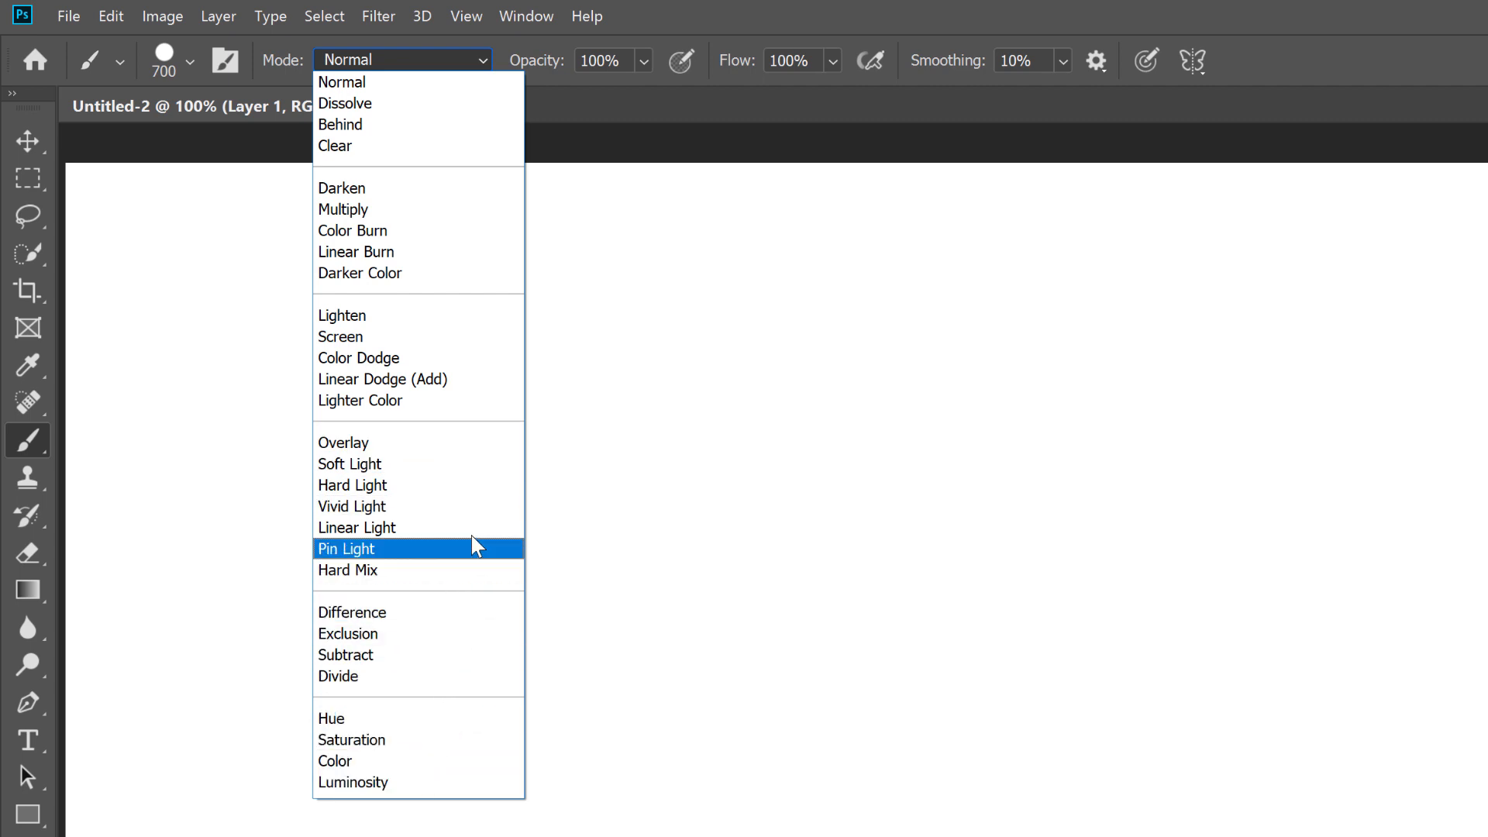
mouse_move(421, 82)
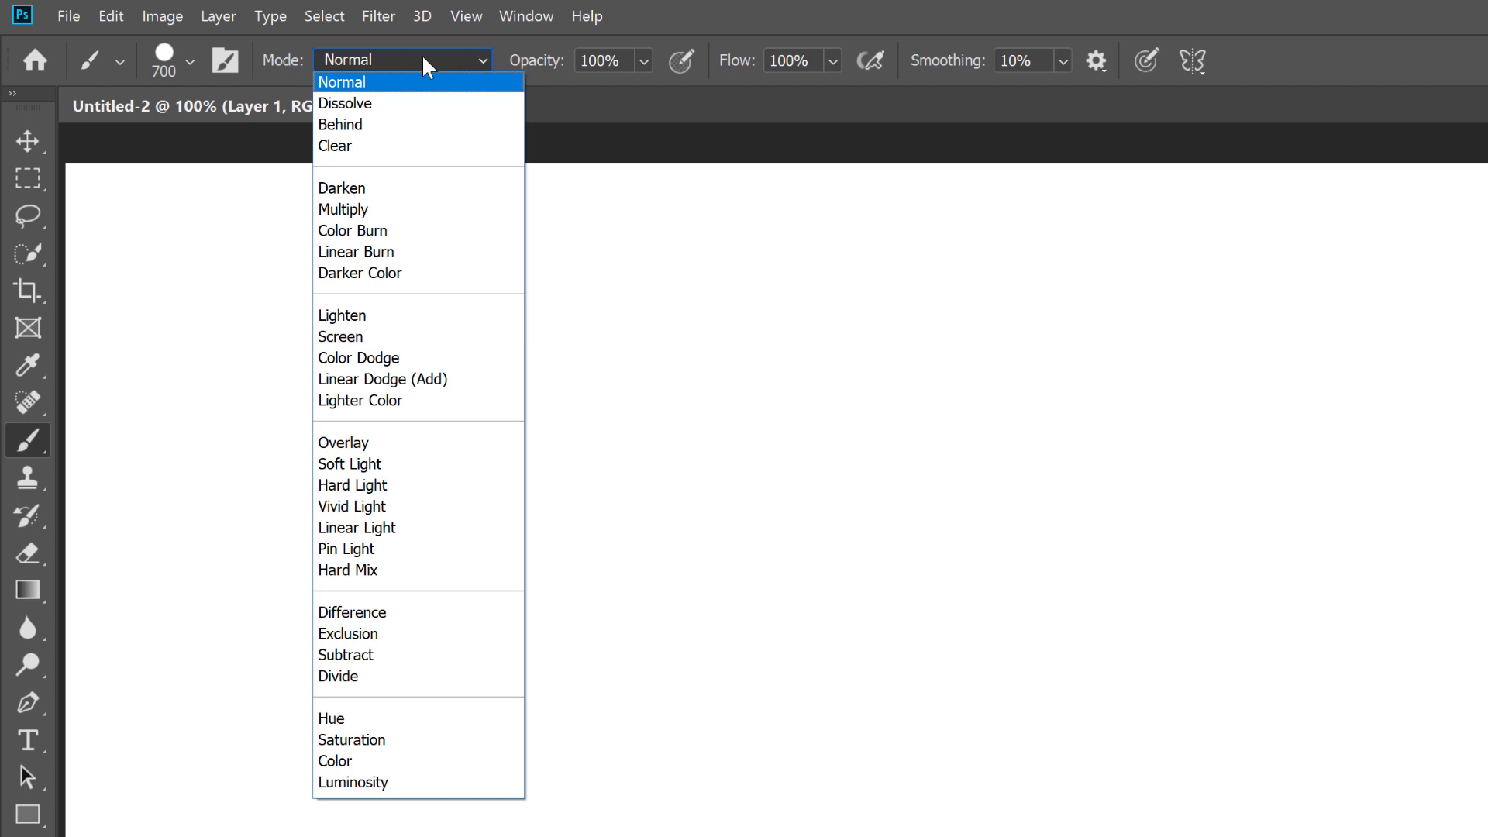
click(341, 82)
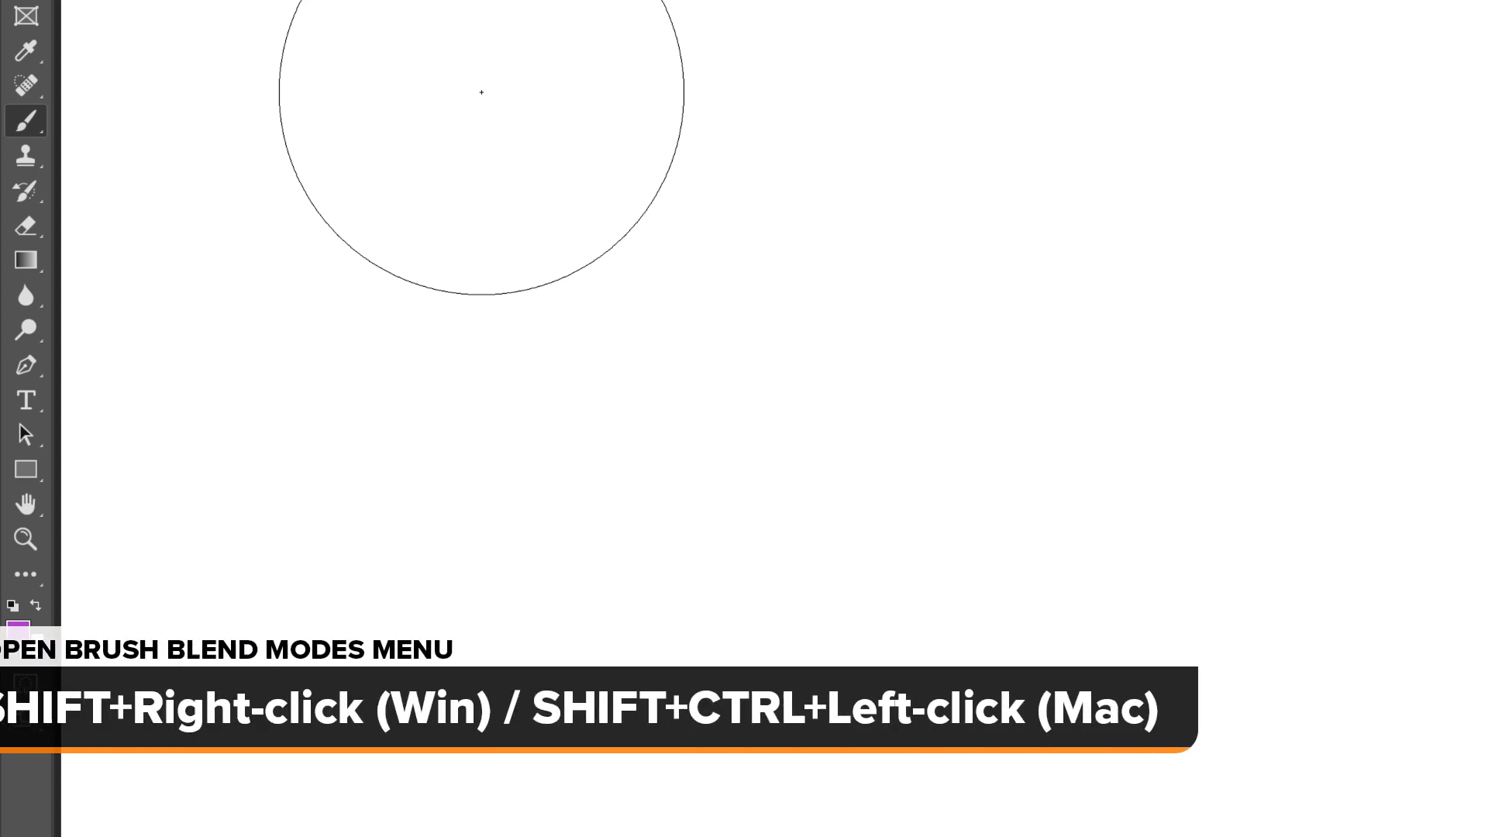
Keep Normal brush blending, paint wide purple strokes and undo all but one
right_click(480, 93)
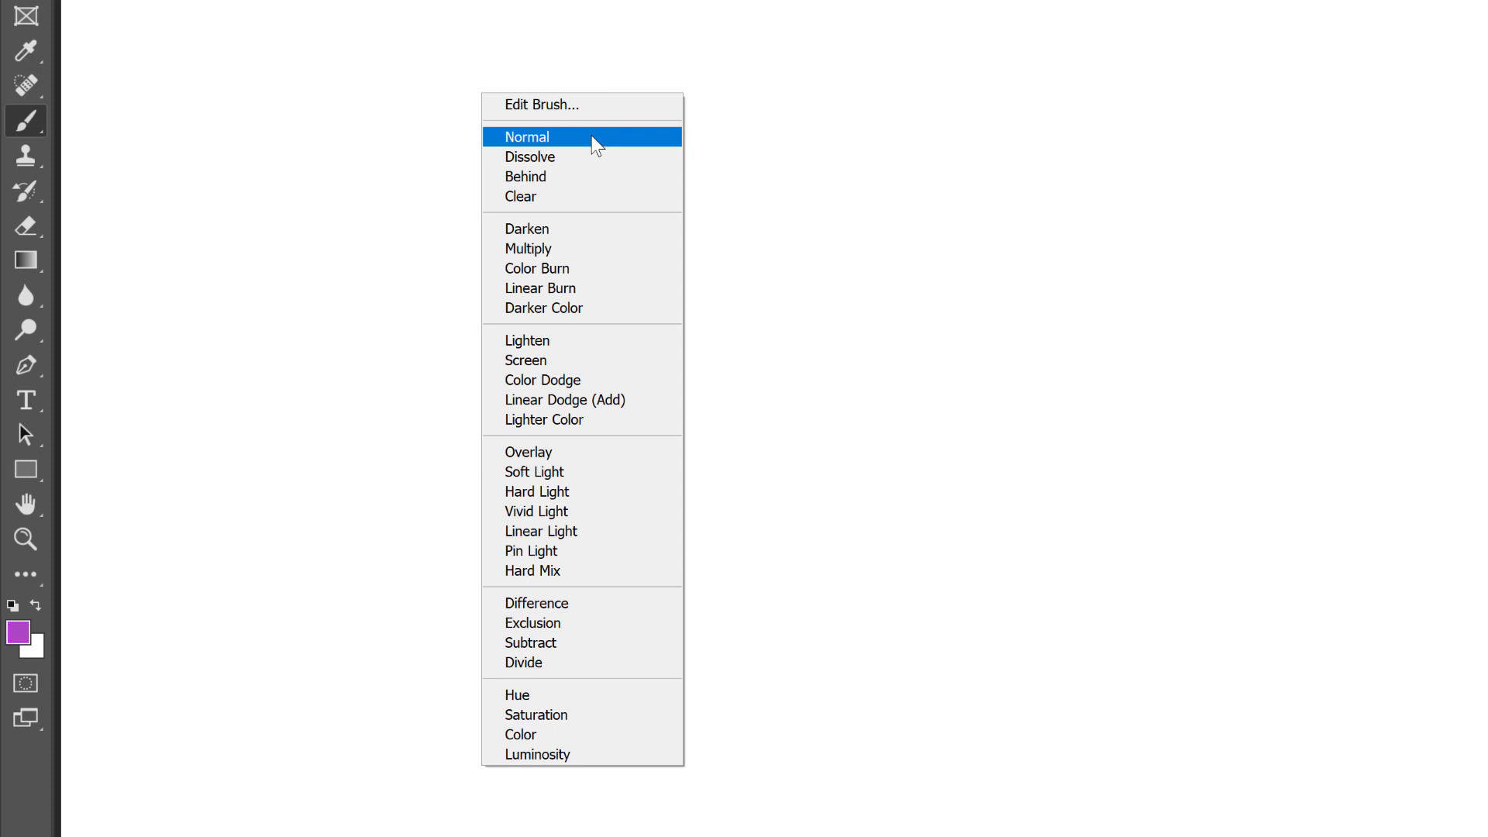
click(525, 136)
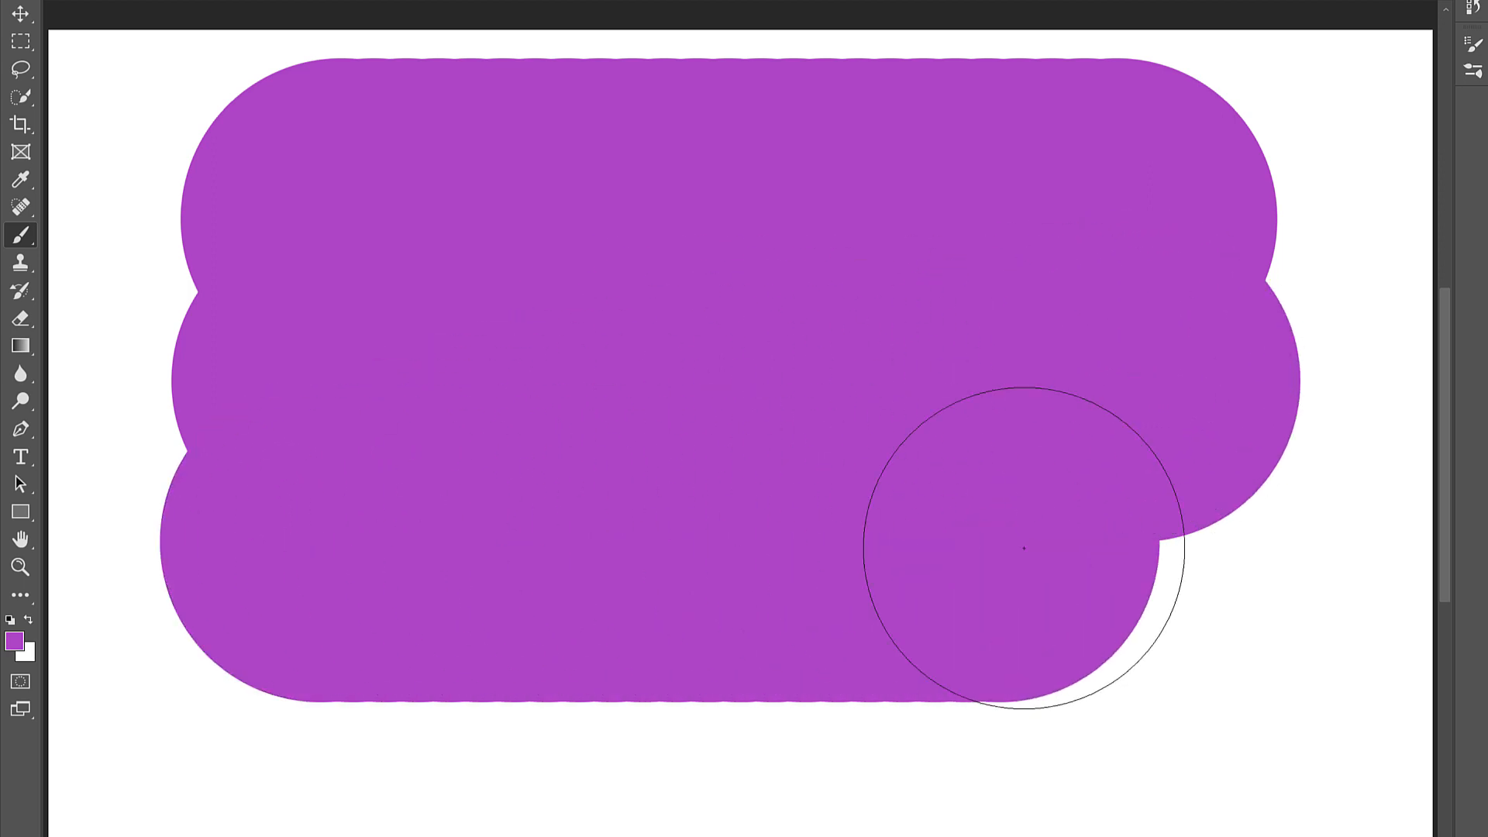
drag(1025, 548, 1157, 549)
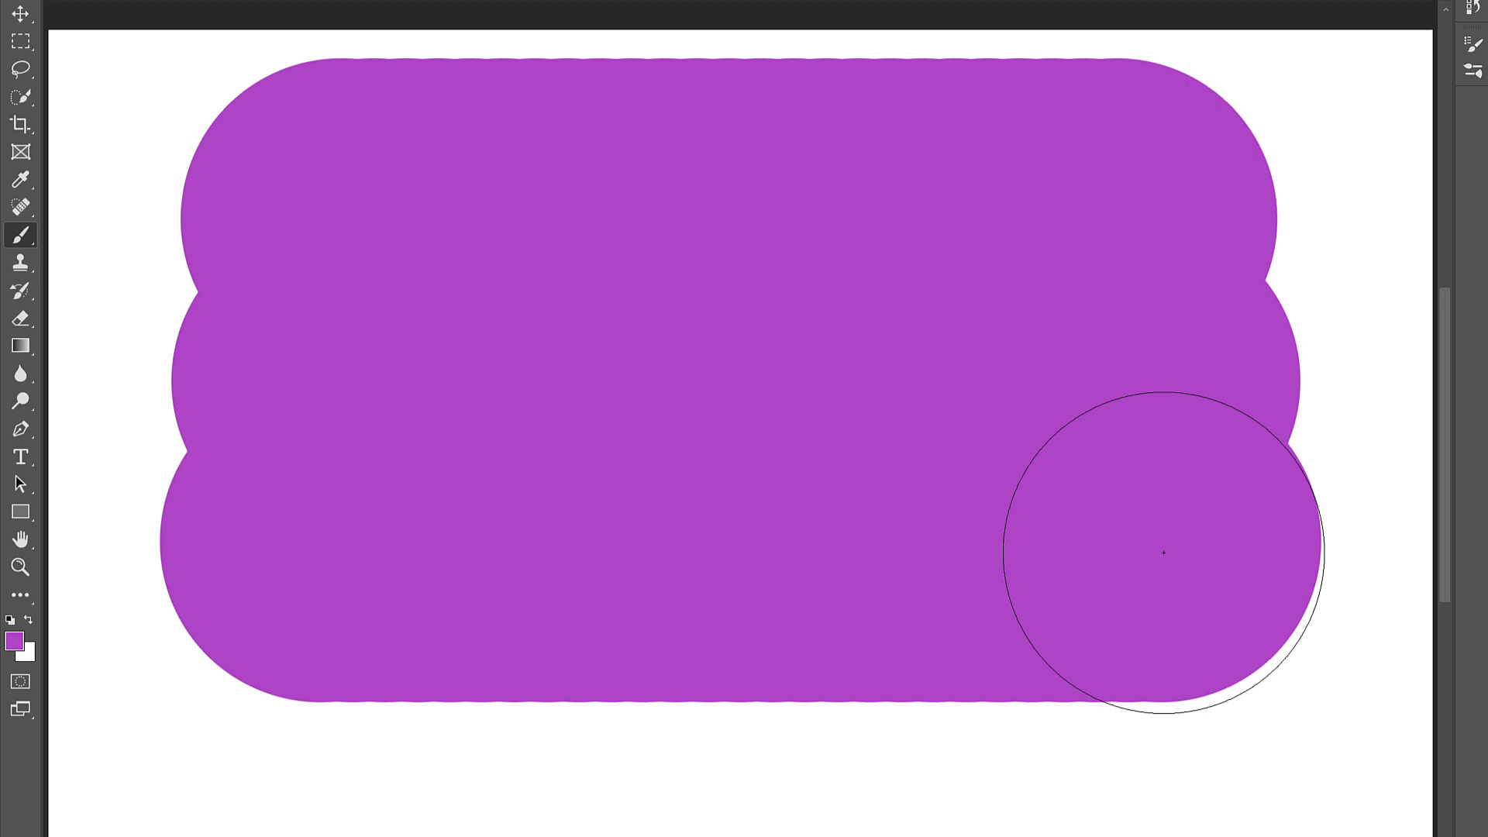
key(ctrl+z)
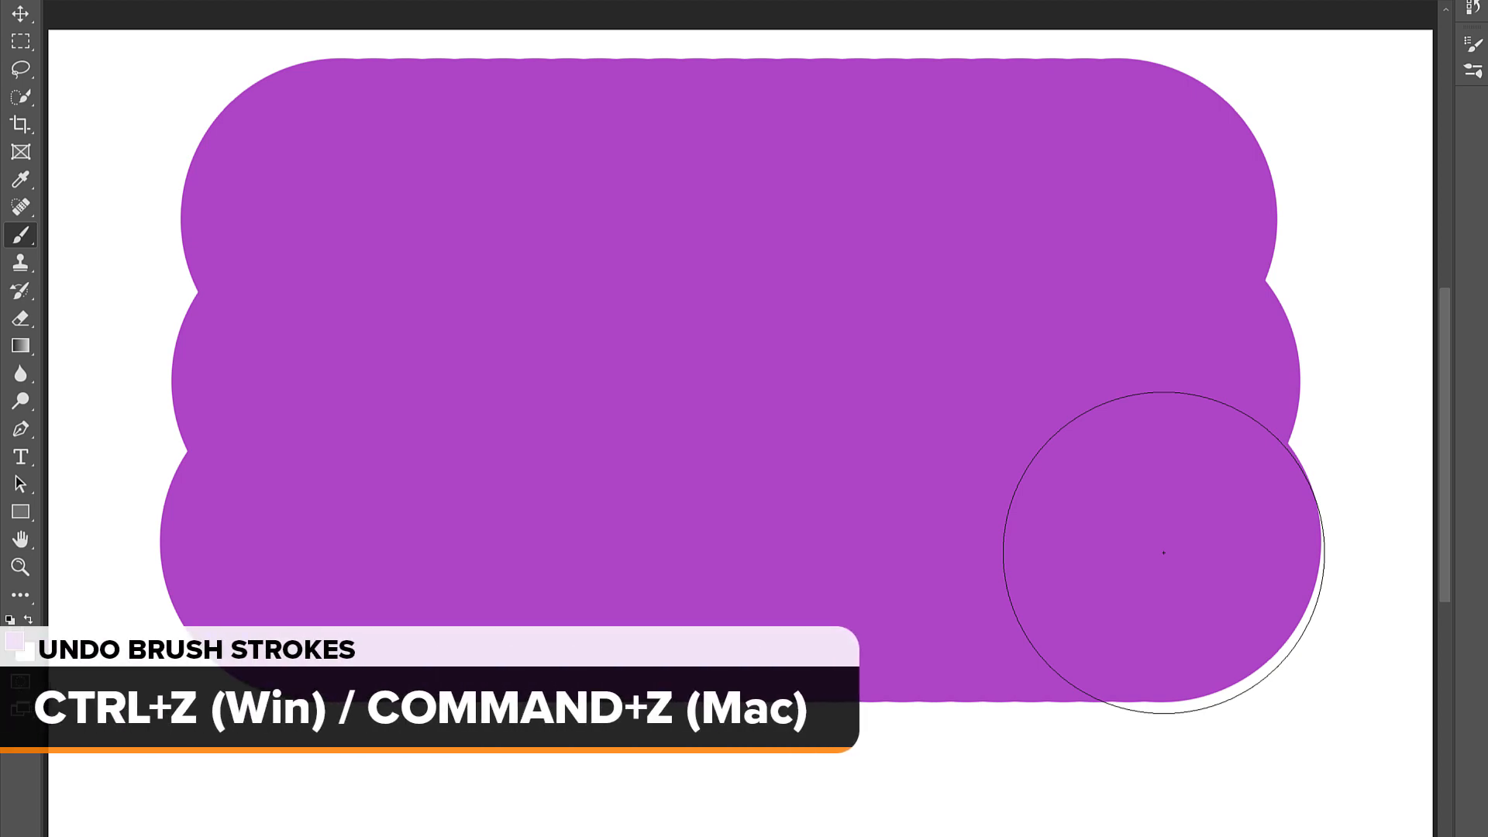
key(ctrl+z)
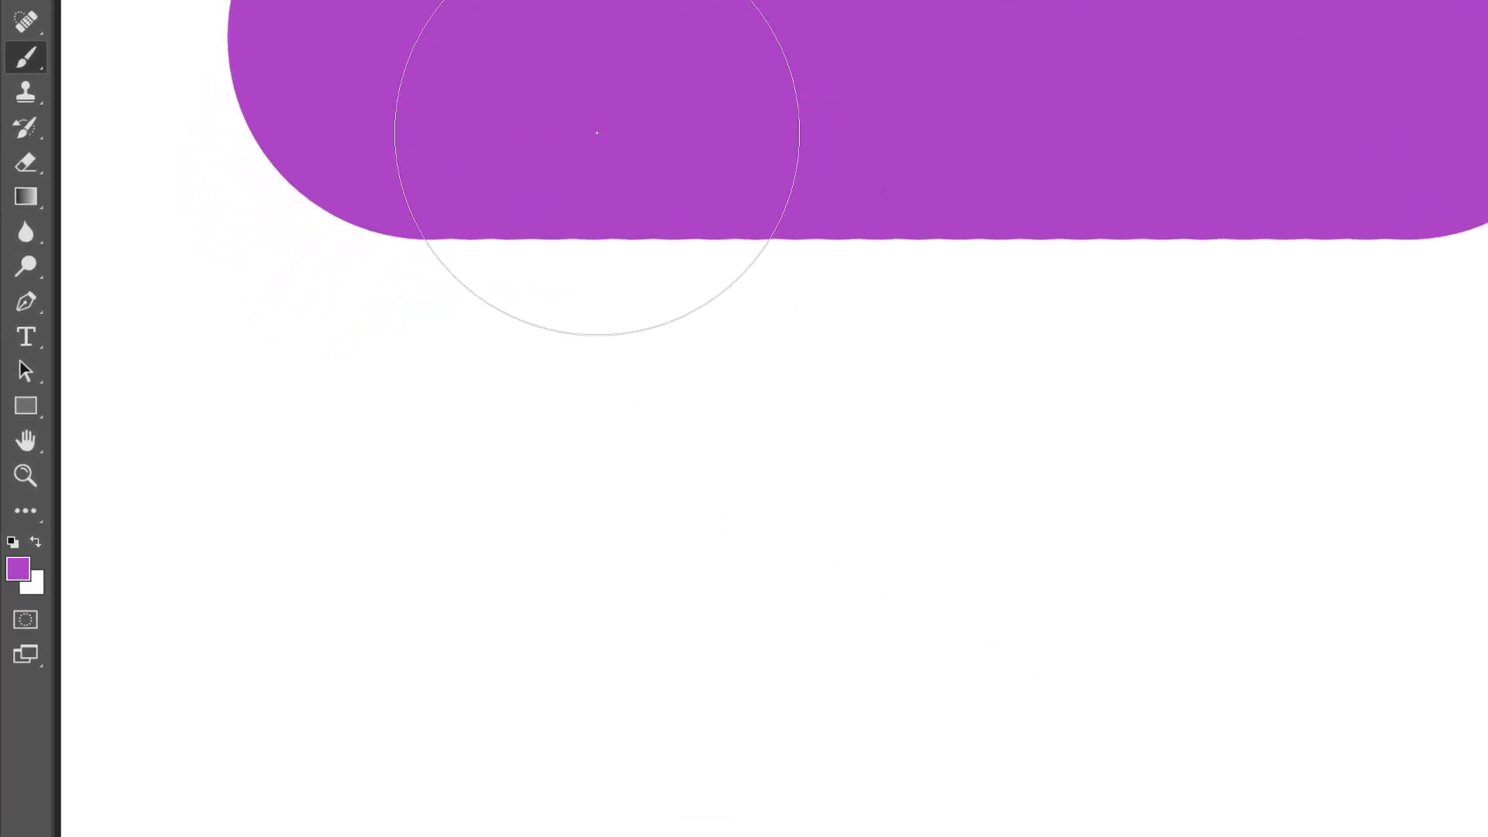
Switch the brush blend mode to Multiply for the overlapping stroke
right_click(595, 133)
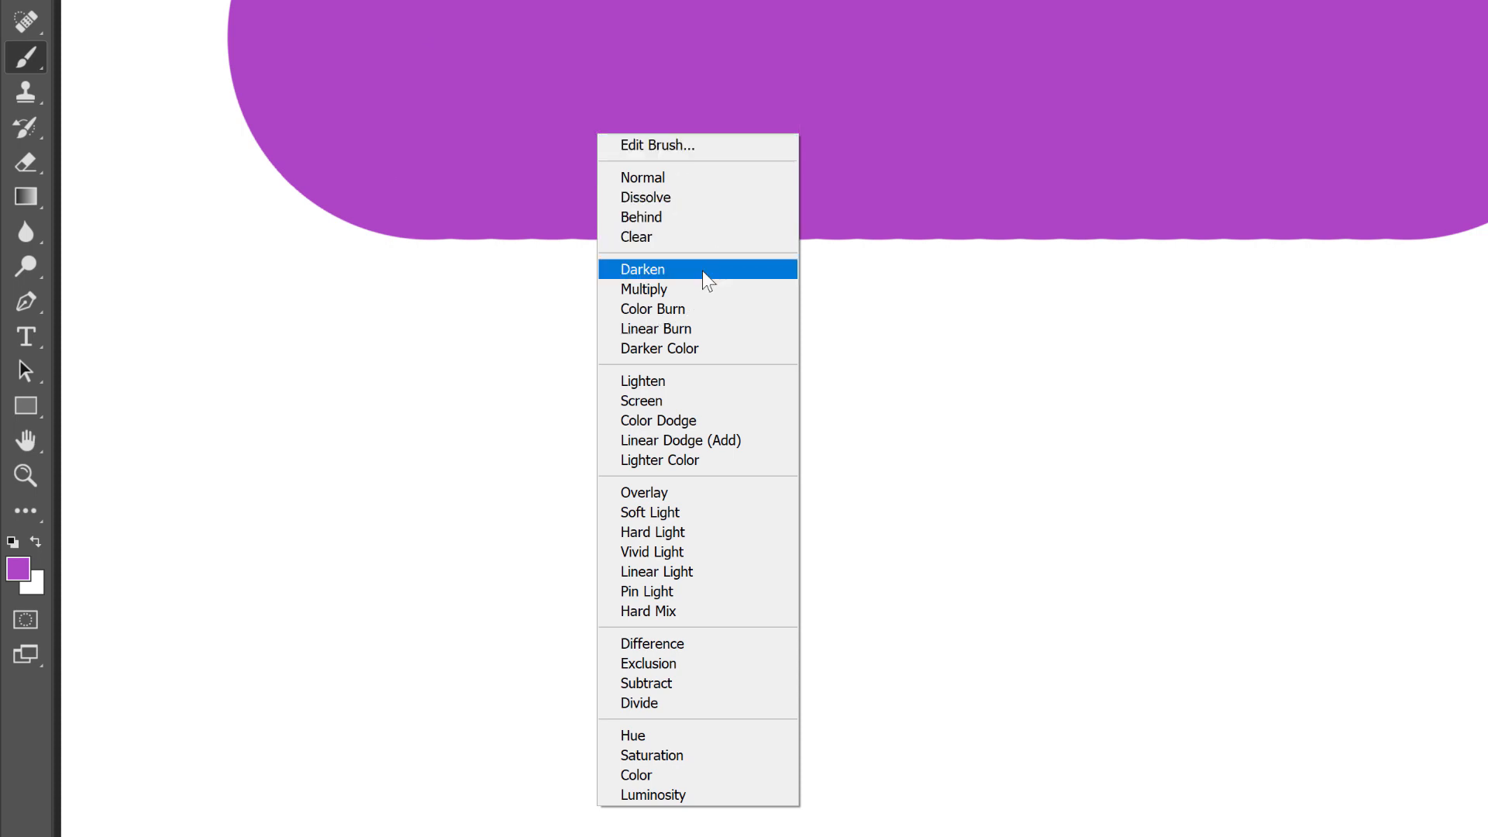
mouse_move(698, 290)
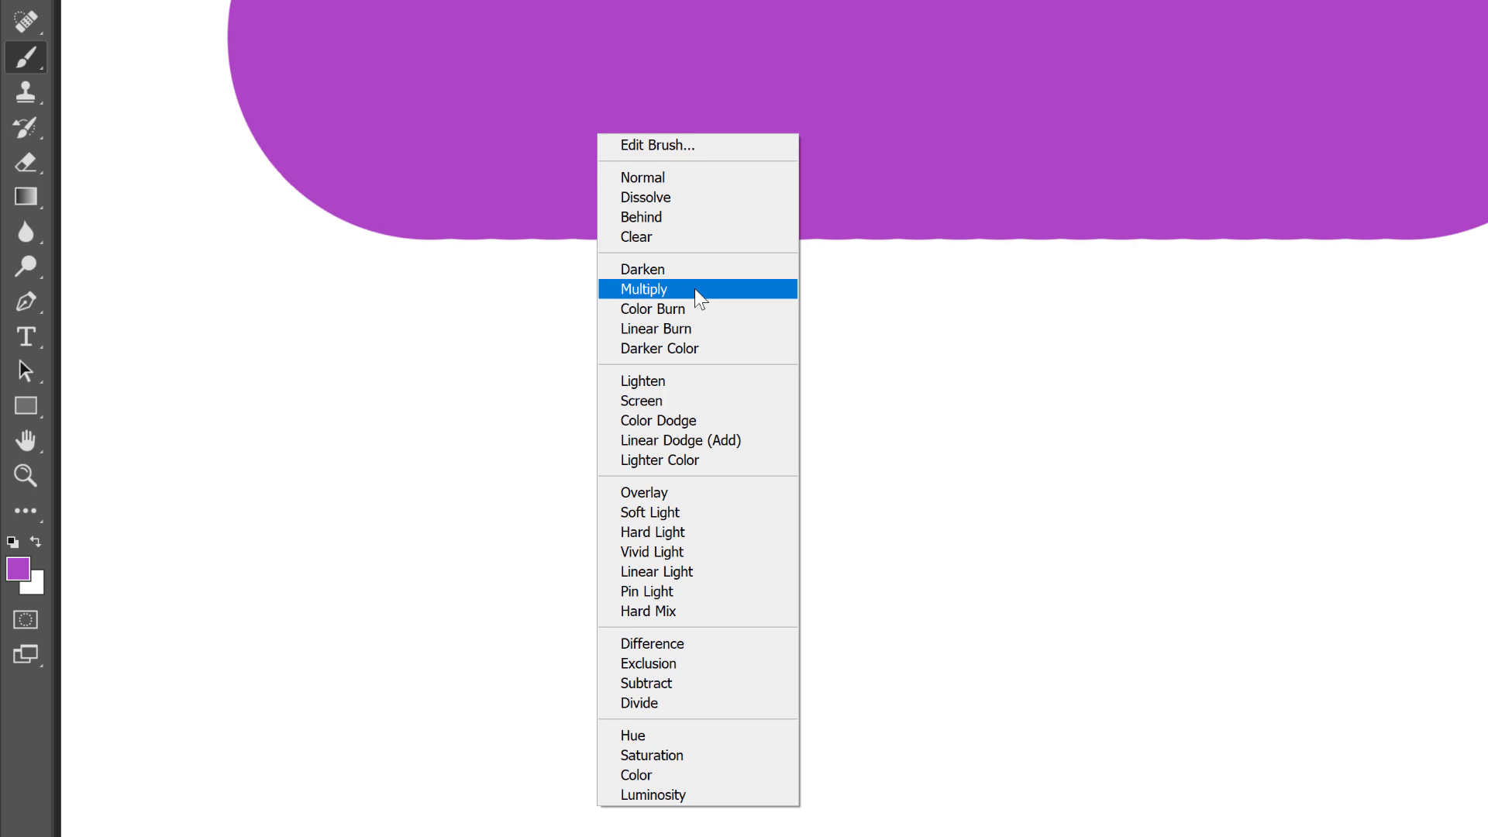
click(645, 288)
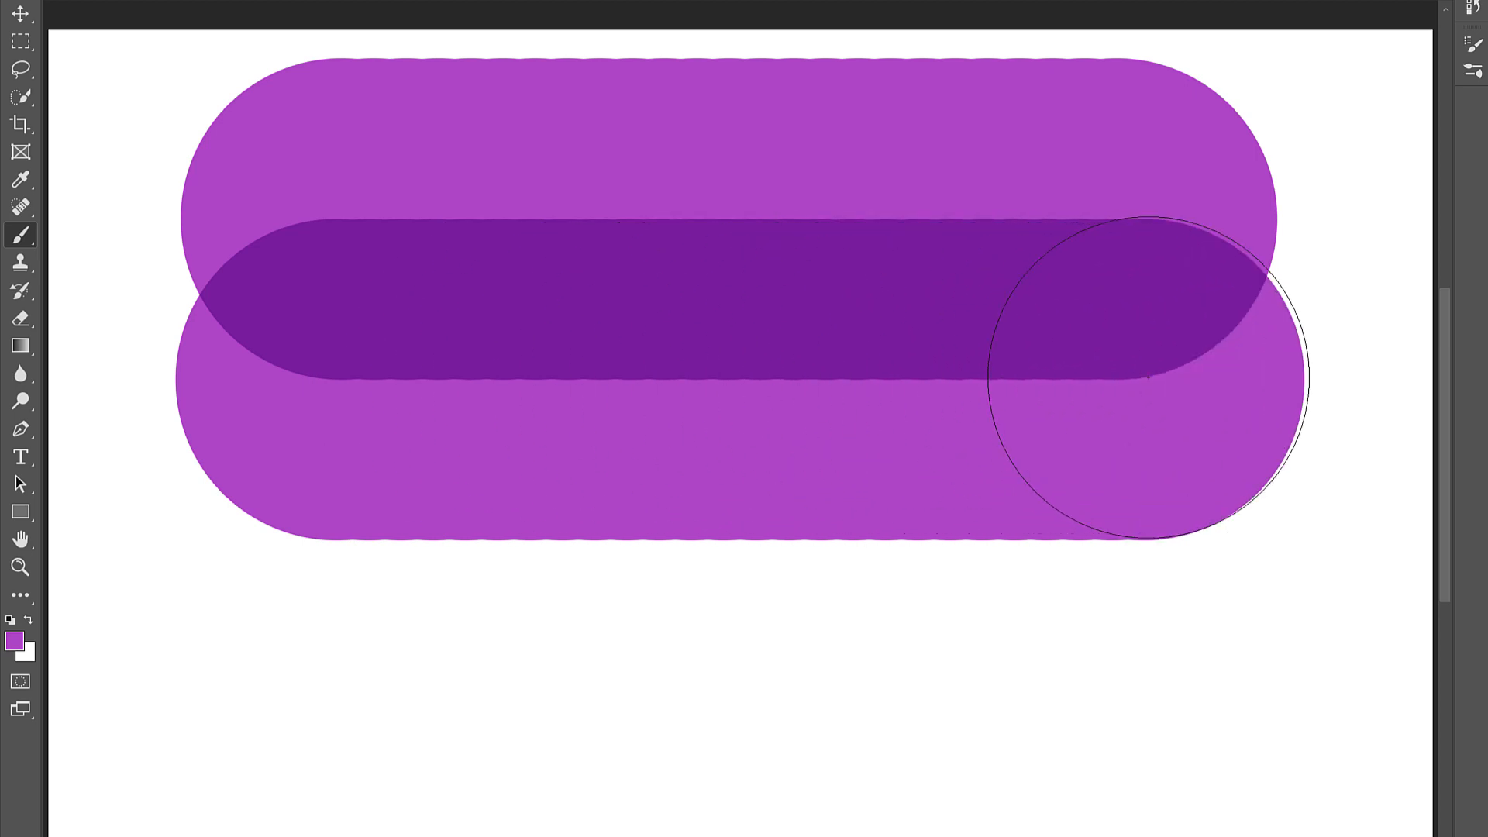
mouse_move(319, 446)
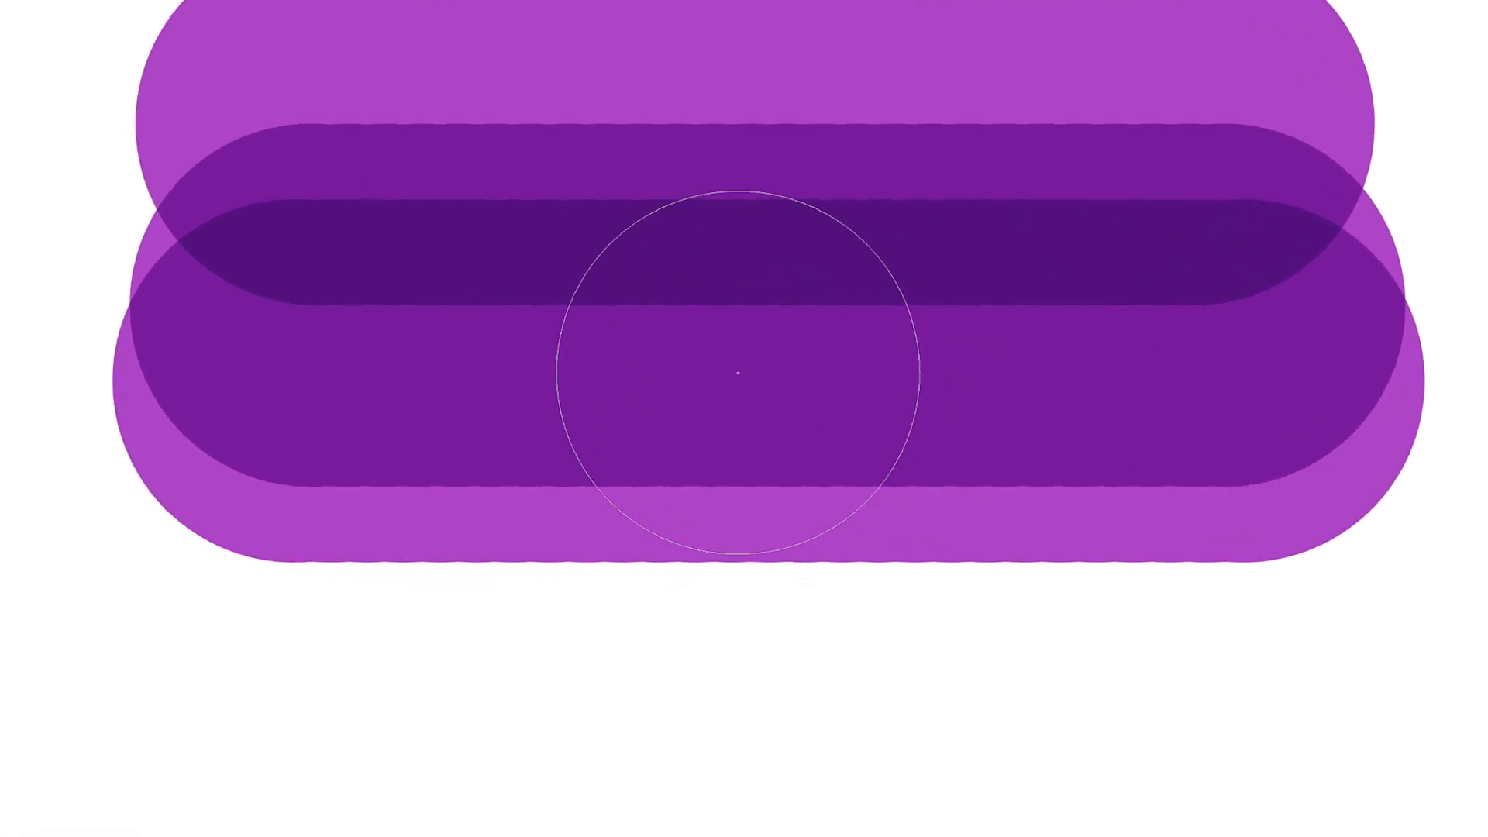
Return the brush blend mode to Normal after the Screen strokes
right_click(741, 375)
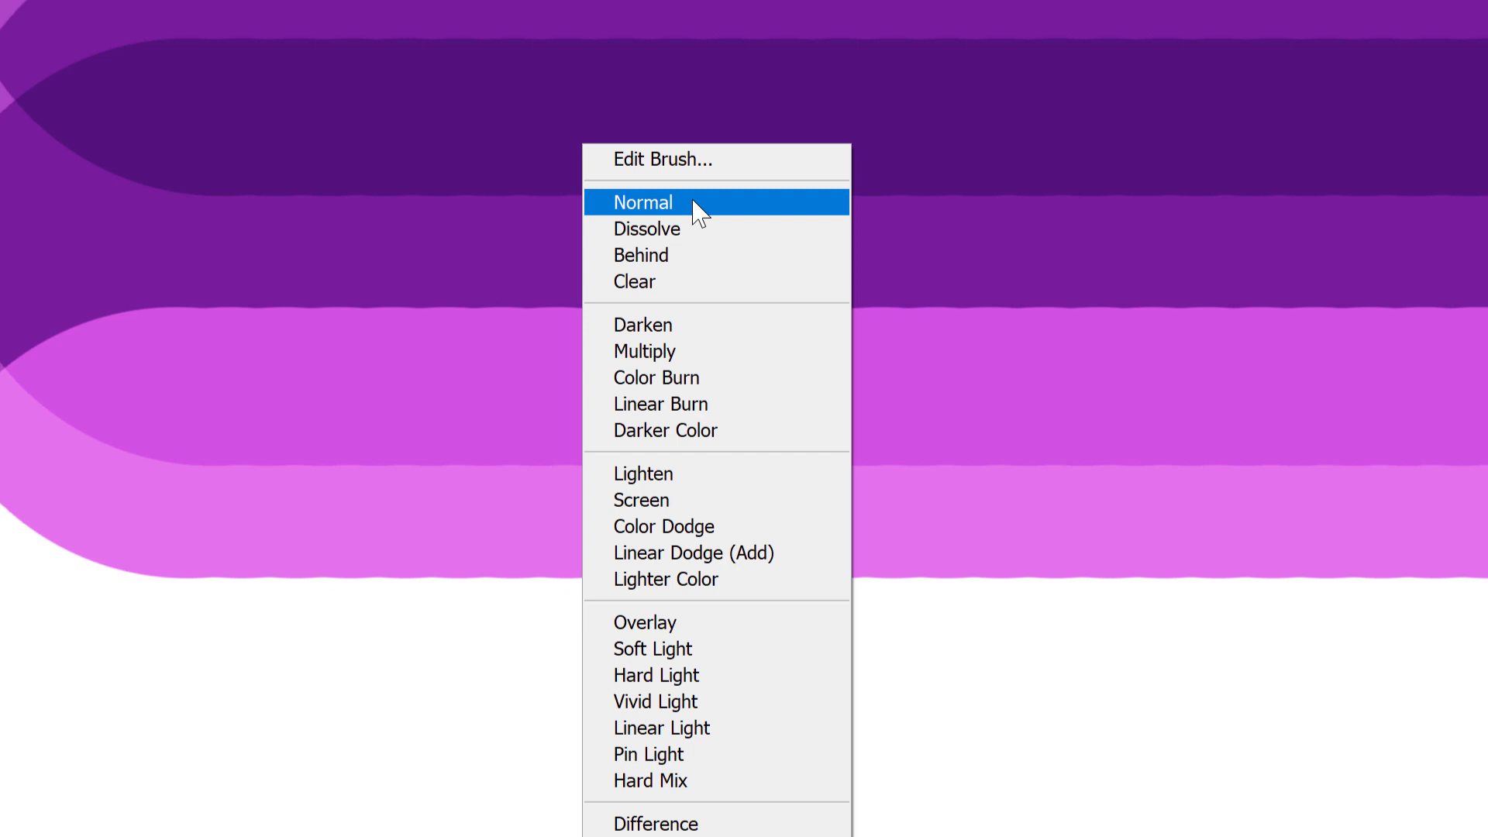
click(641, 202)
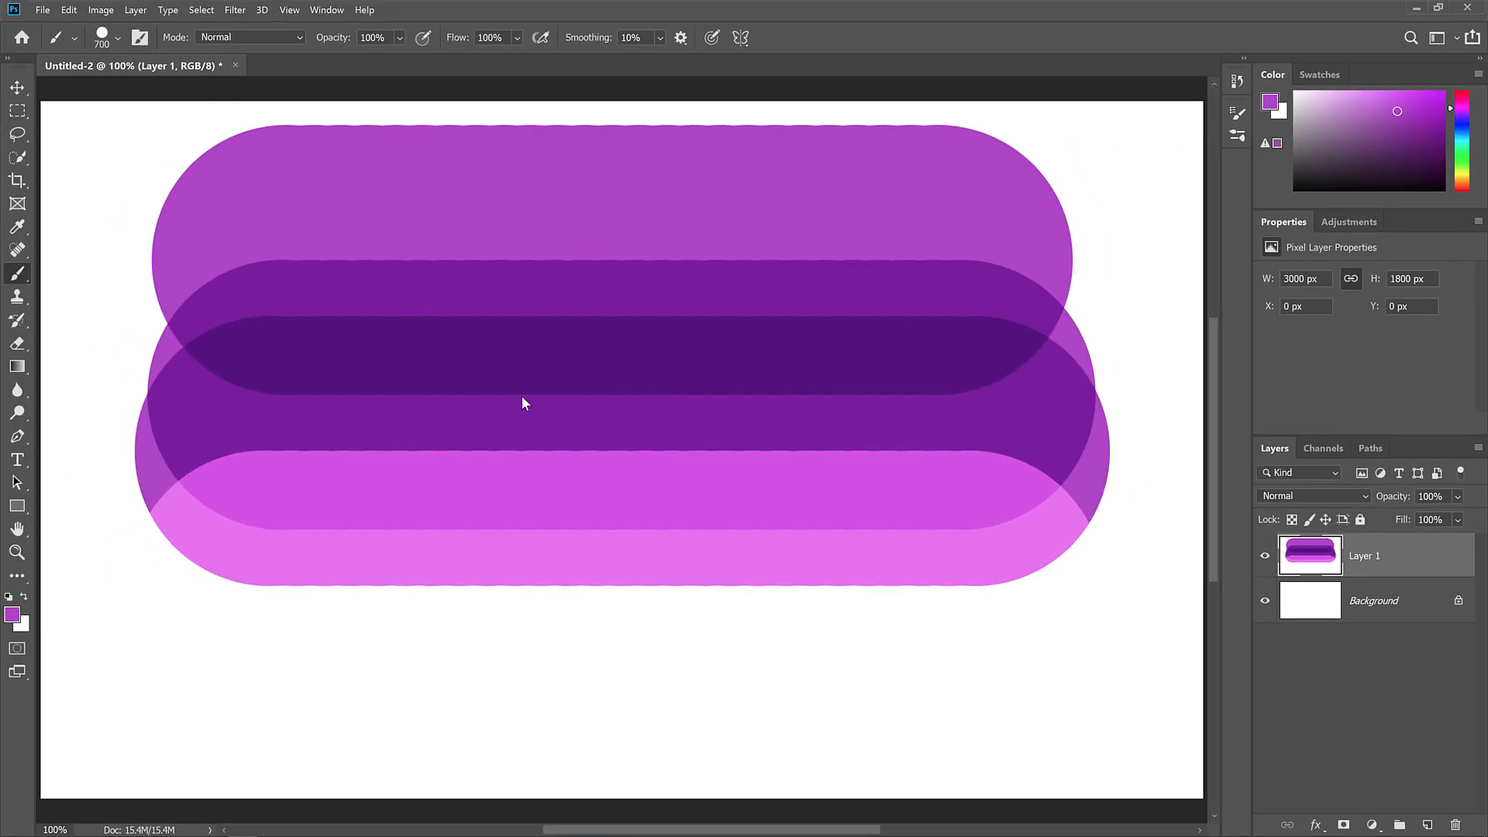